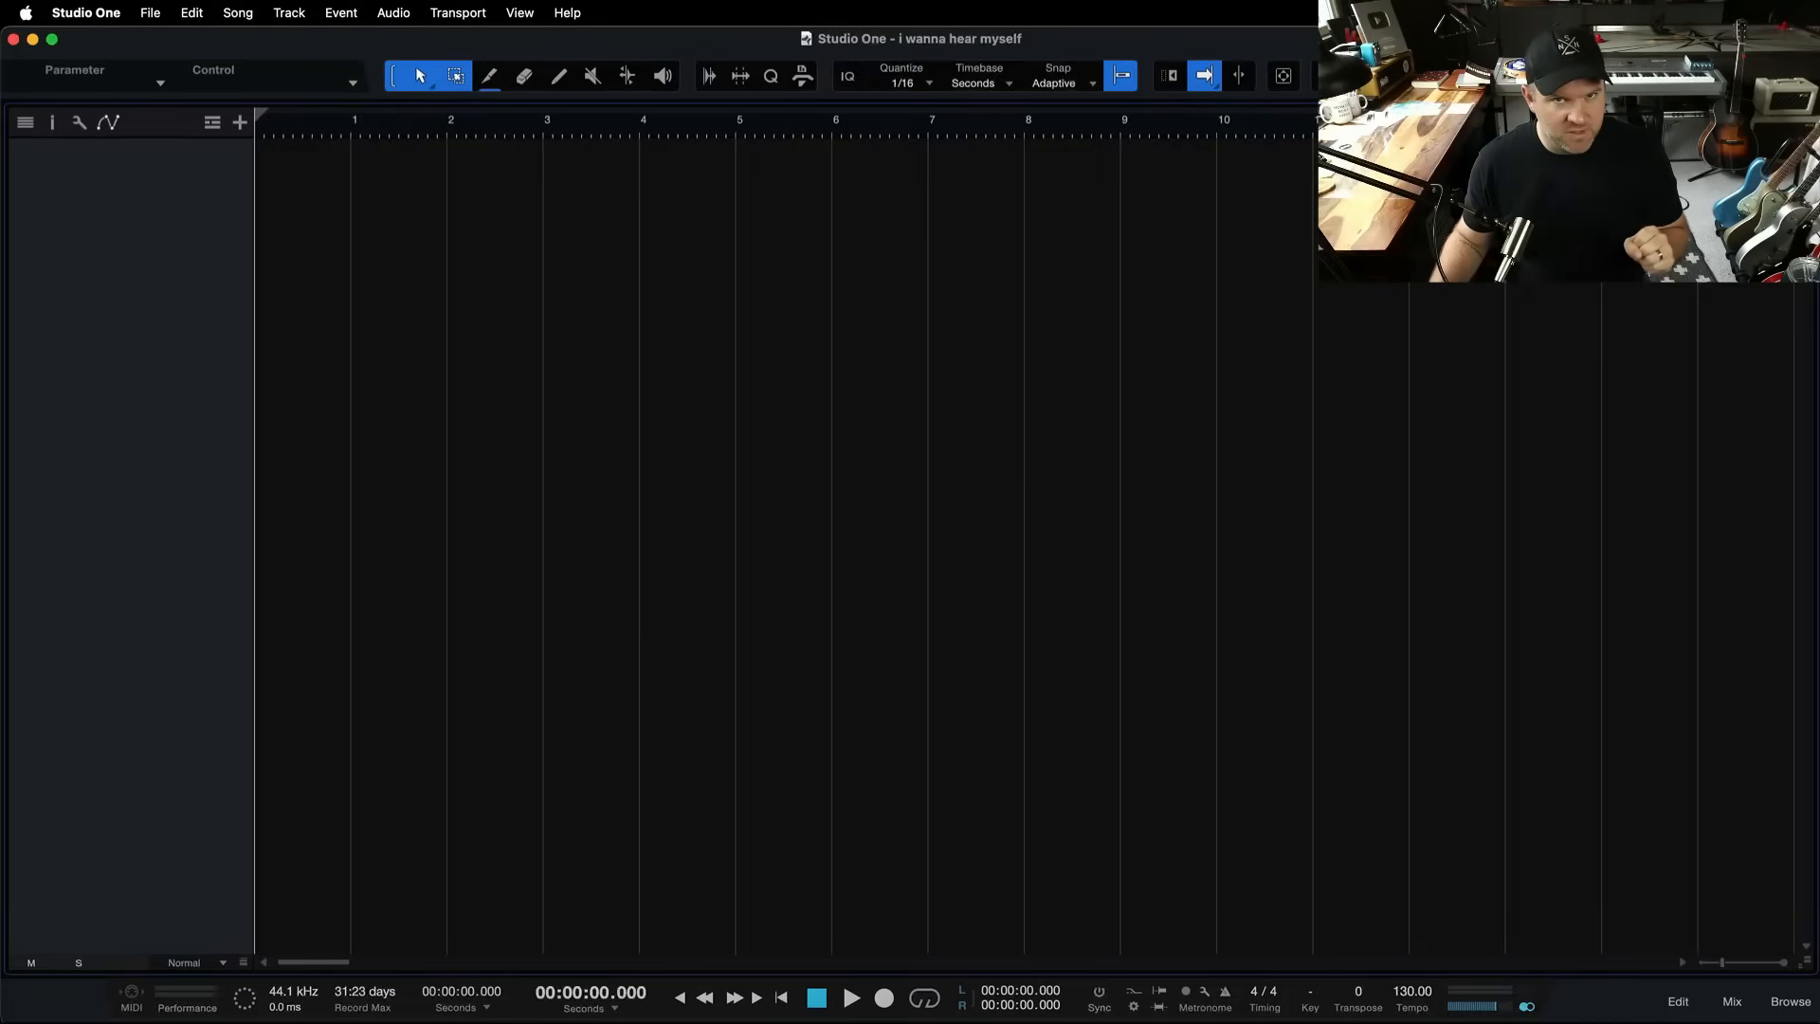
mouse_move(324, 228)
text(VOCAL)
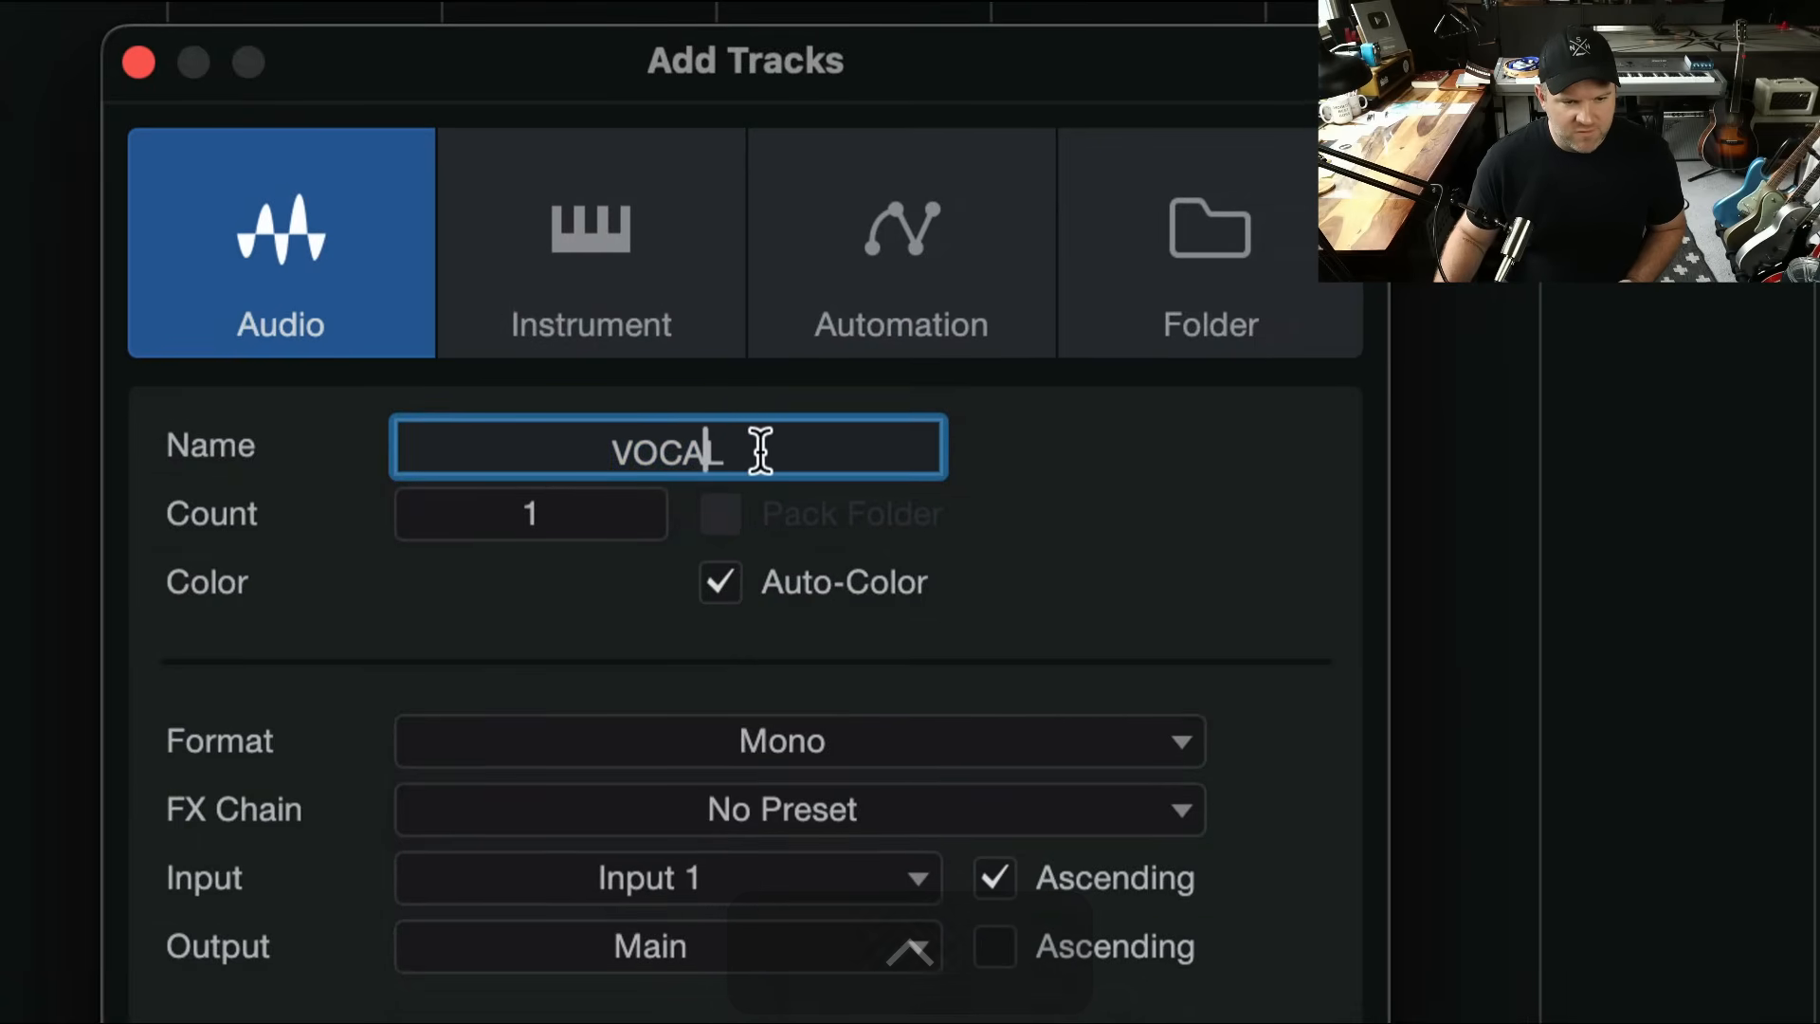
Step: Color the new VOCAL track yellow instead of auto-color, recording from Input 3 in mono
click(529, 513)
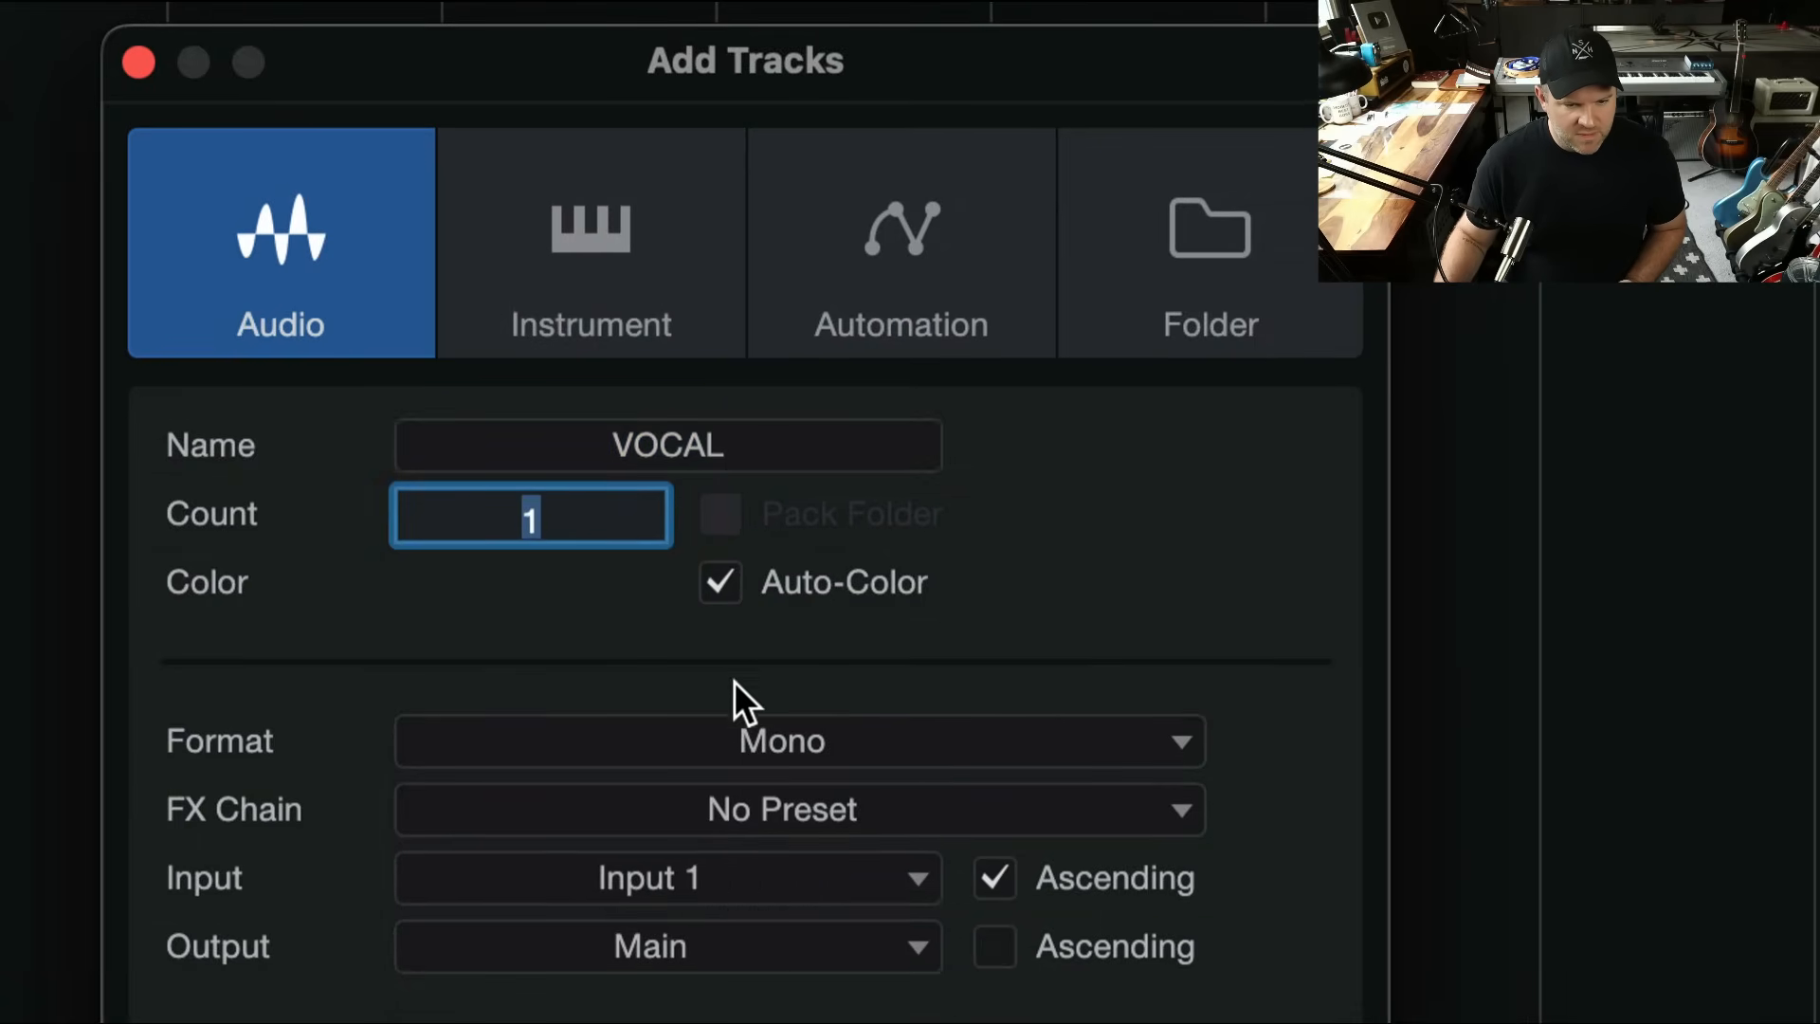
click(520, 578)
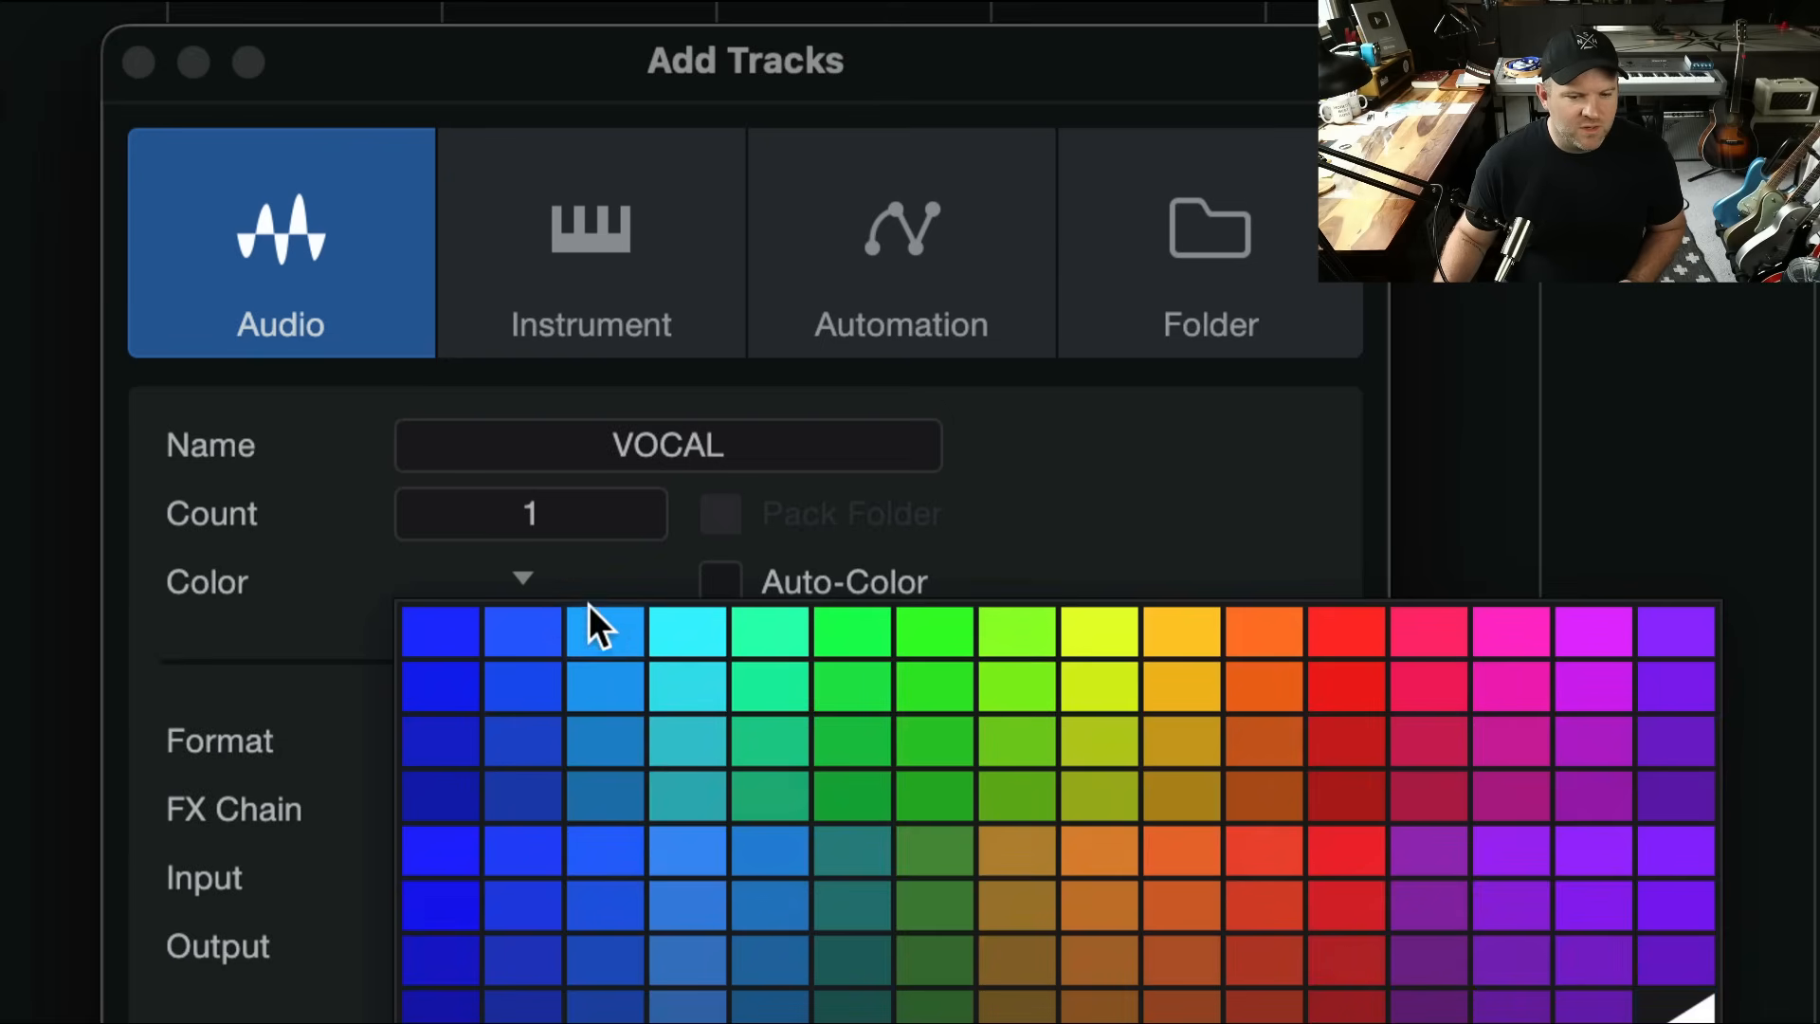
click(1091, 626)
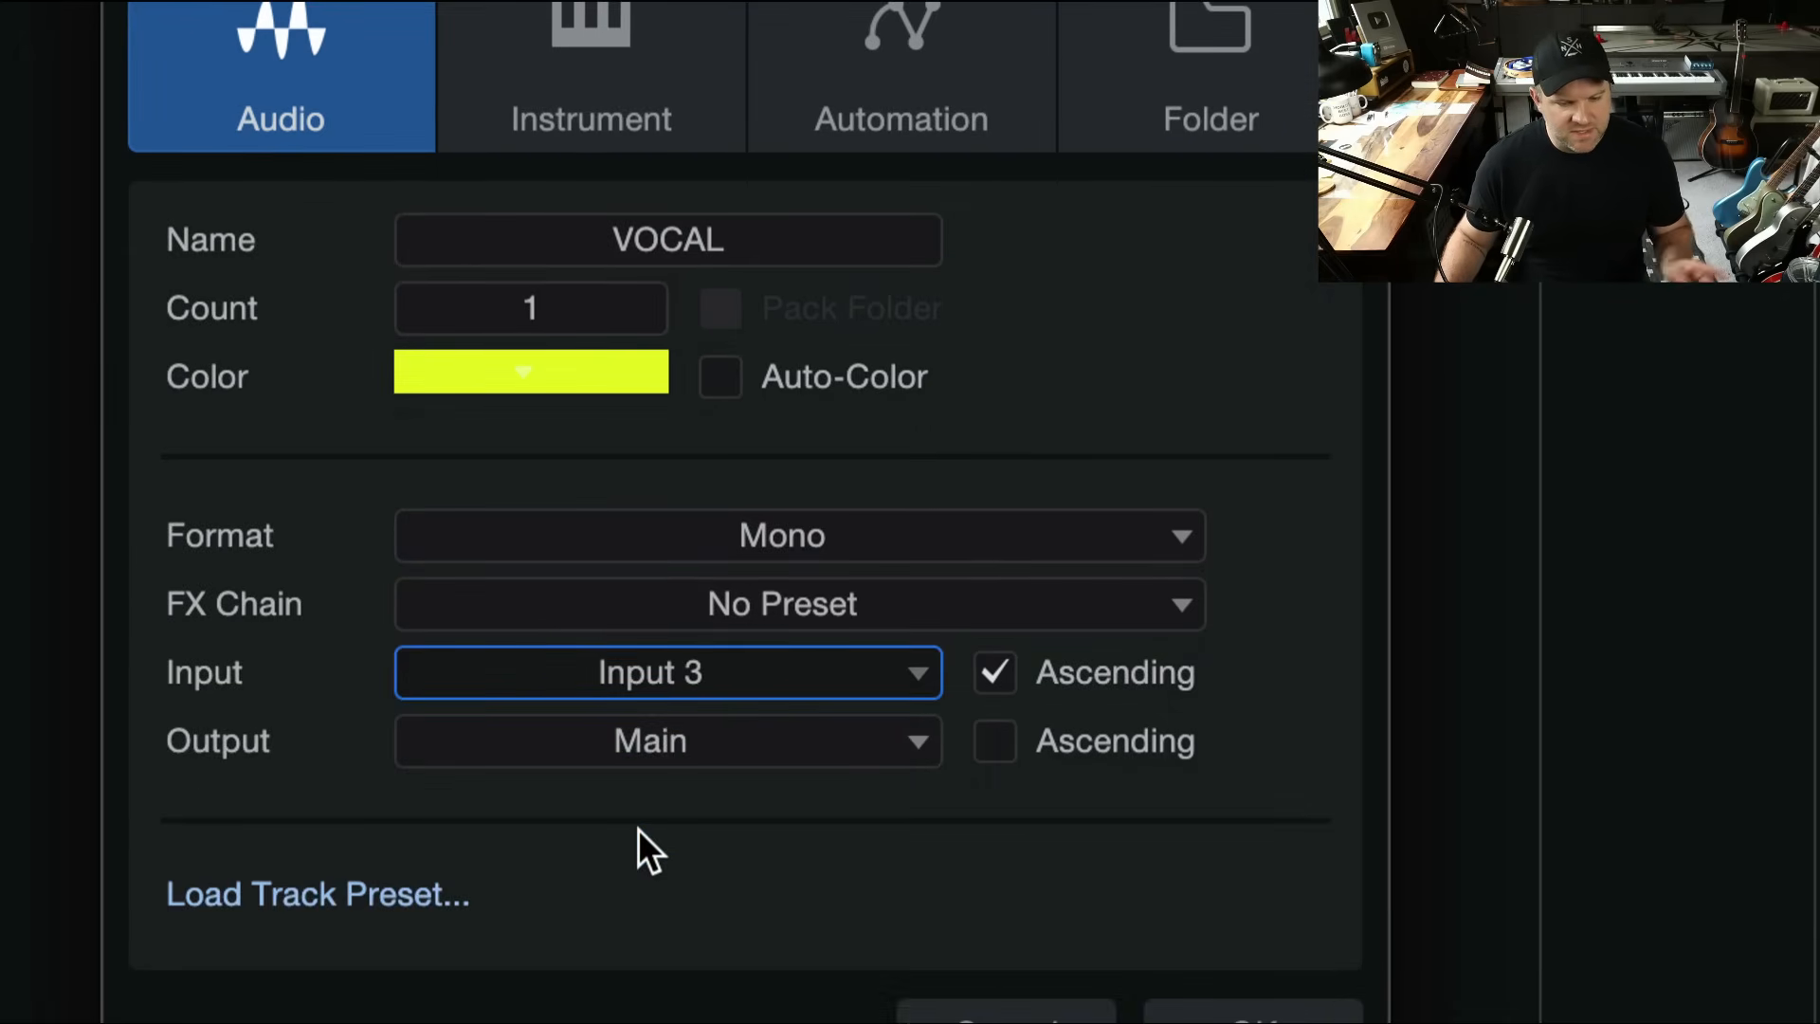
mouse_move(693, 850)
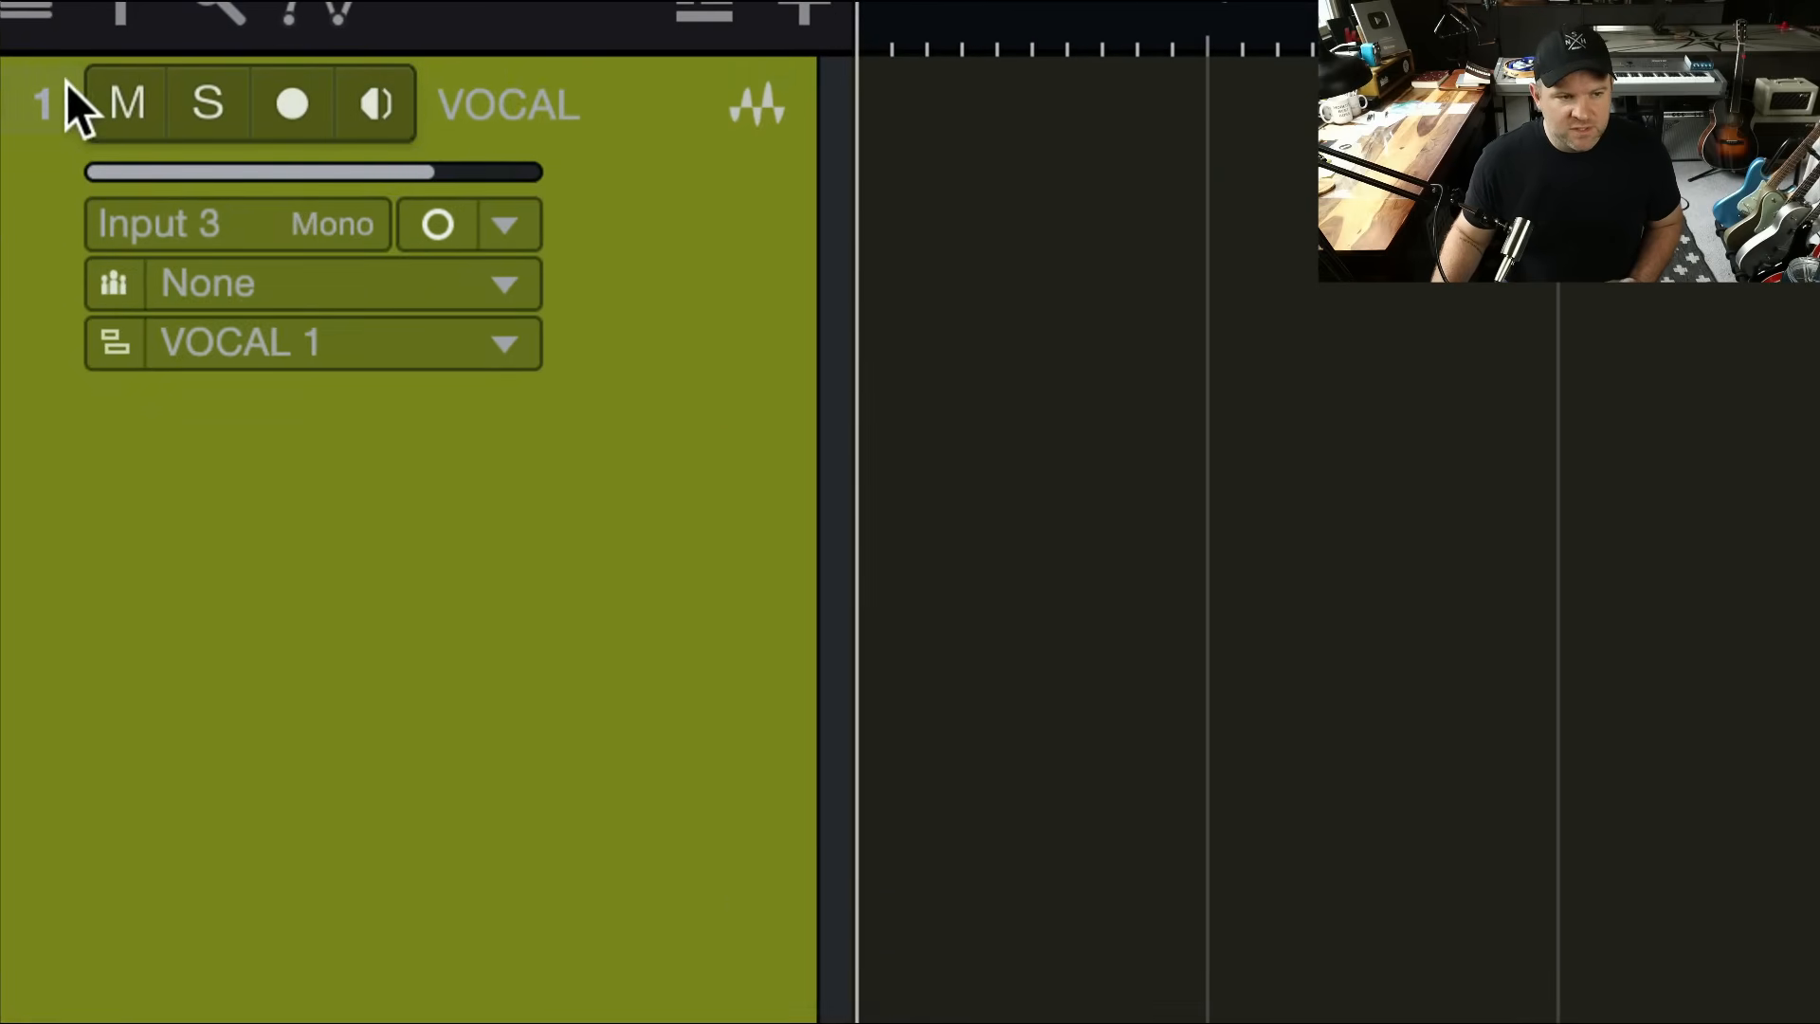
click(125, 105)
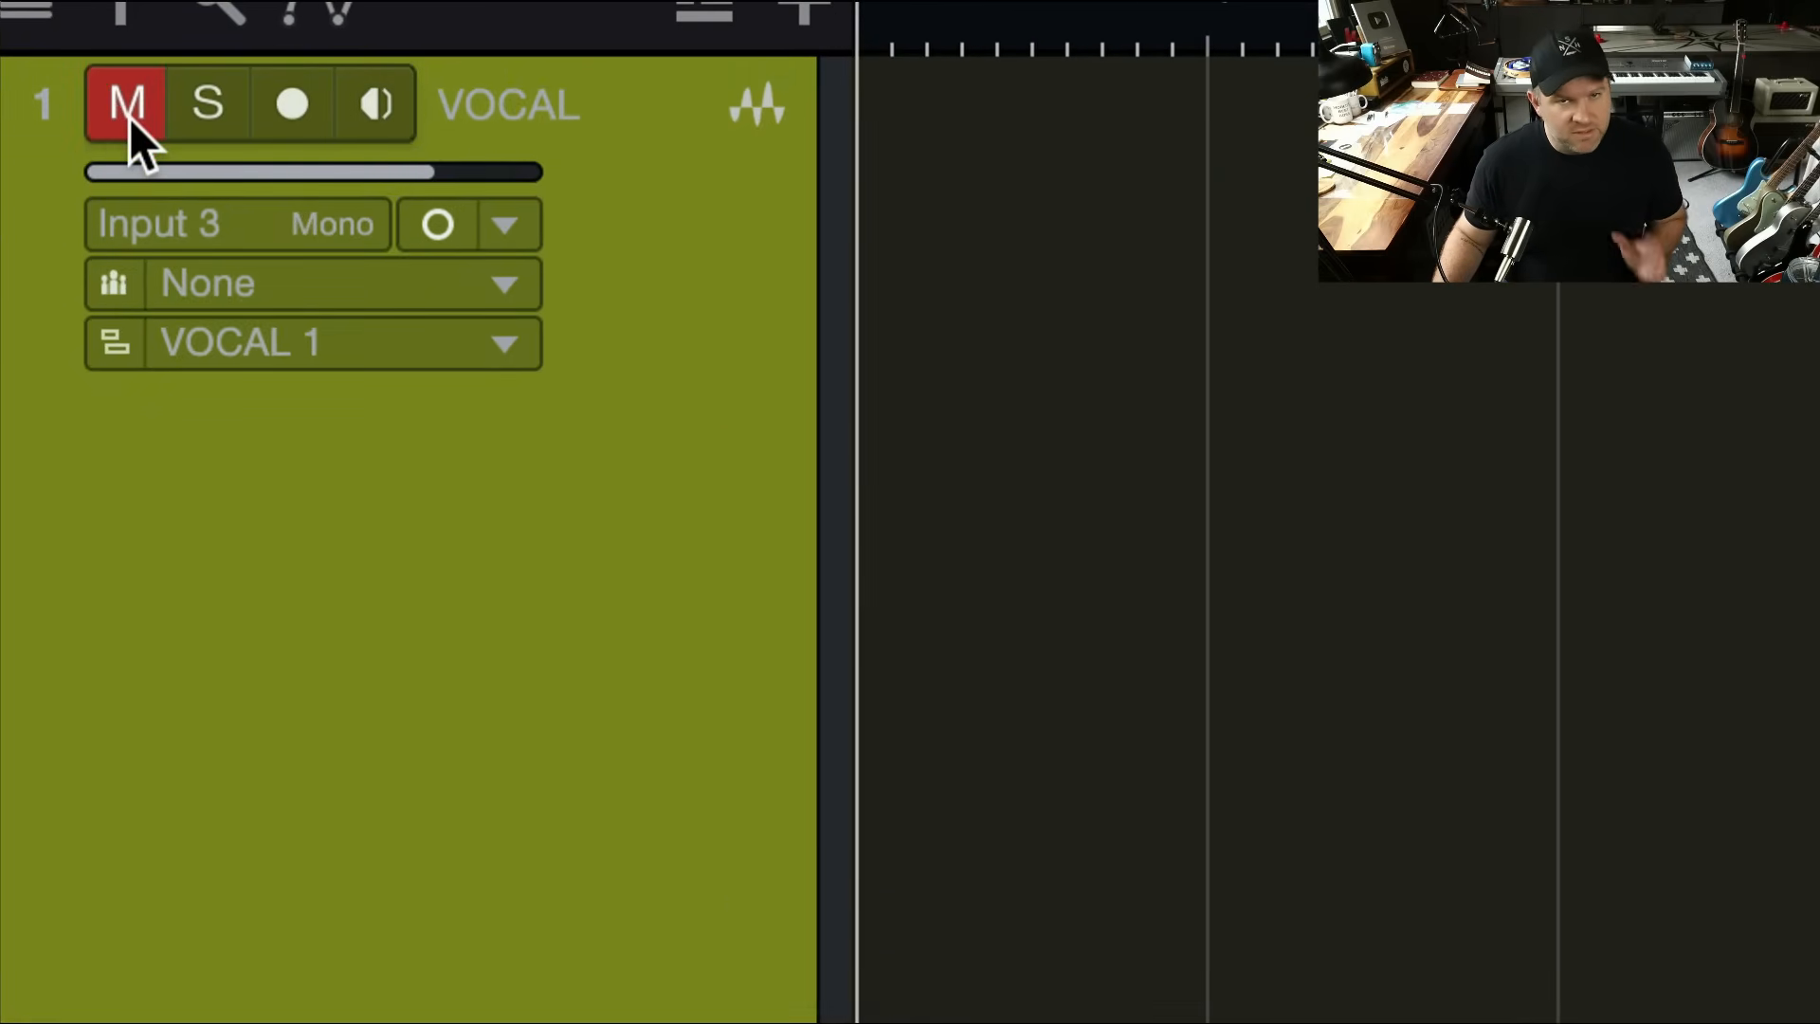
click(207, 105)
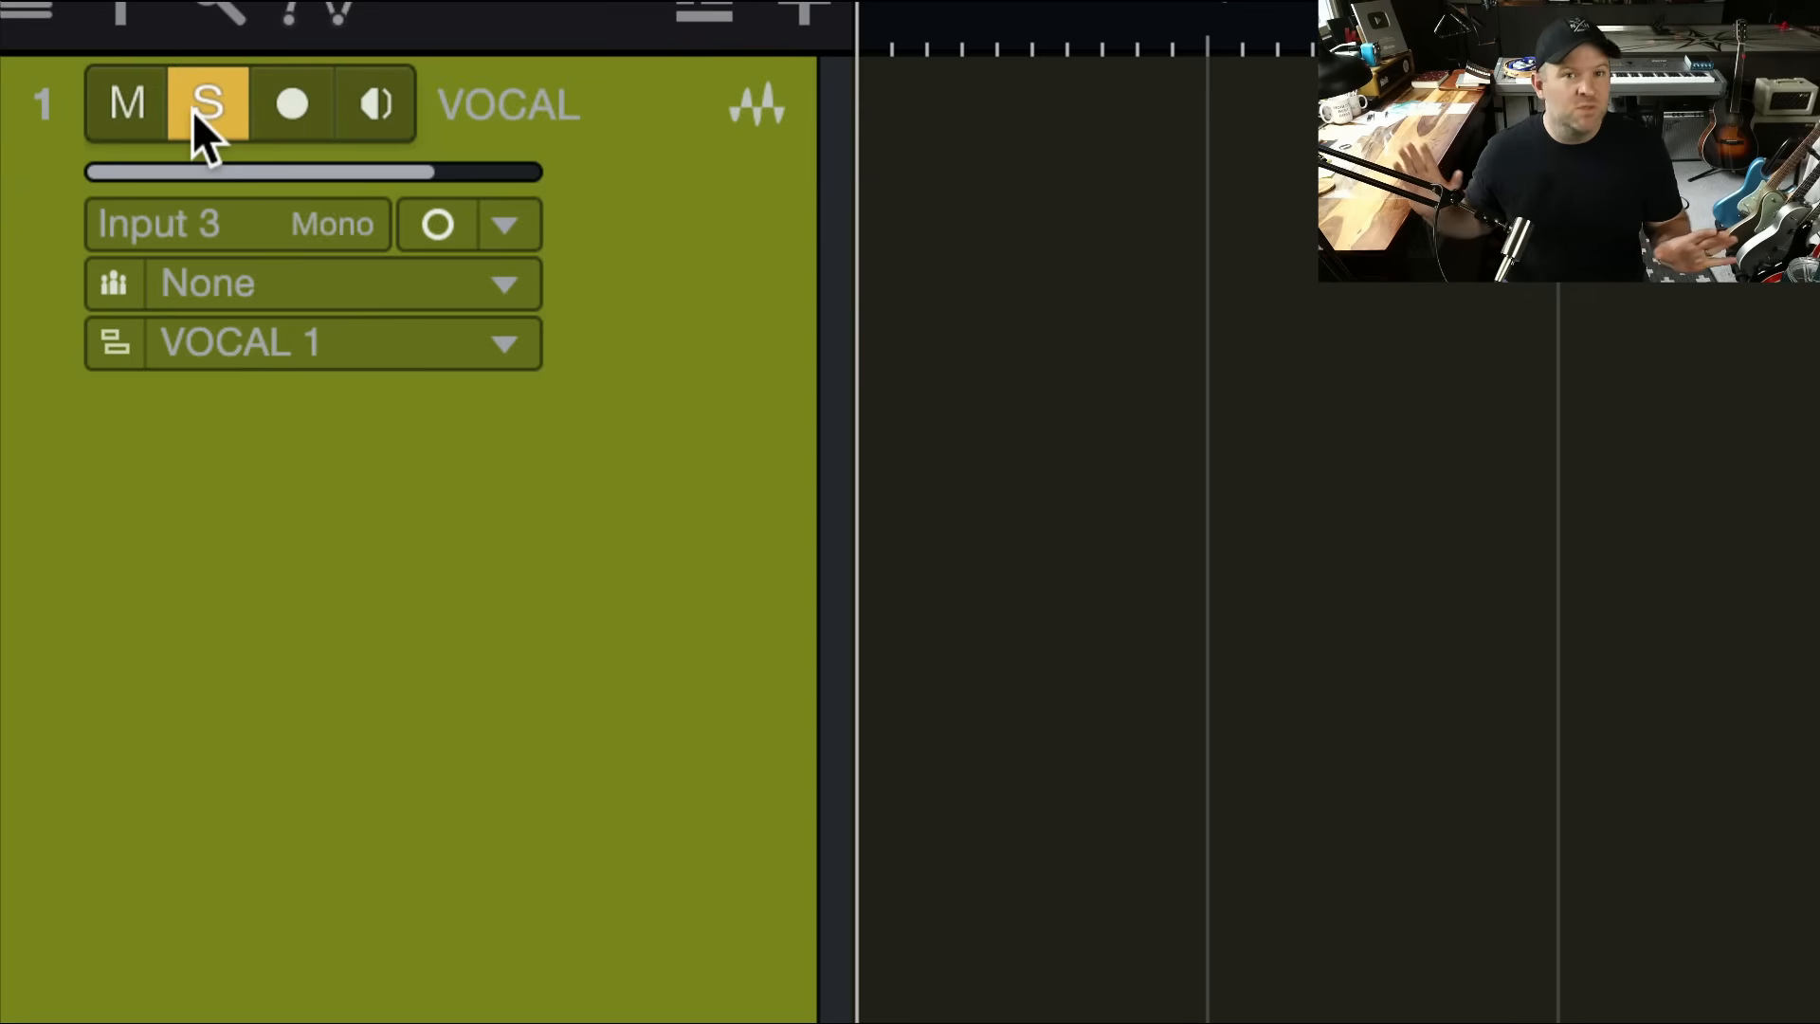
click(125, 104)
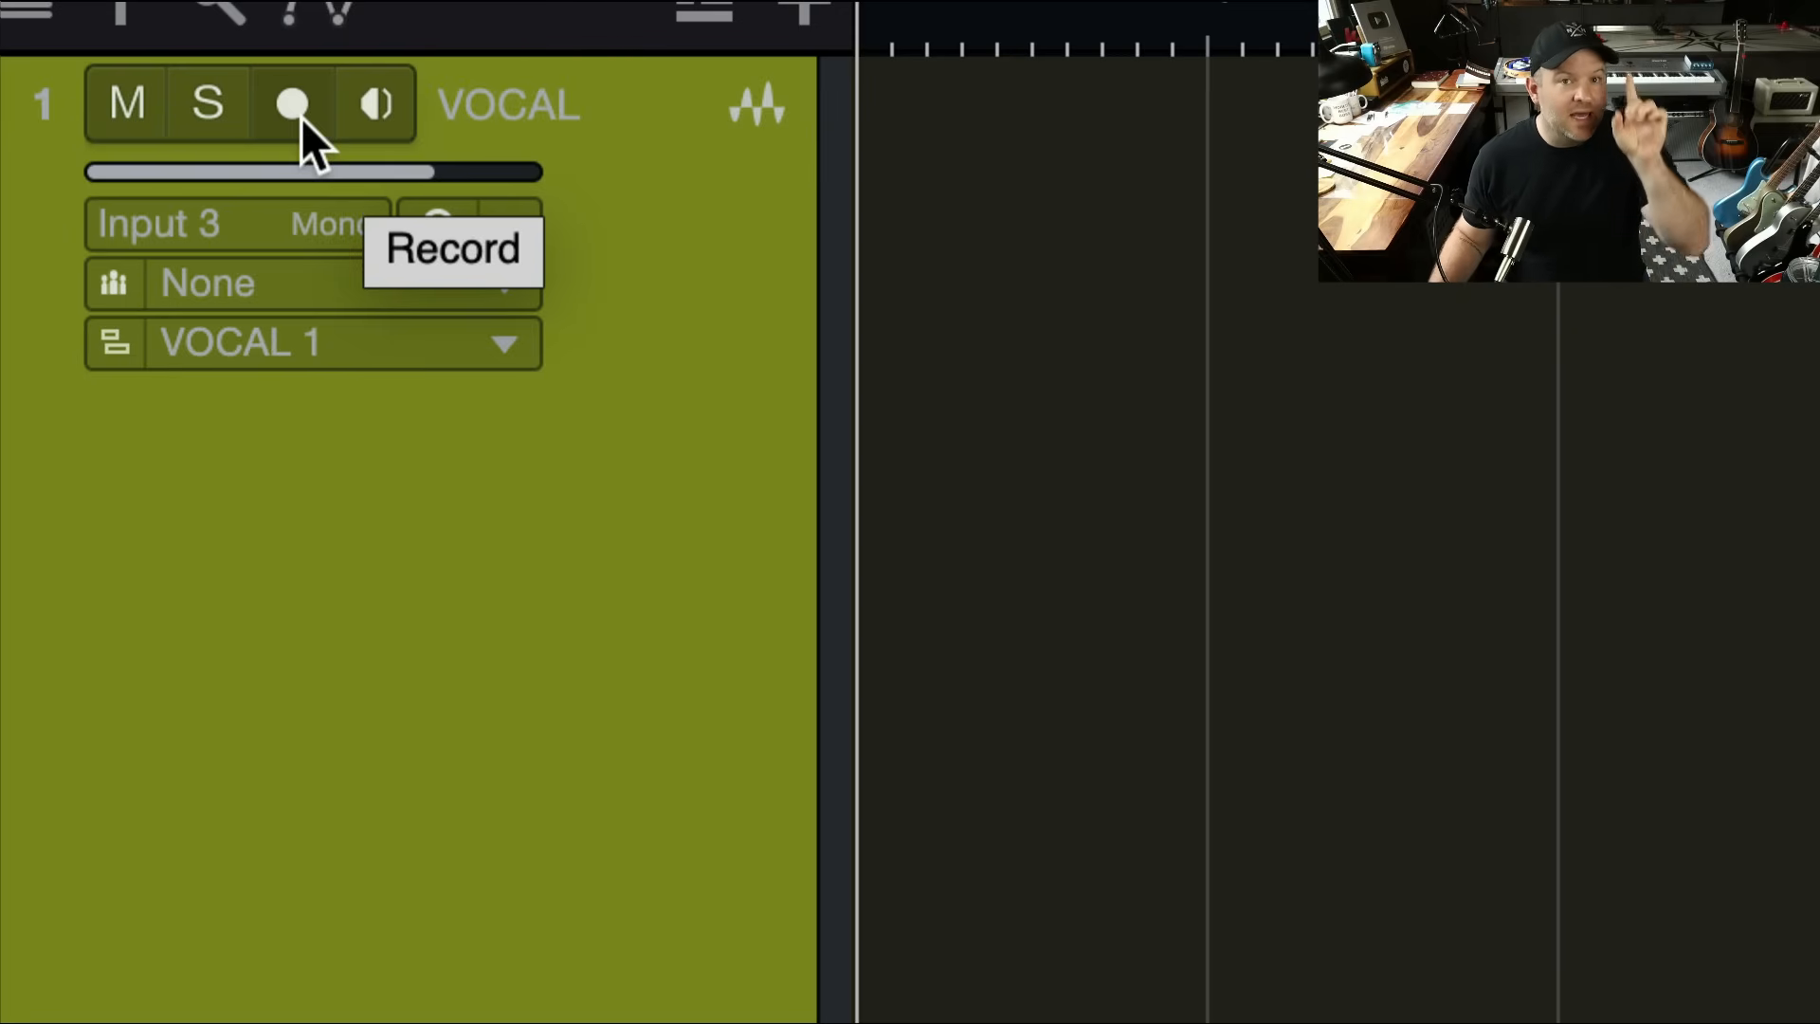
mouse_move(377, 134)
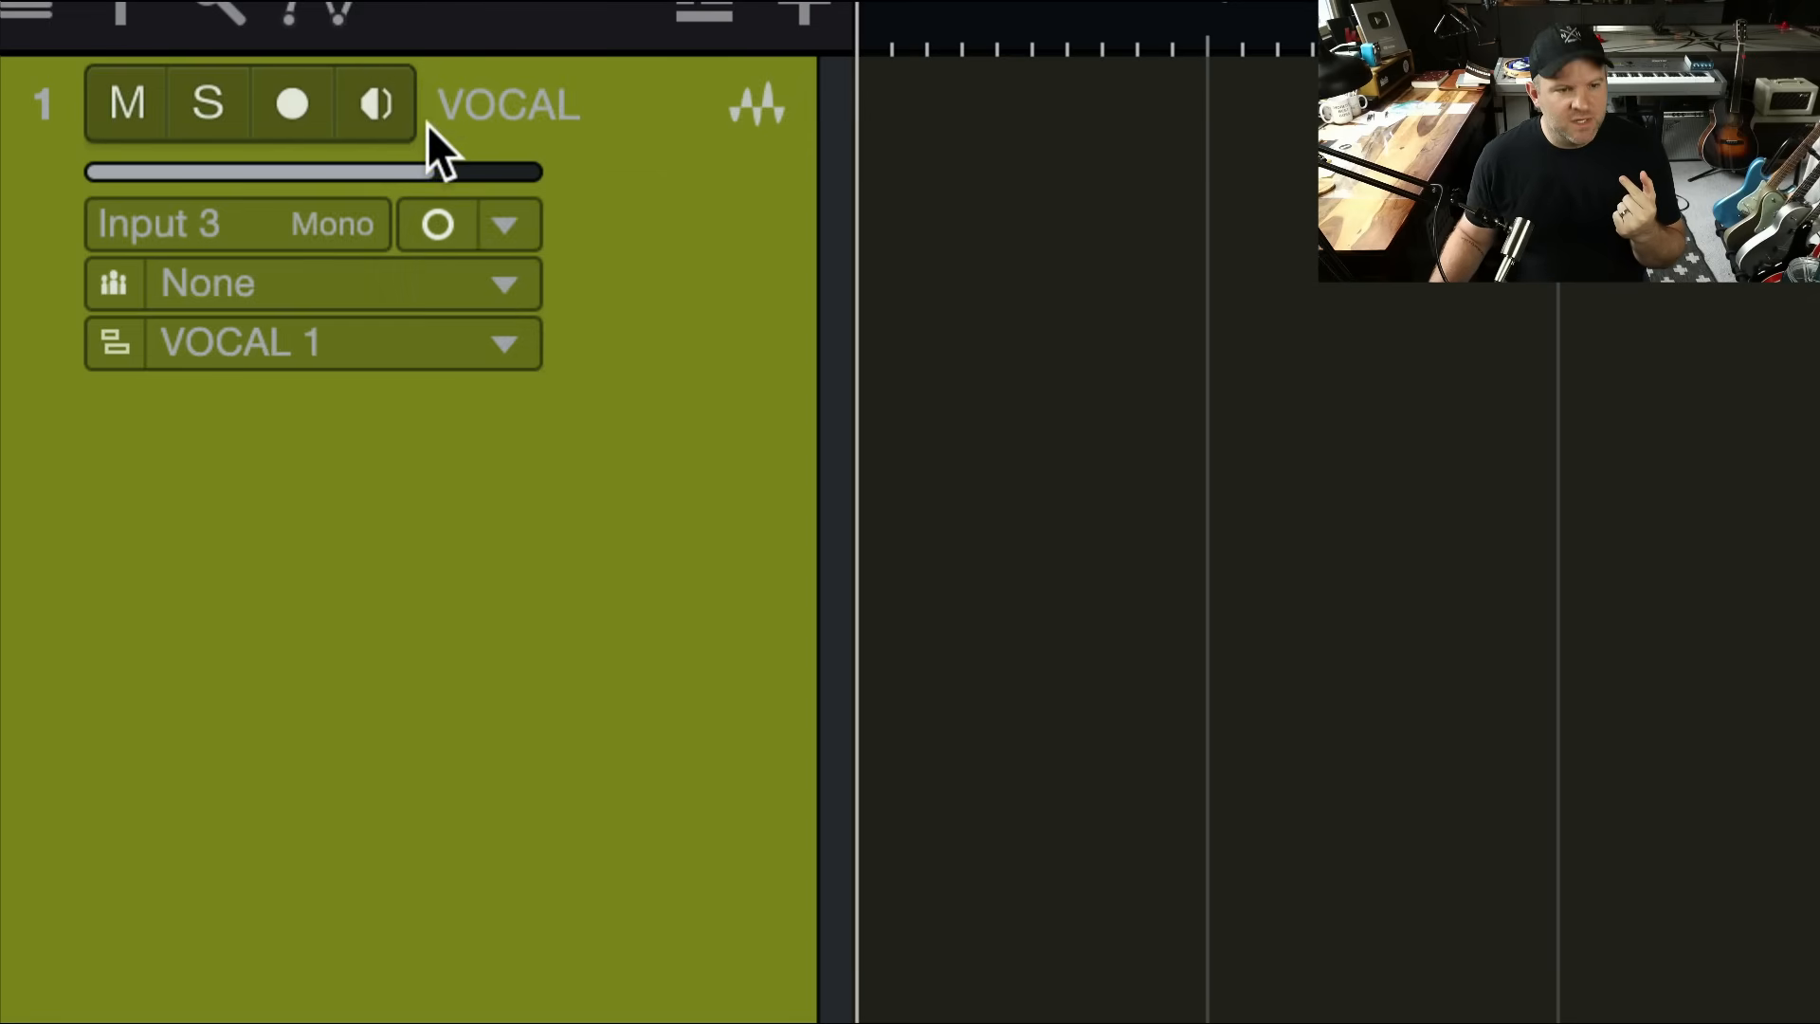
mouse_move(376, 104)
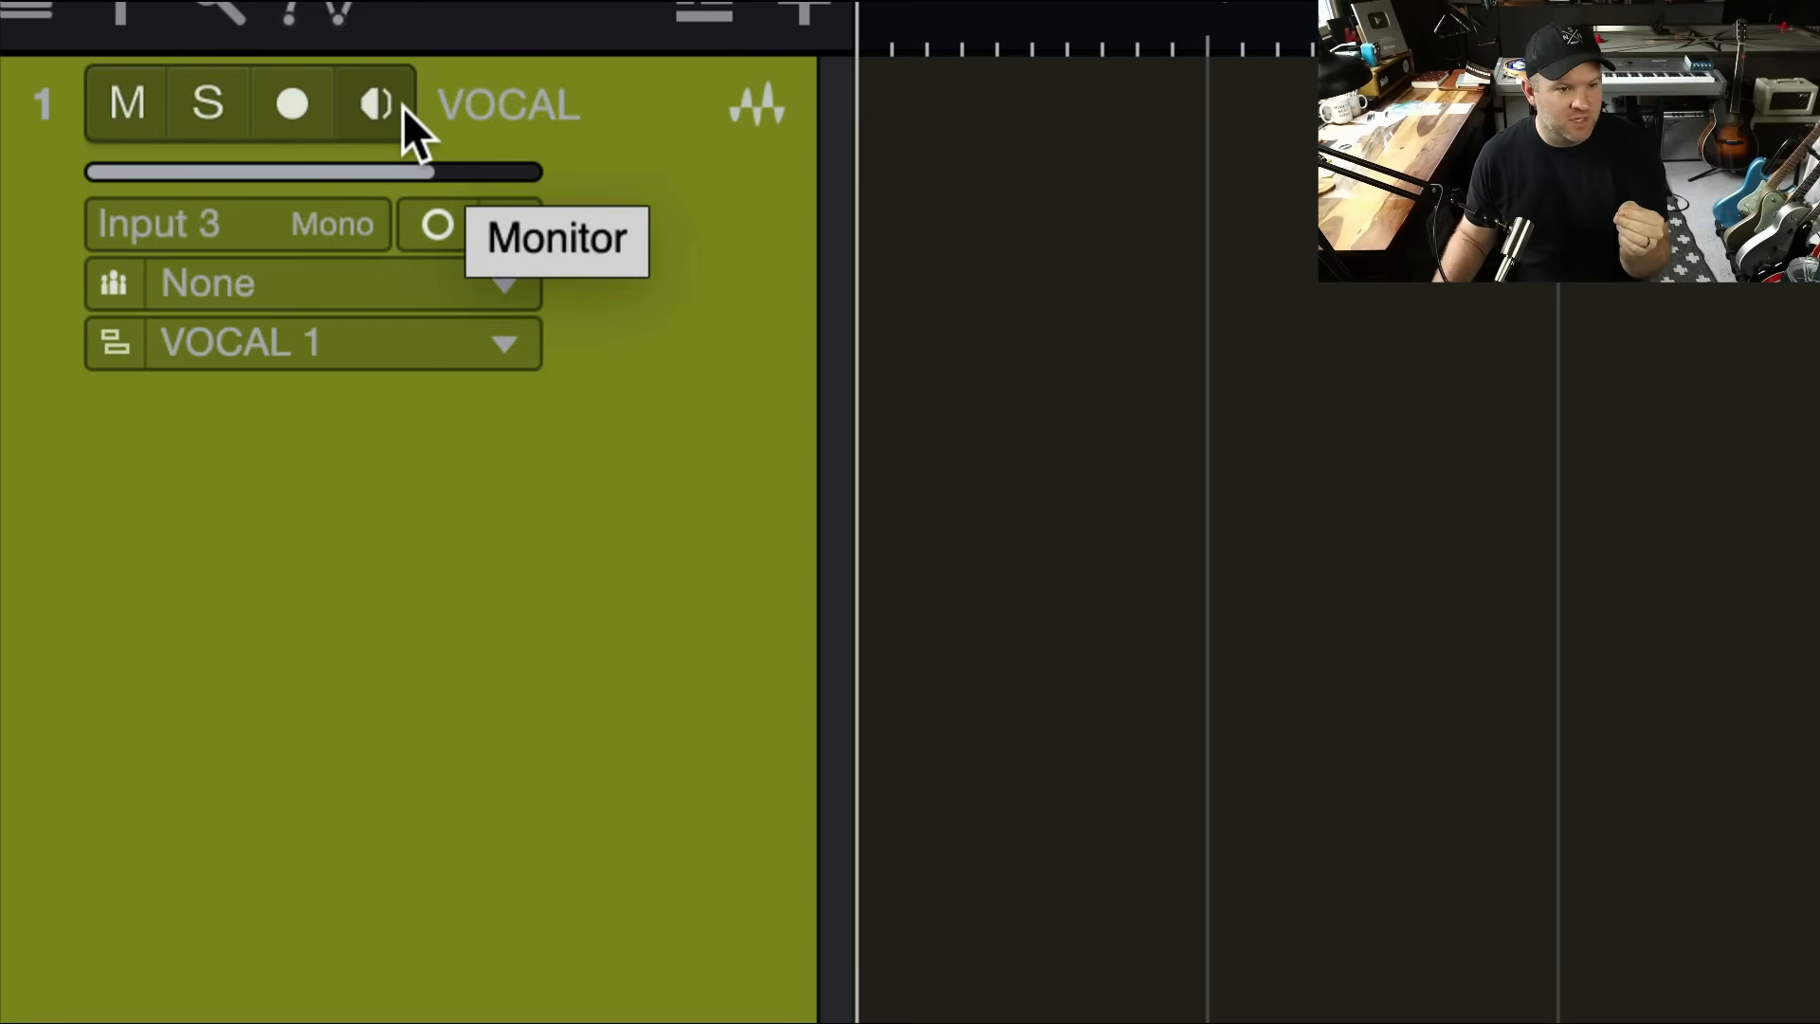
mouse_move(139, 238)
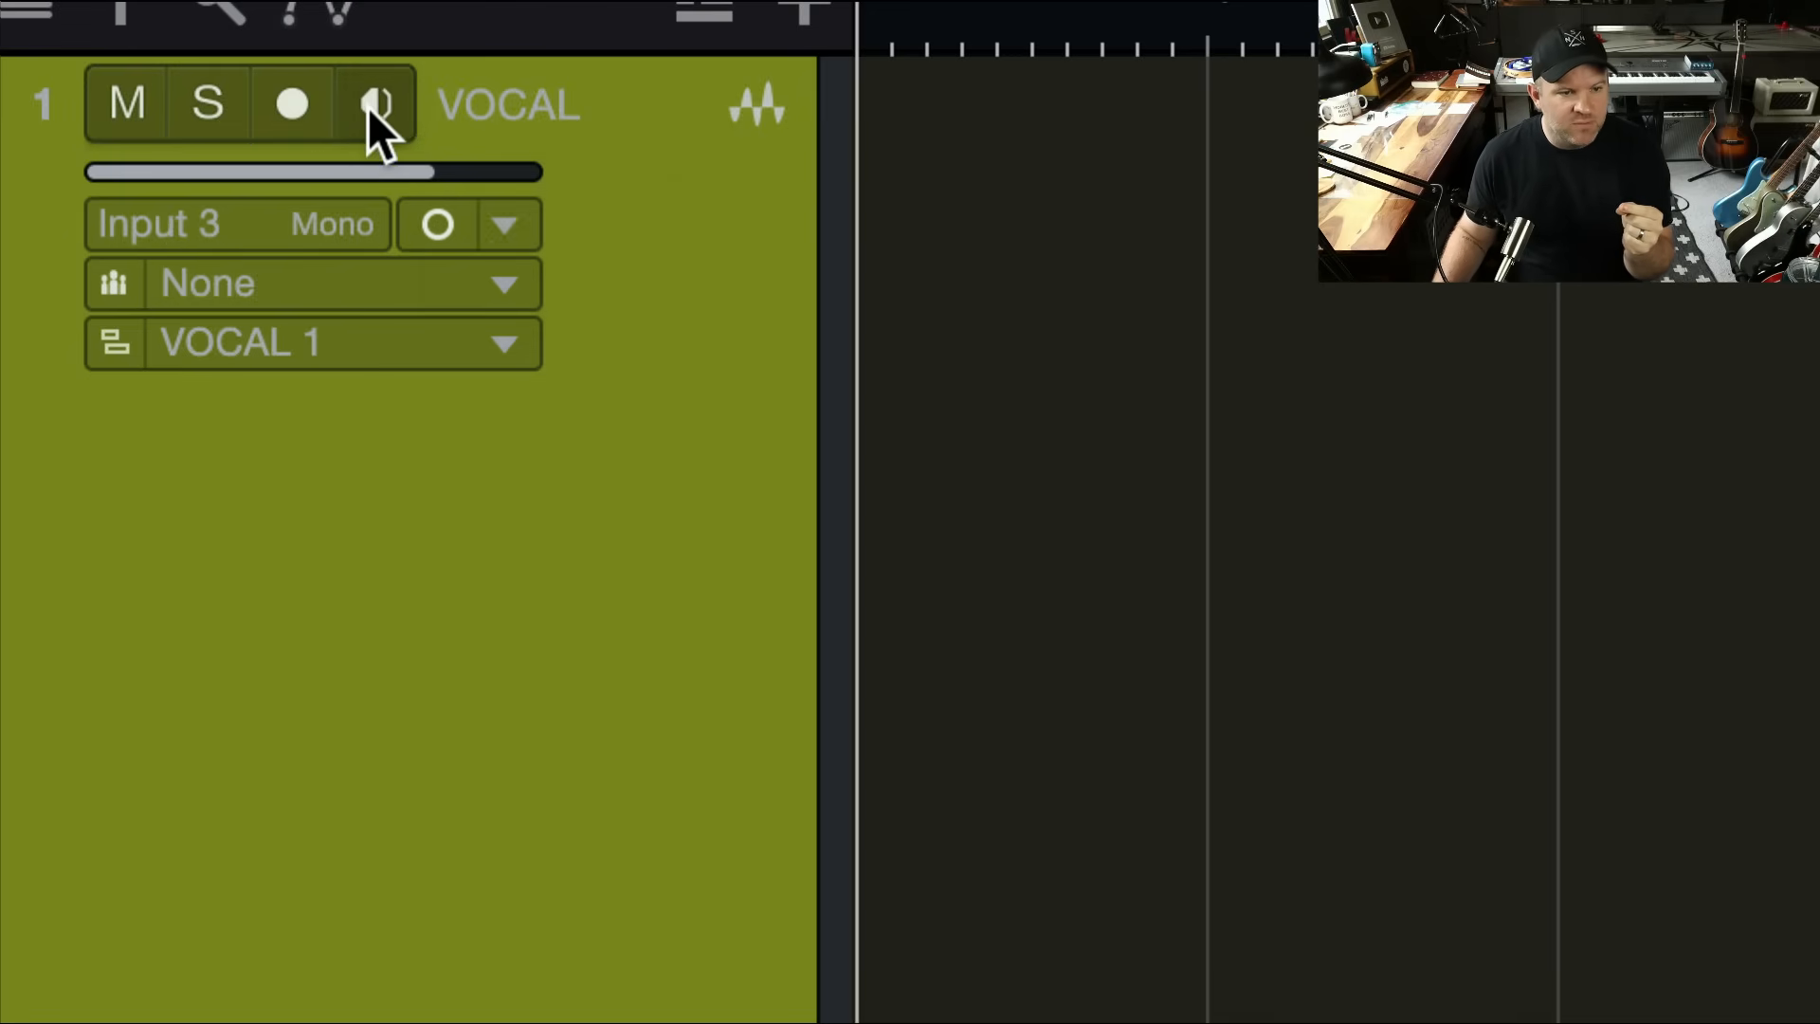
mouse_move(379, 104)
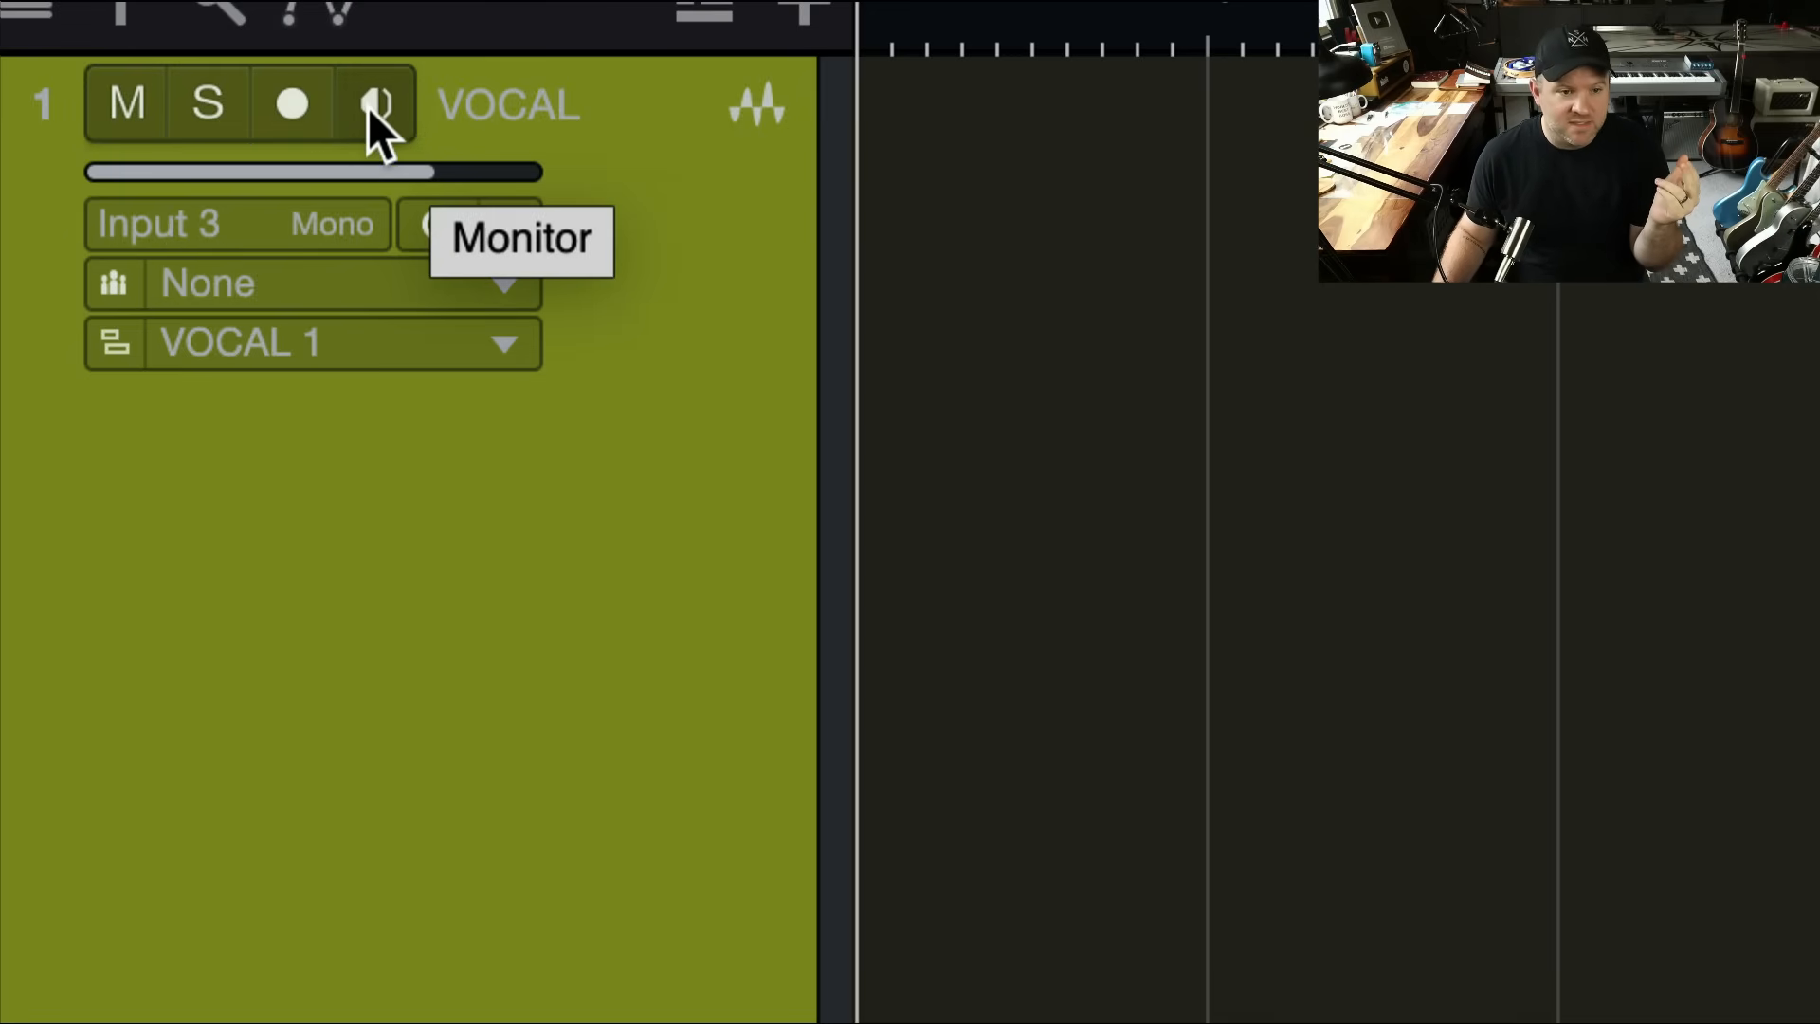
Step: Toggle VOCAL input monitoring on and off, record-arm the track, and open track-list options
click(376, 104)
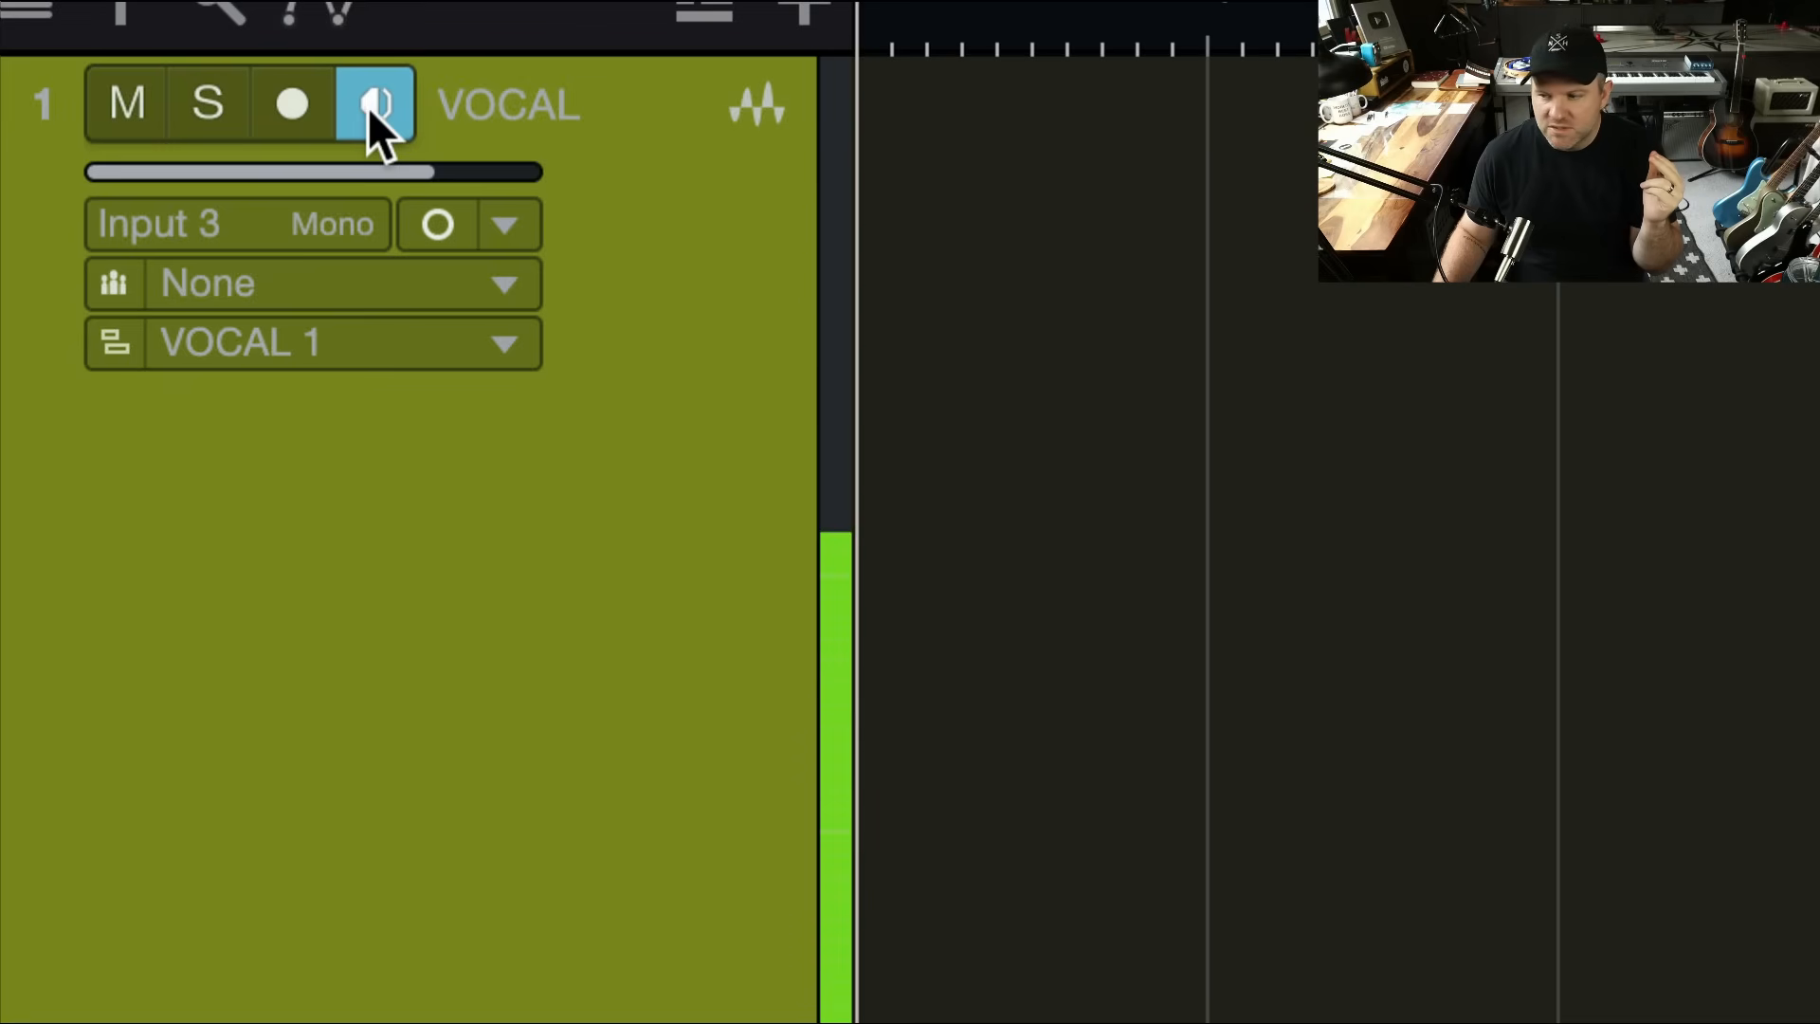
click(376, 103)
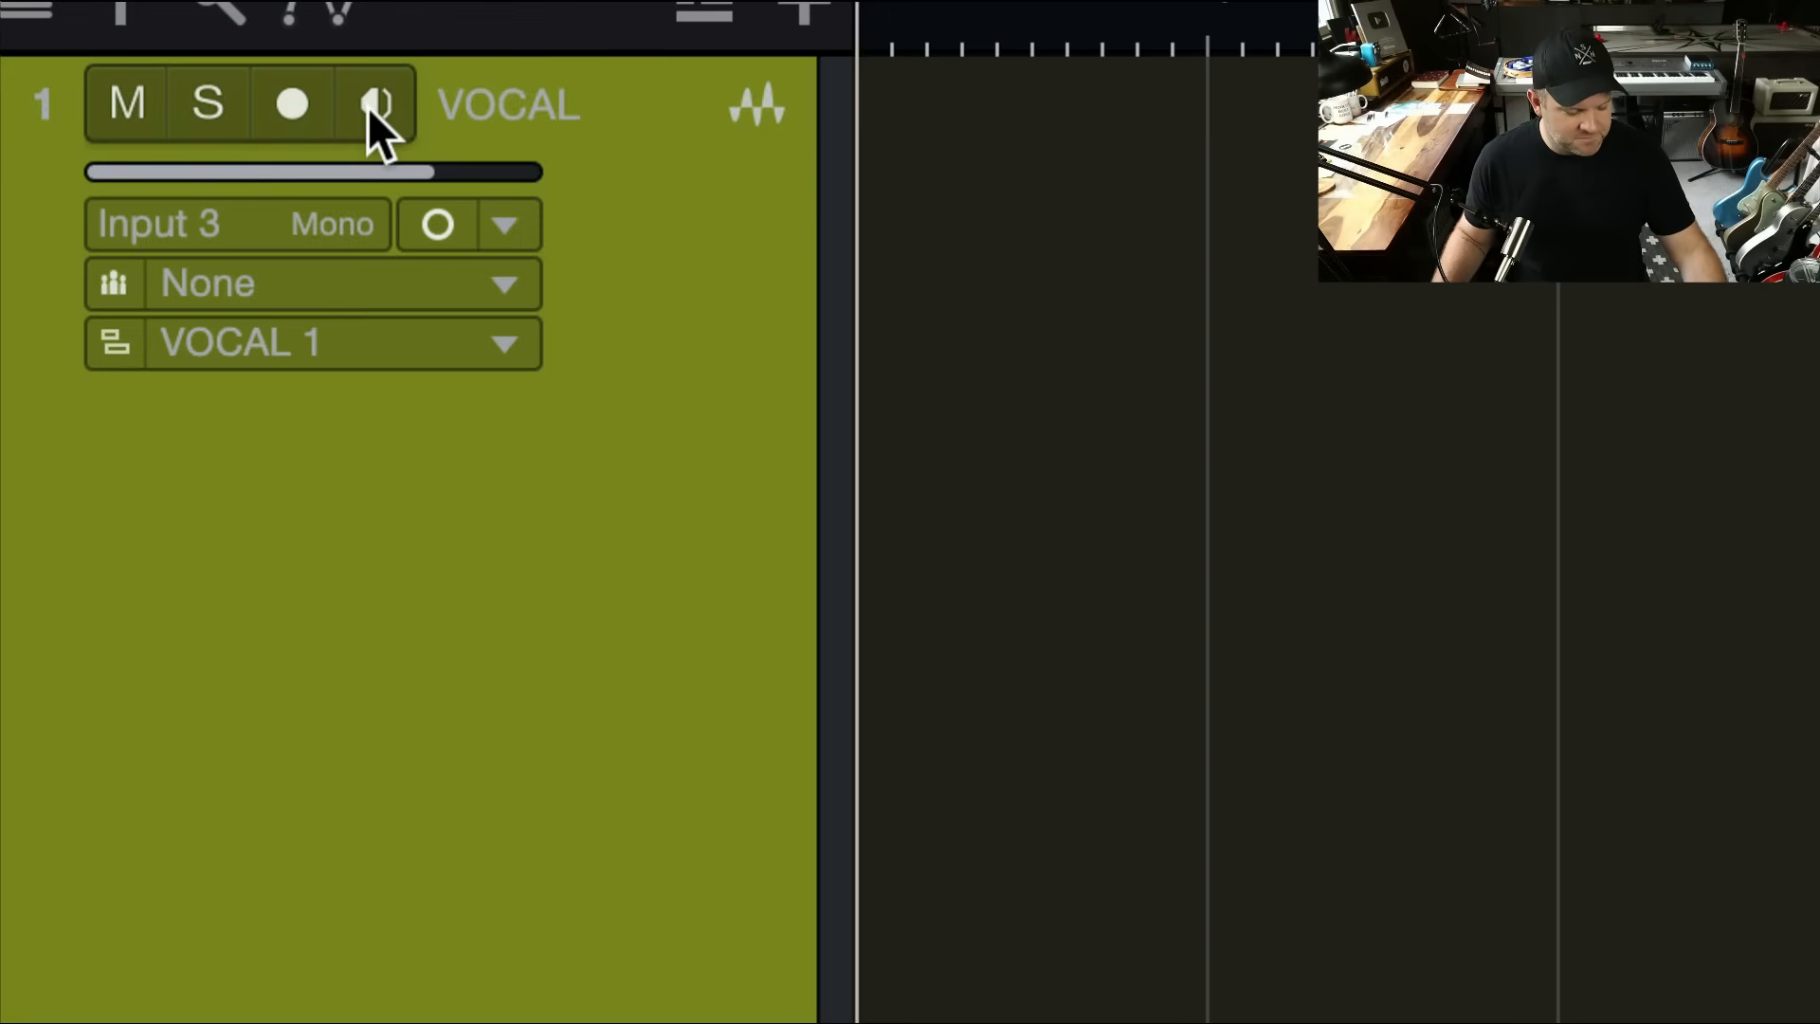
click(377, 105)
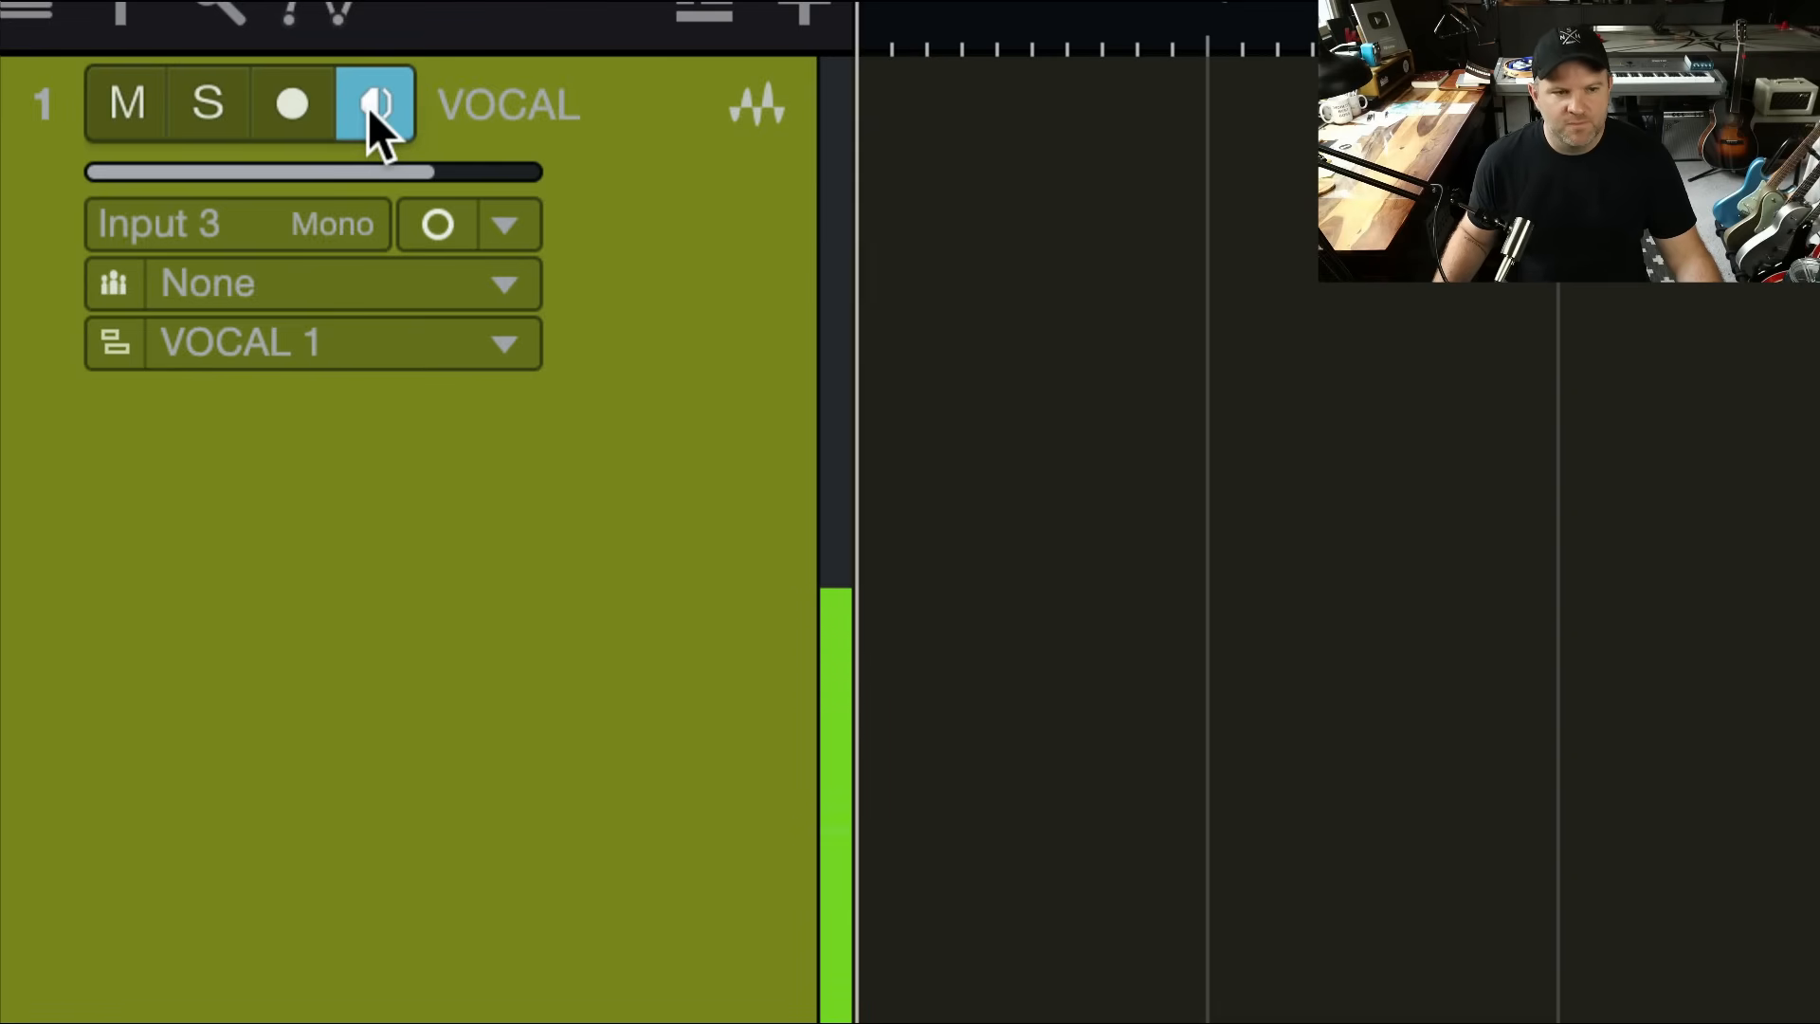
click(376, 103)
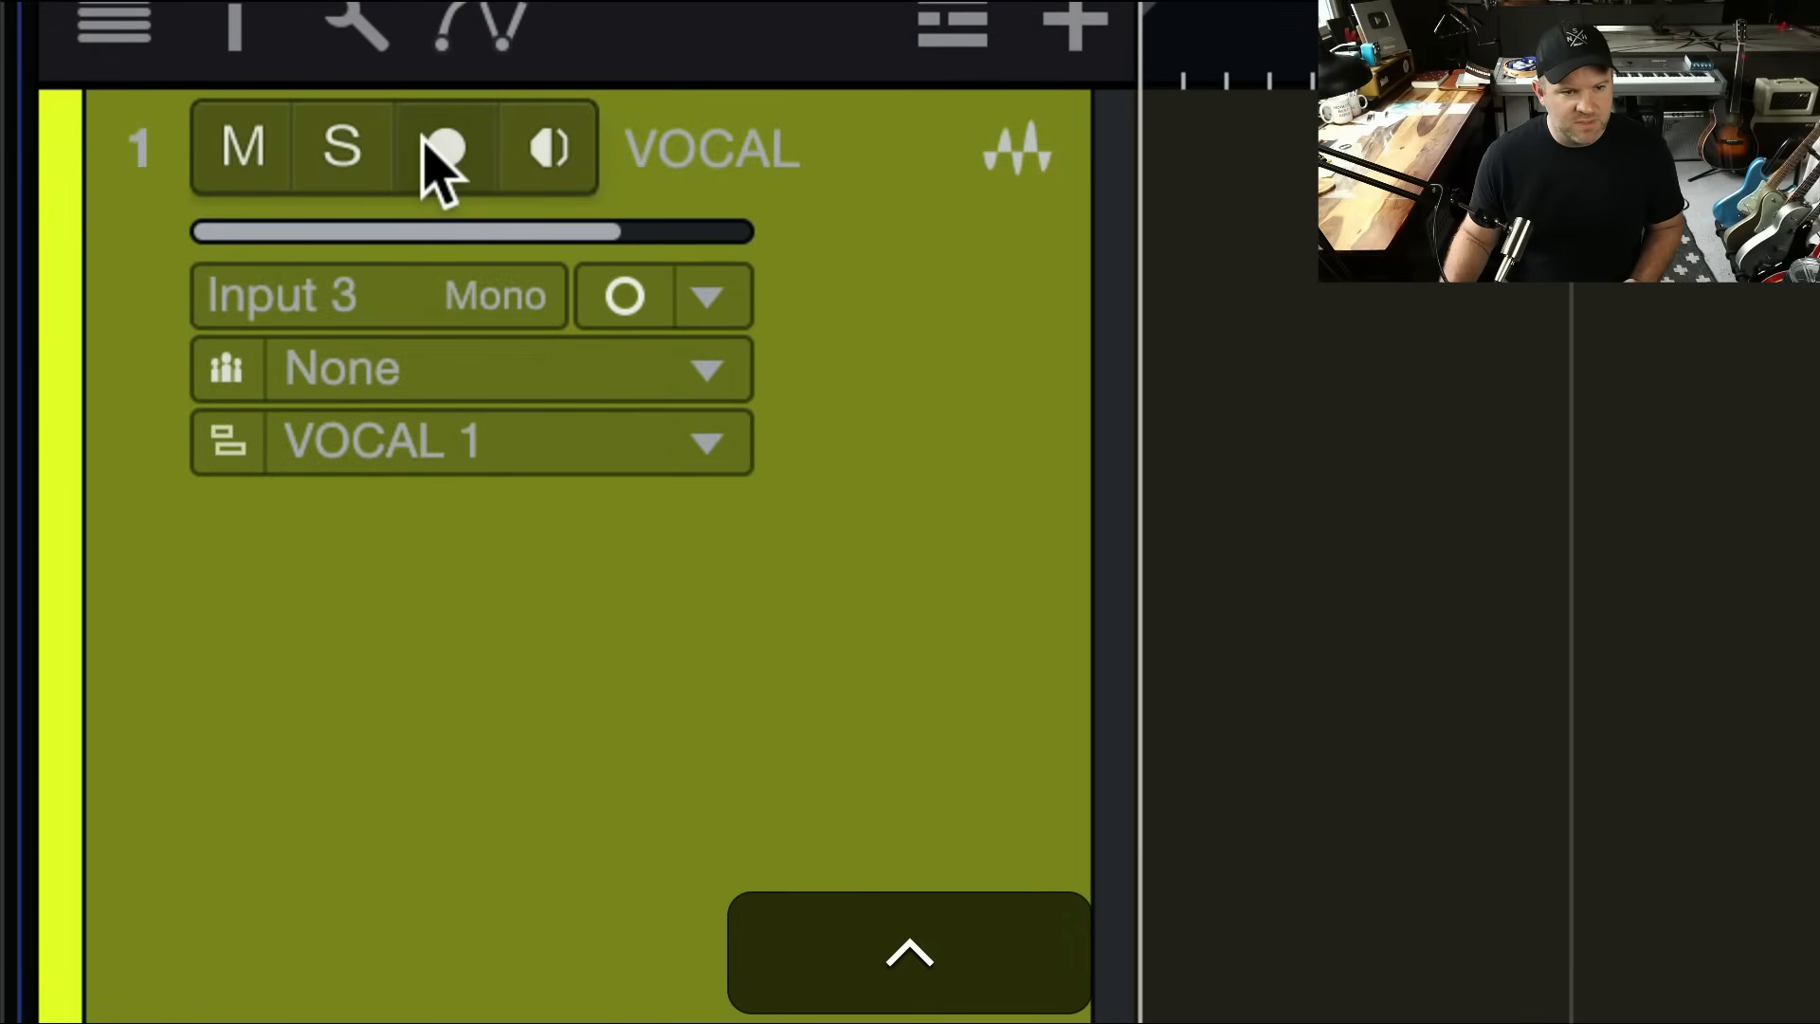
click(445, 149)
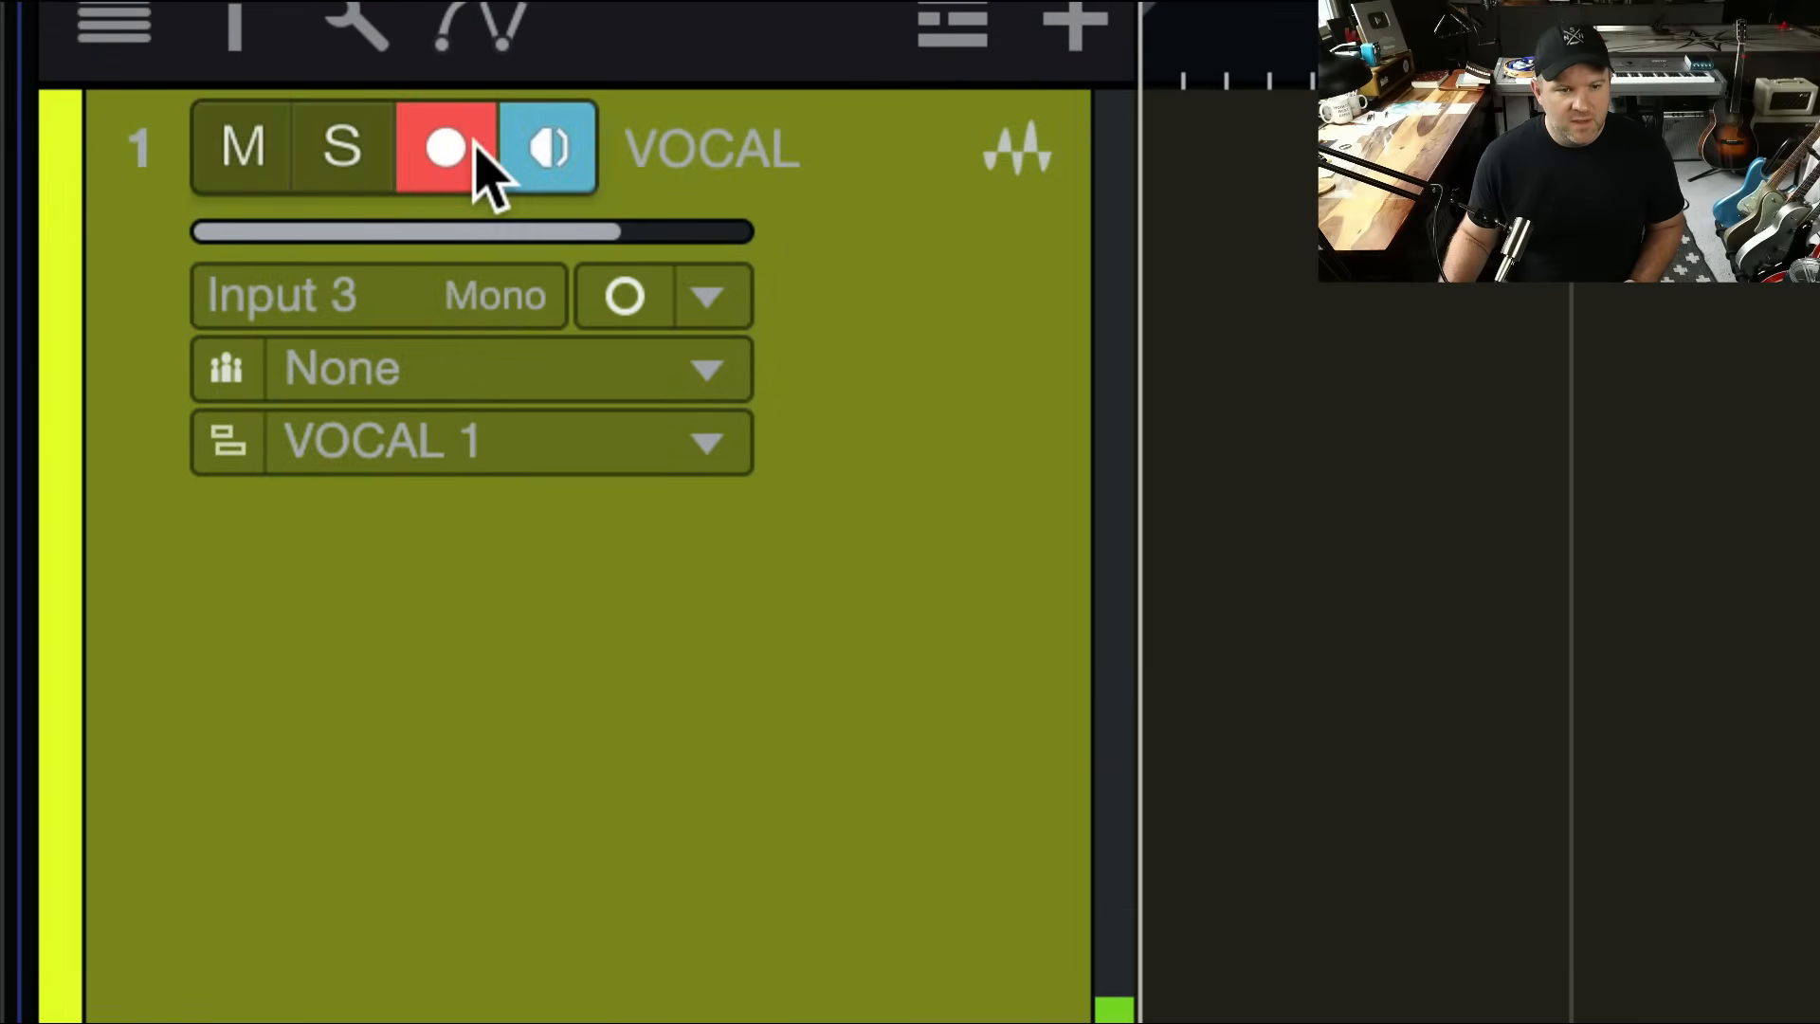
click(548, 149)
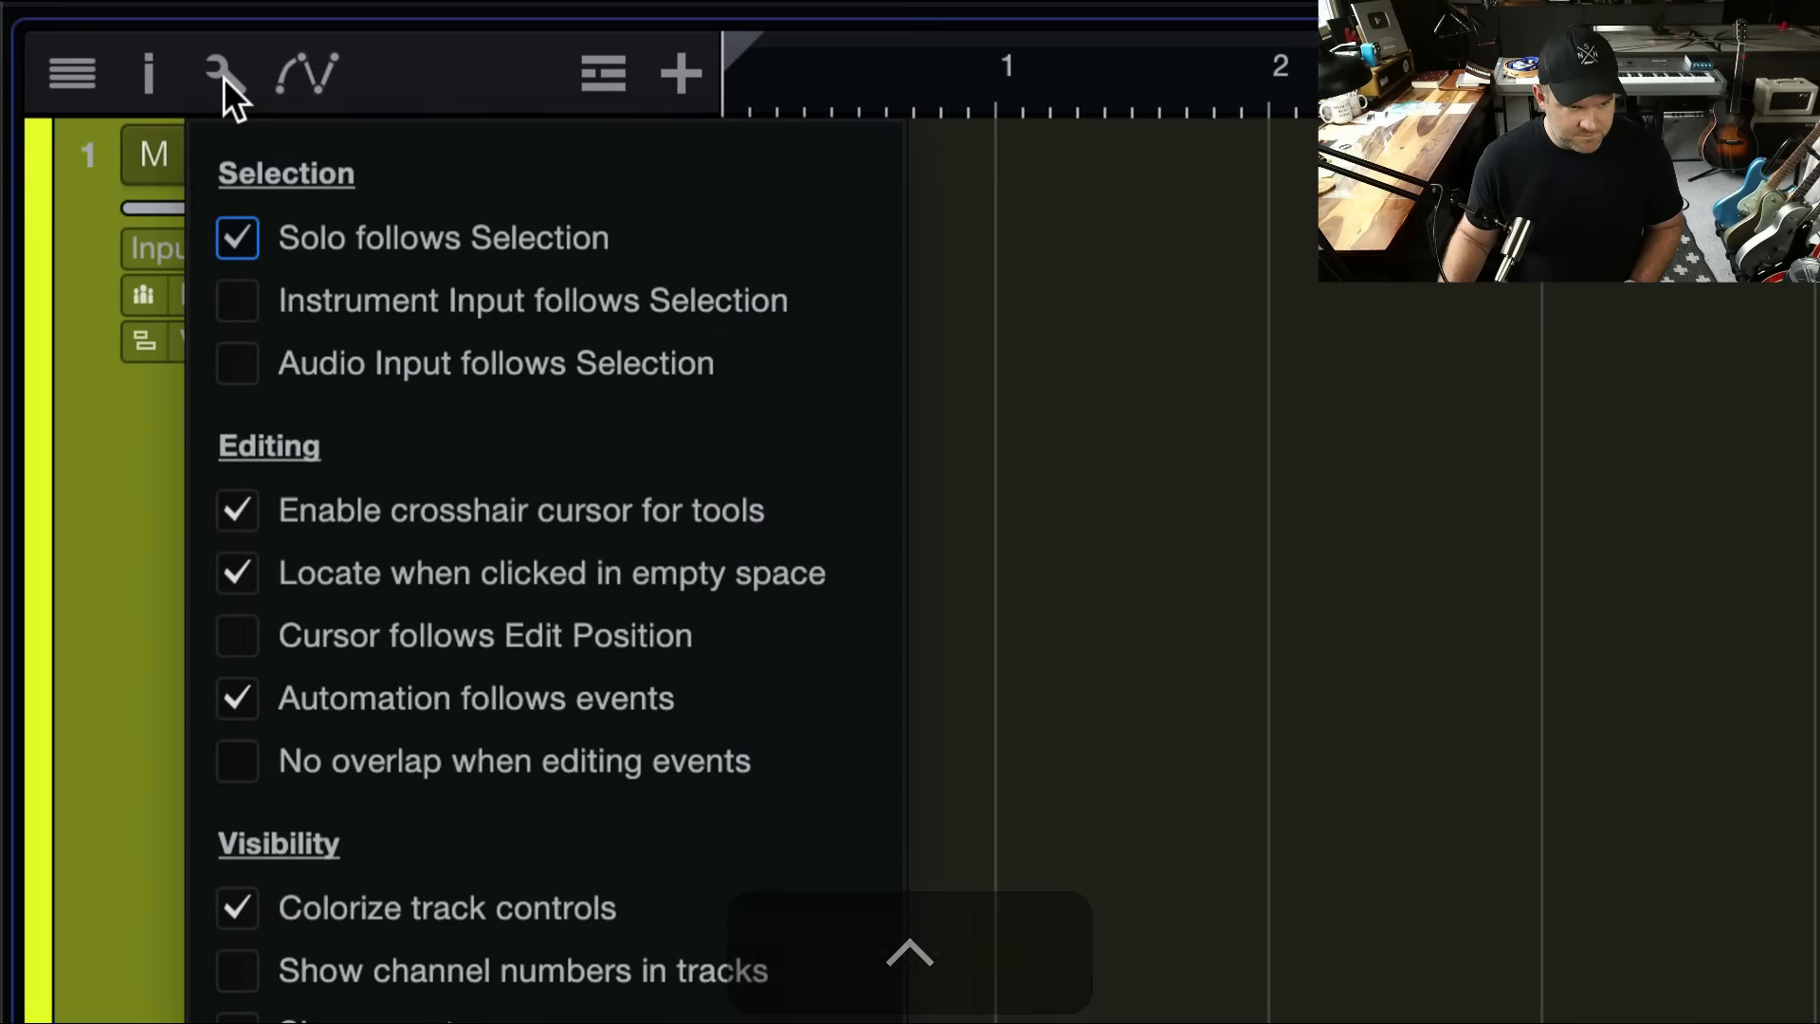
mouse_move(319, 586)
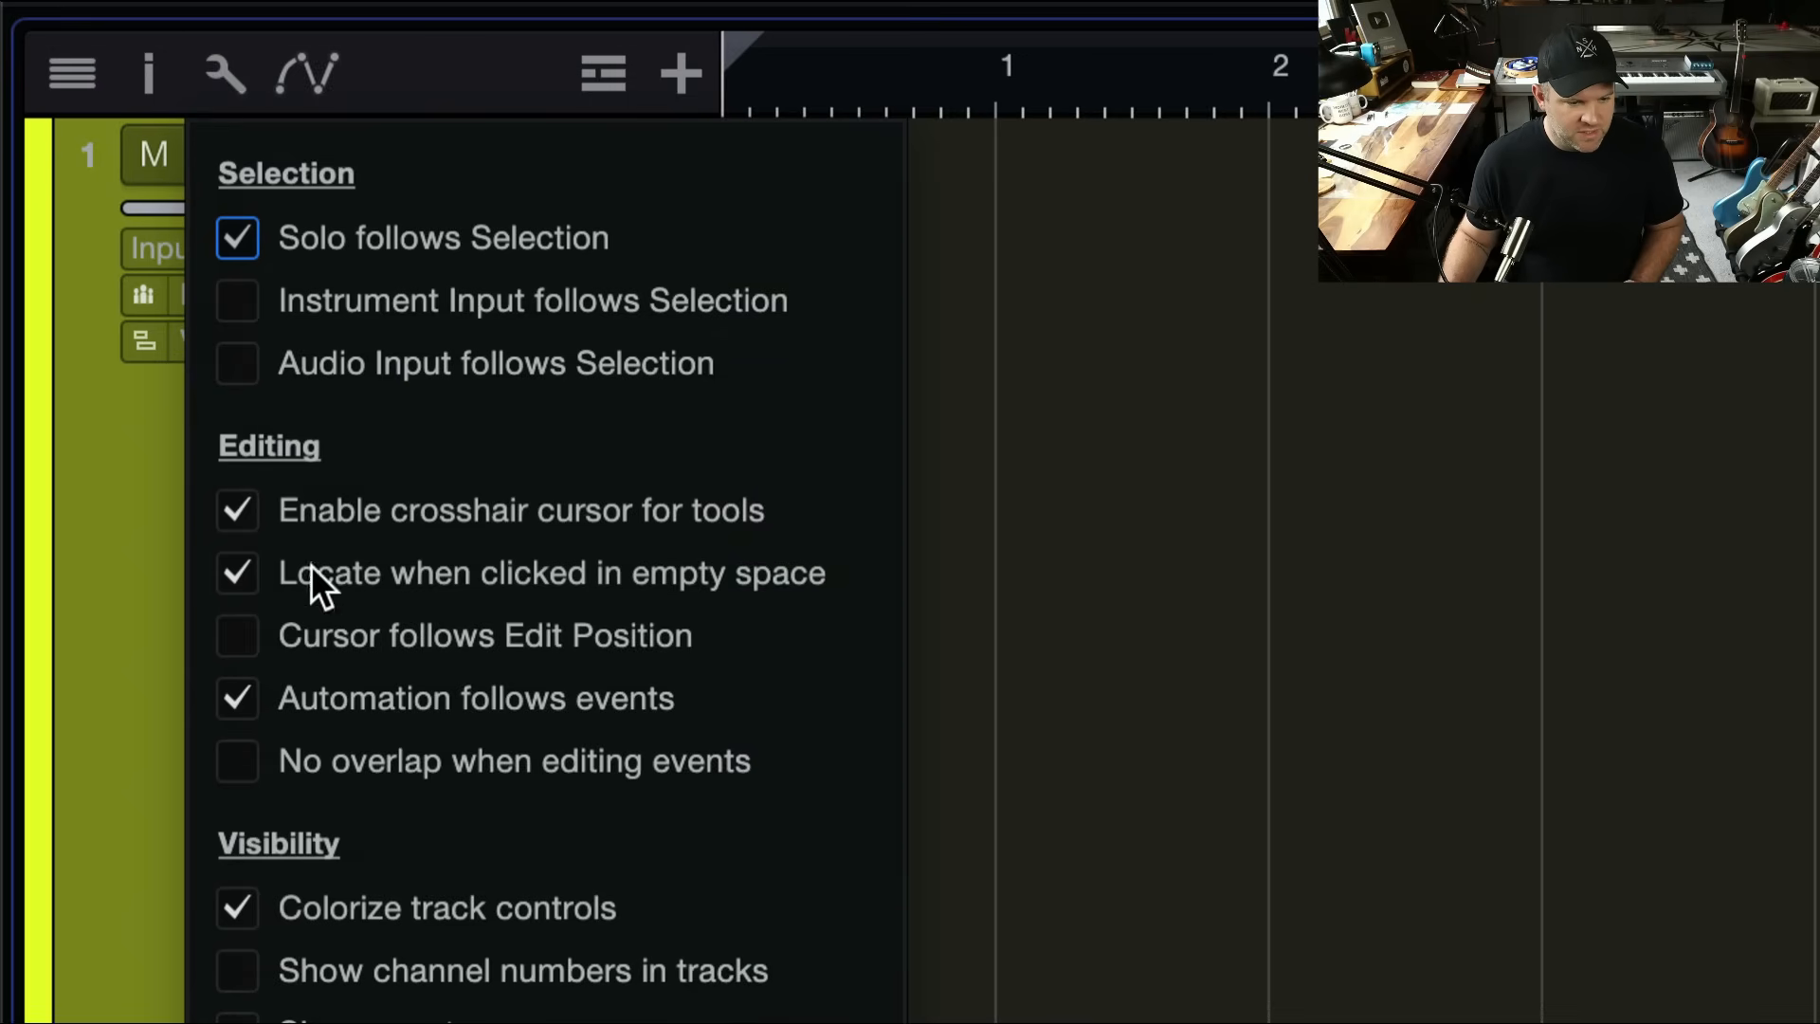
Step: Keep 'Monitoring follows record' enabled in the Audio section and close the track-list options
scroll(down, 3)
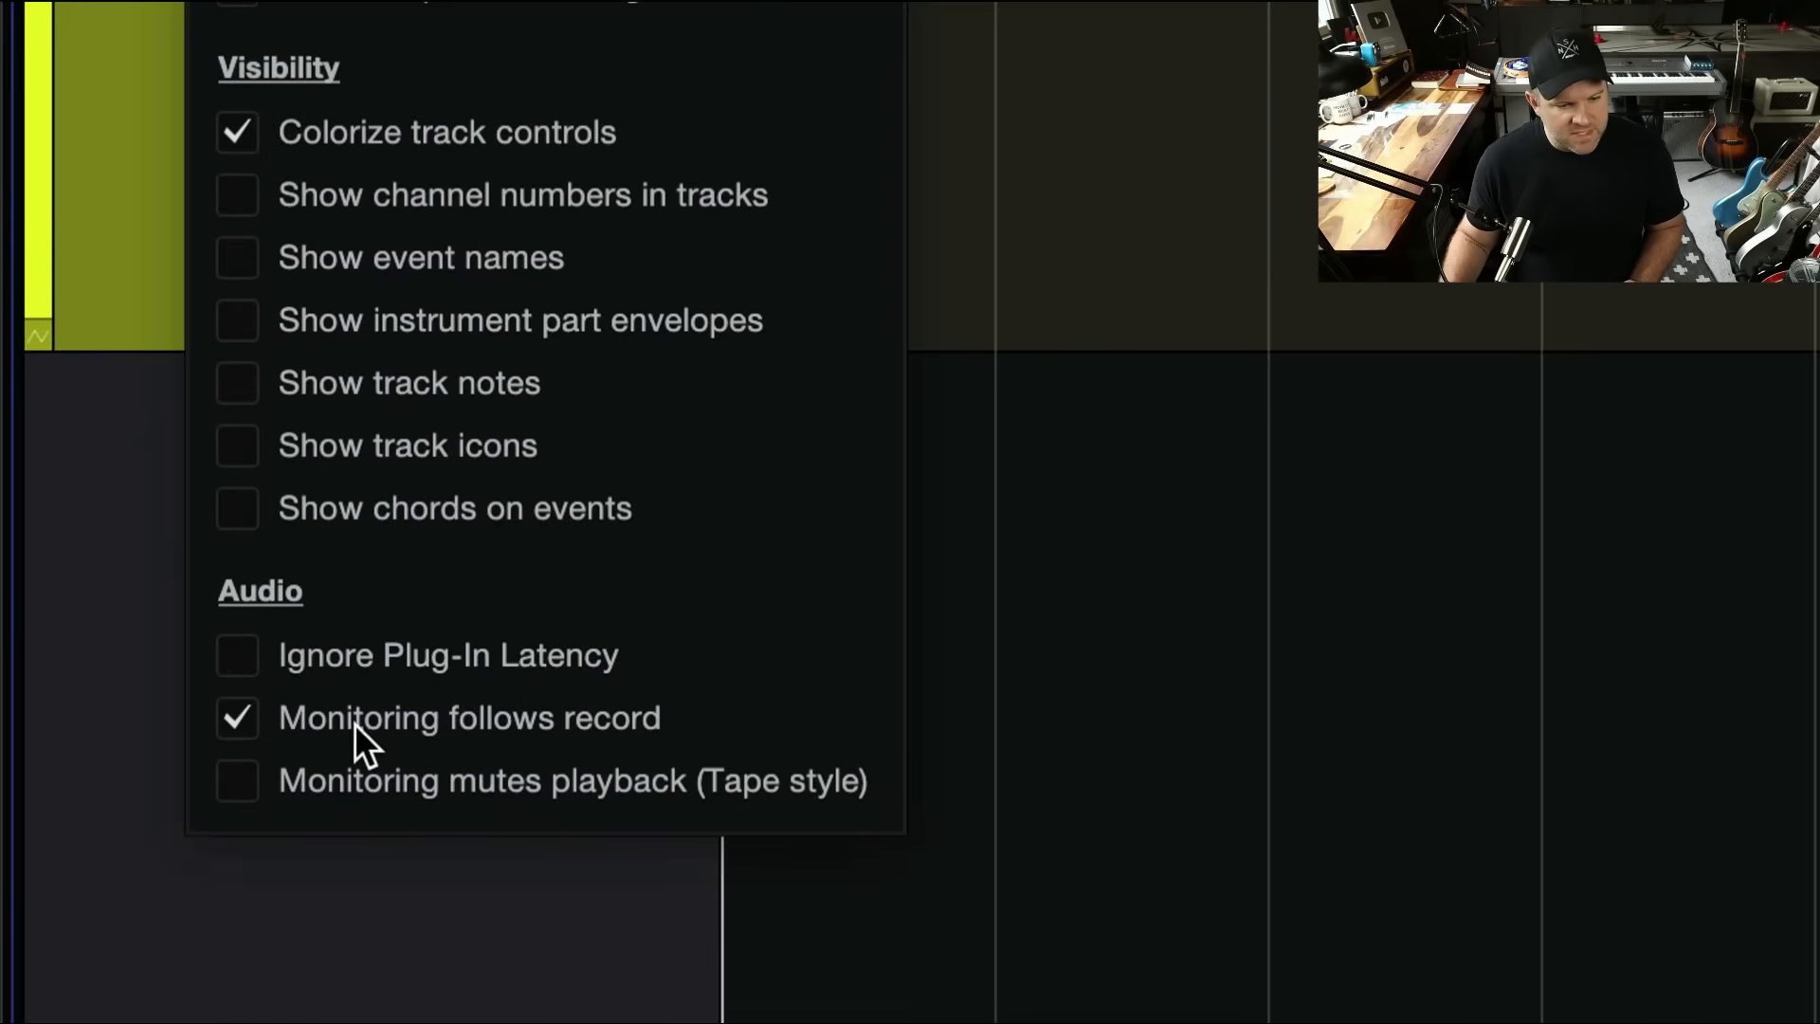
mouse_move(268, 725)
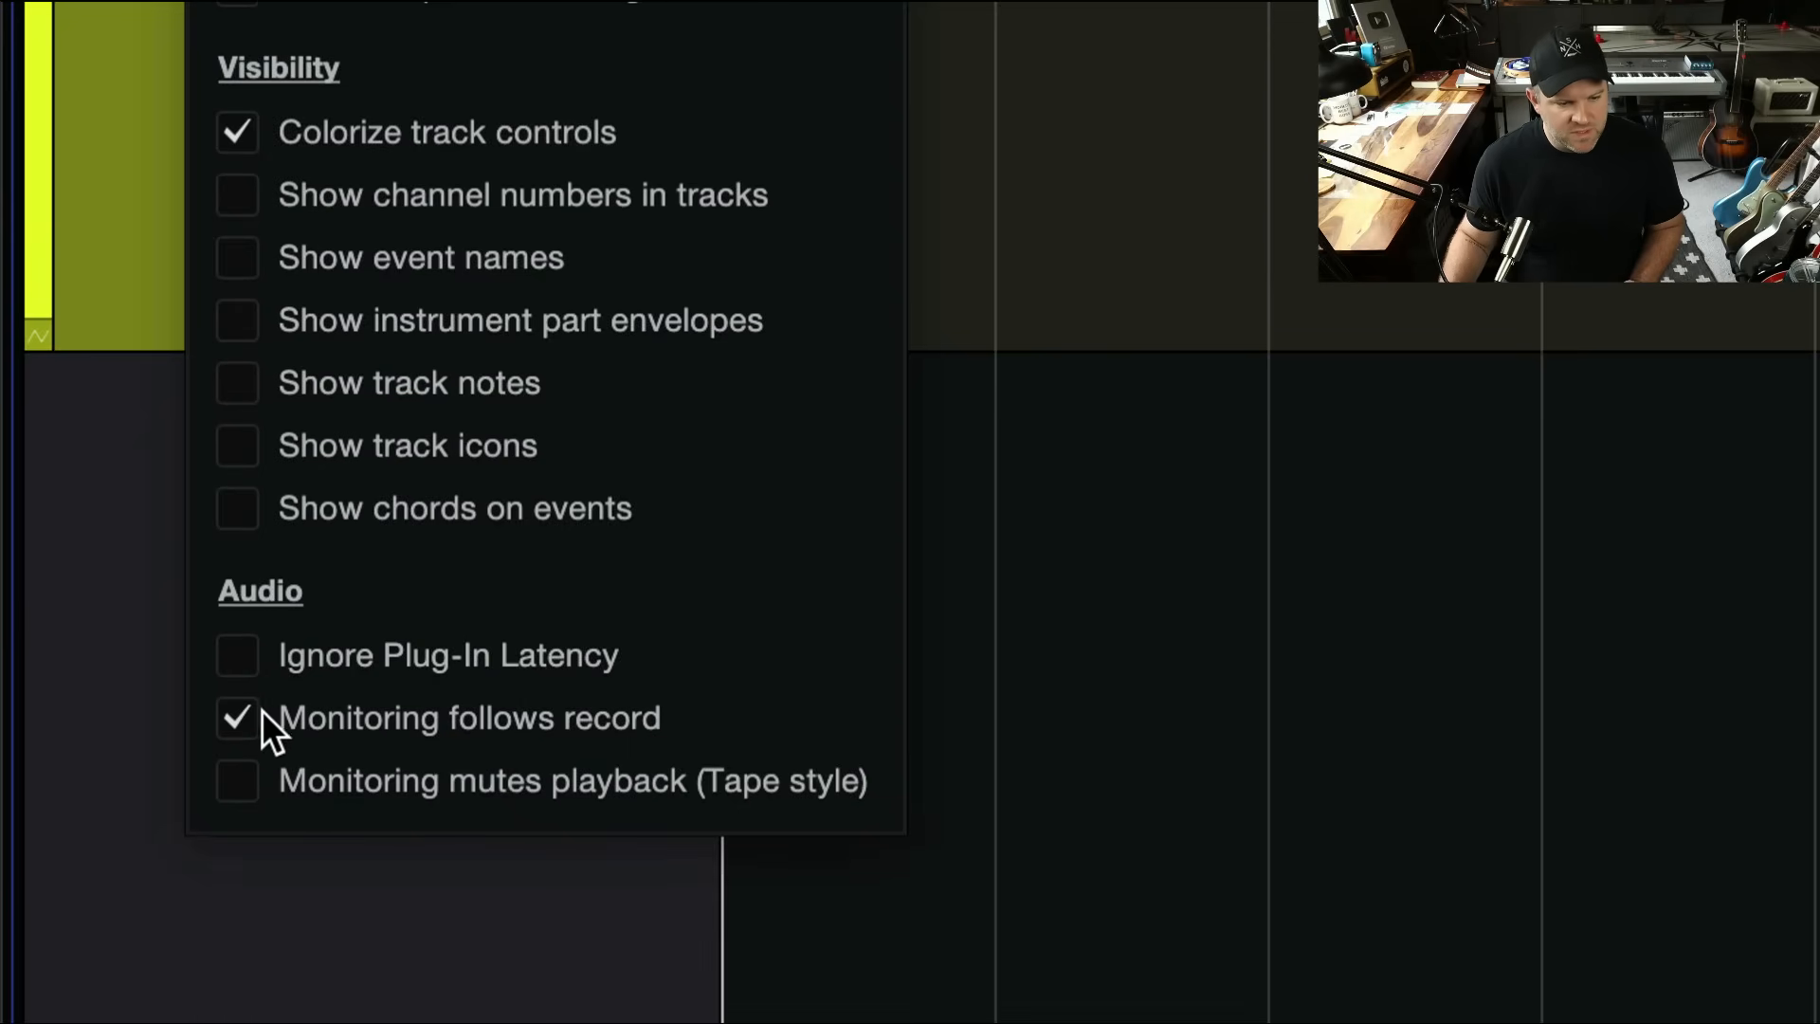
click(237, 717)
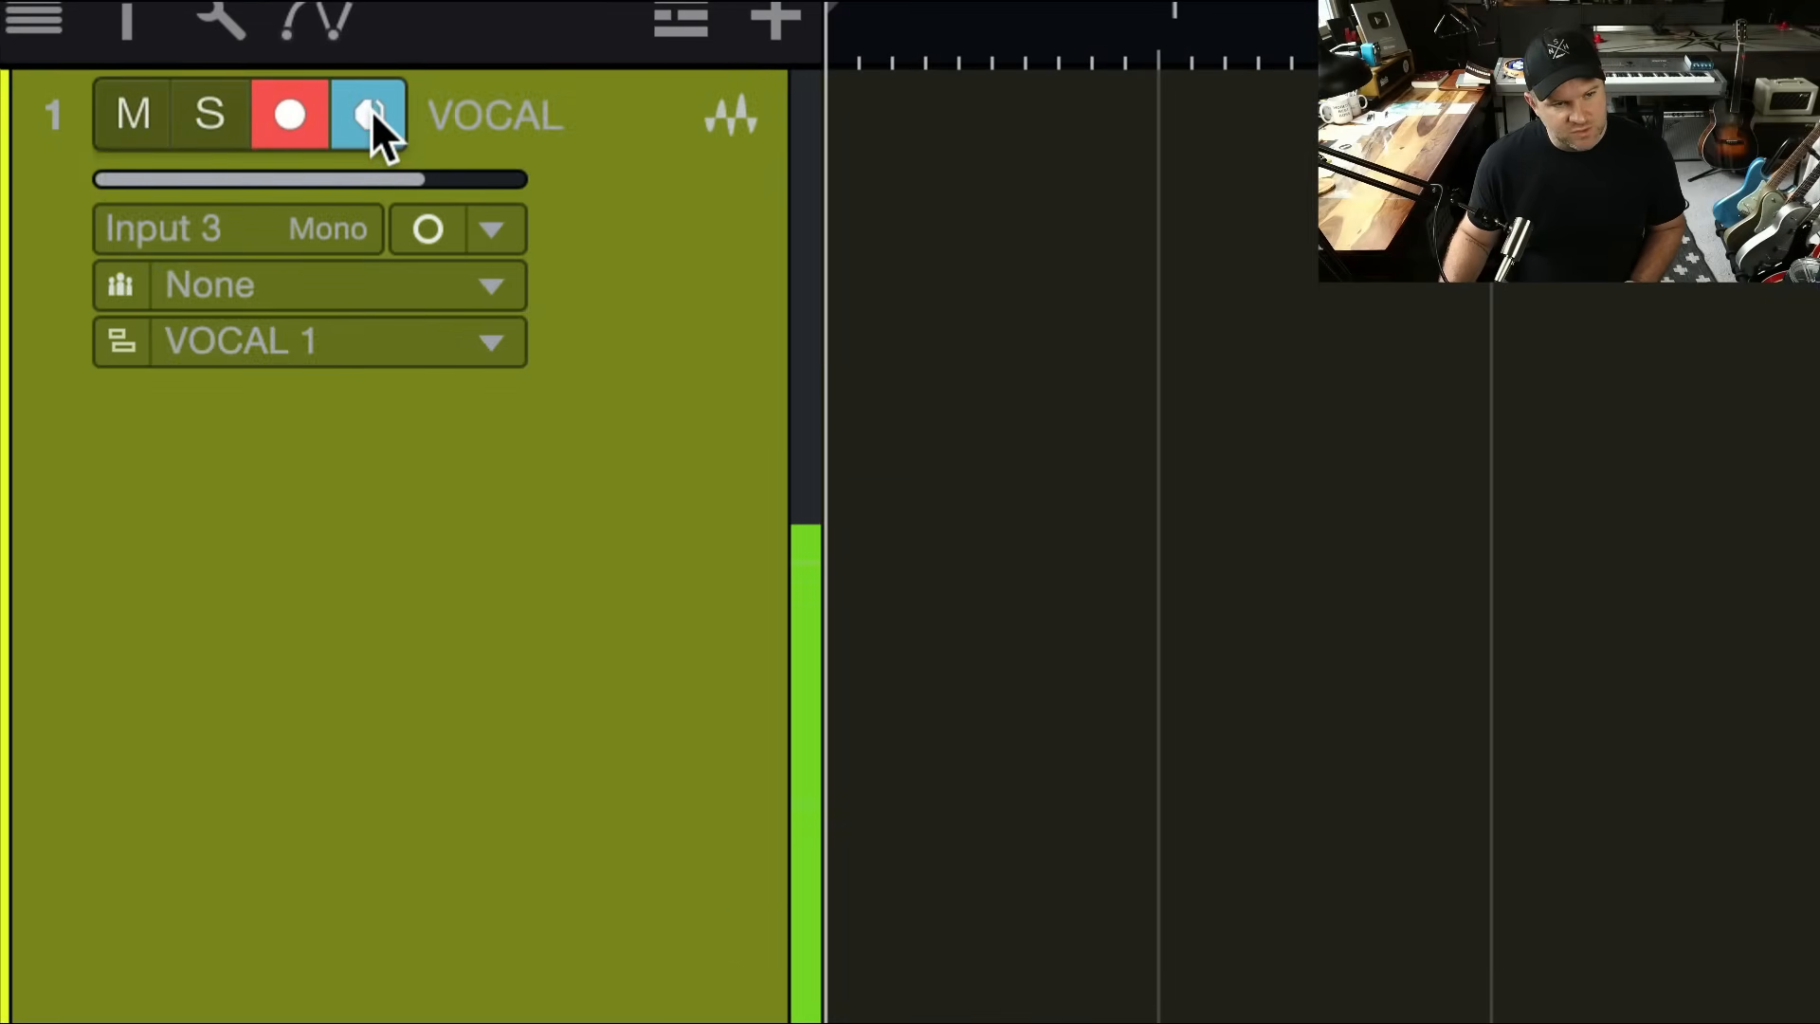
click(369, 115)
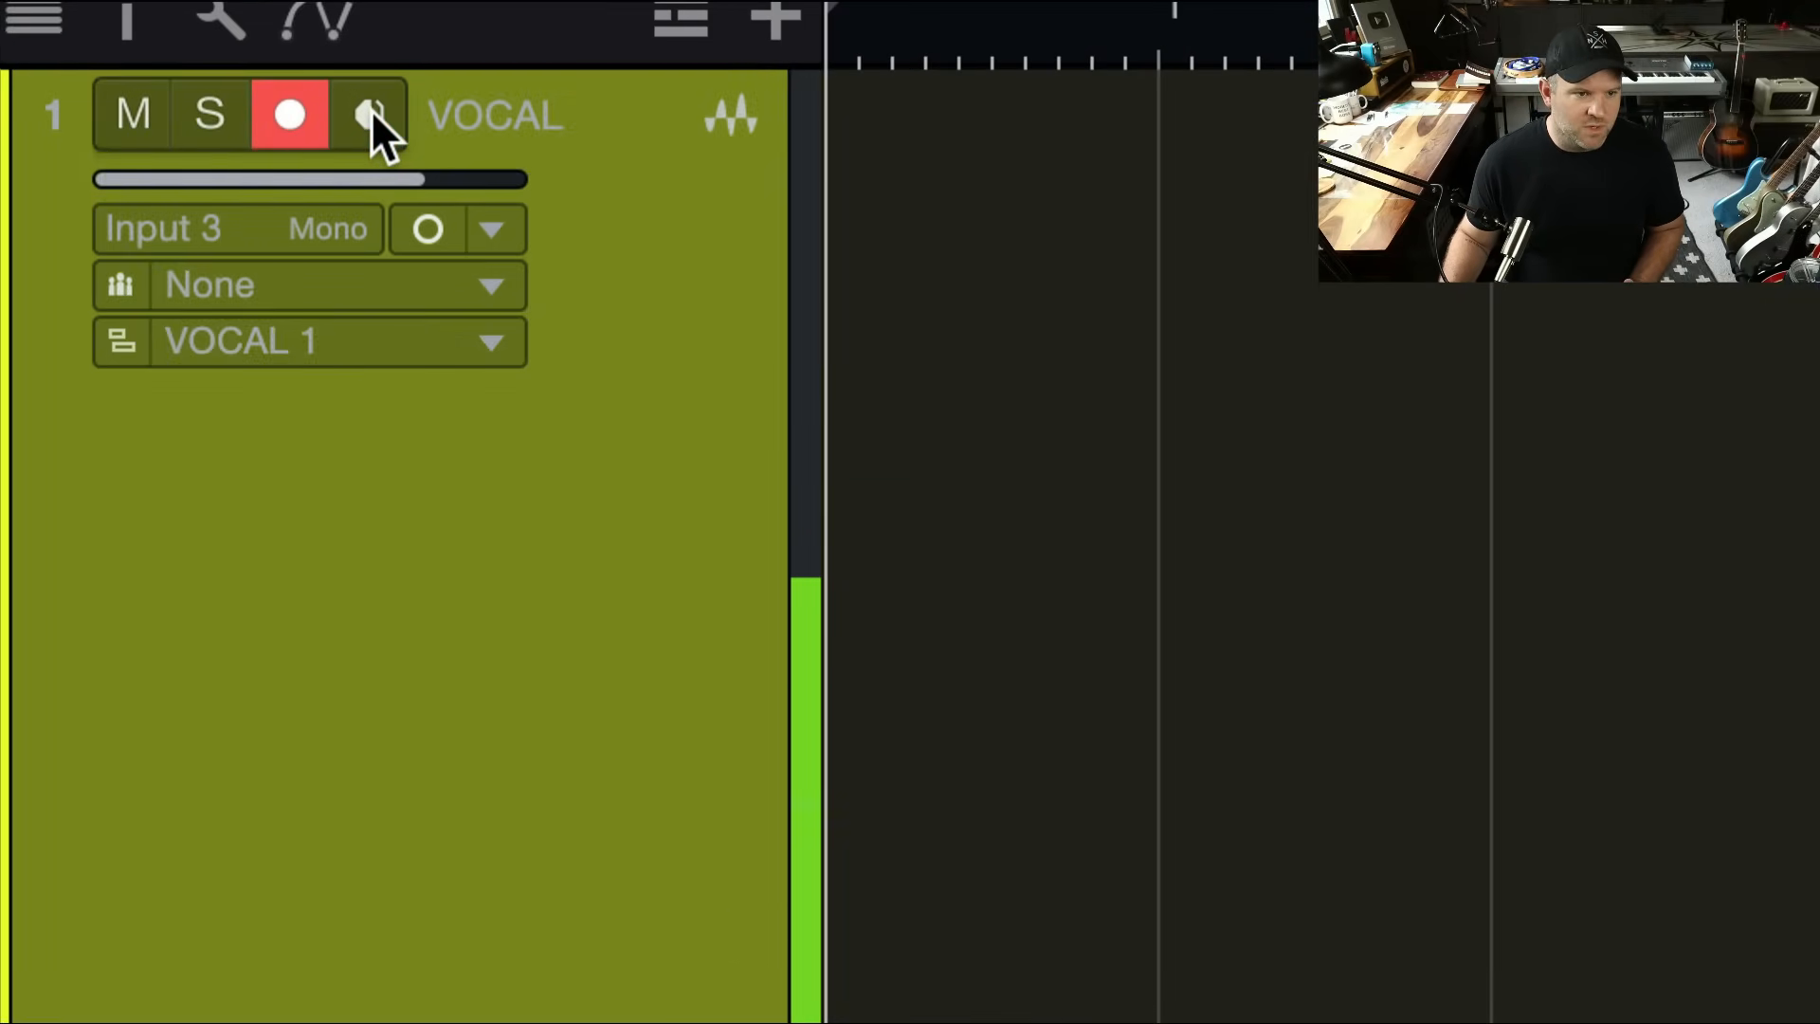
click(372, 114)
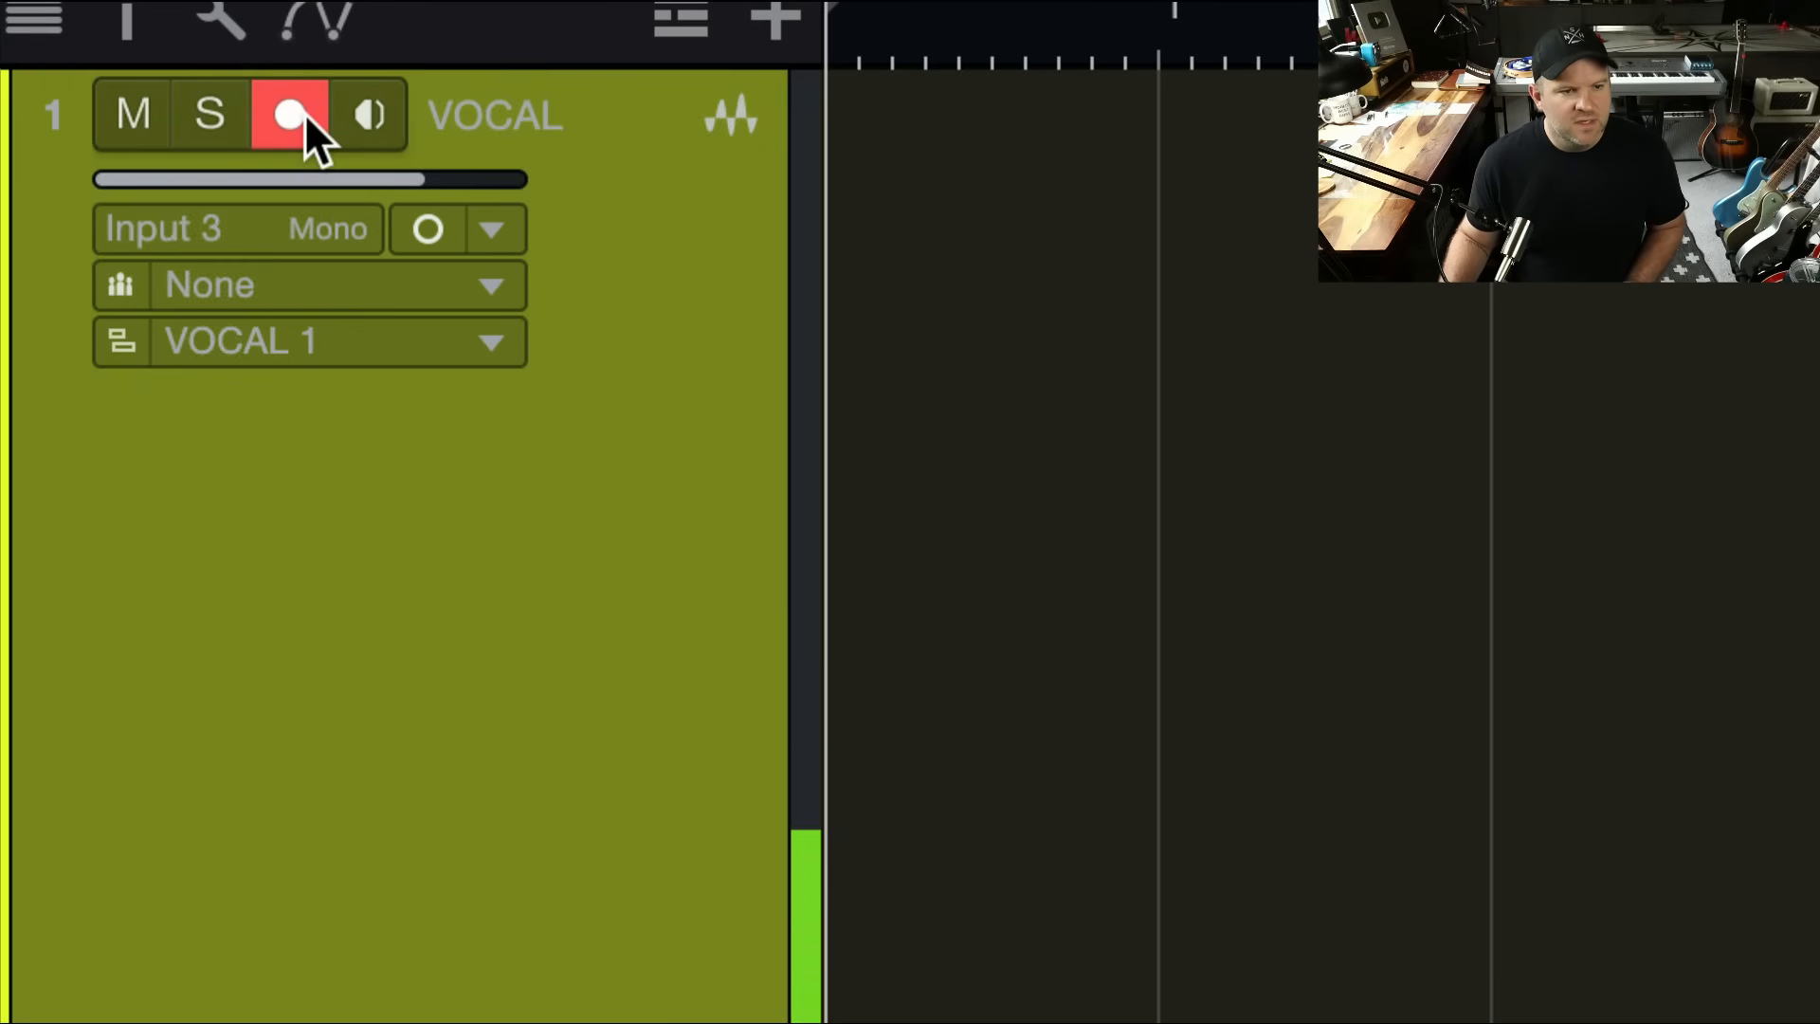
click(368, 115)
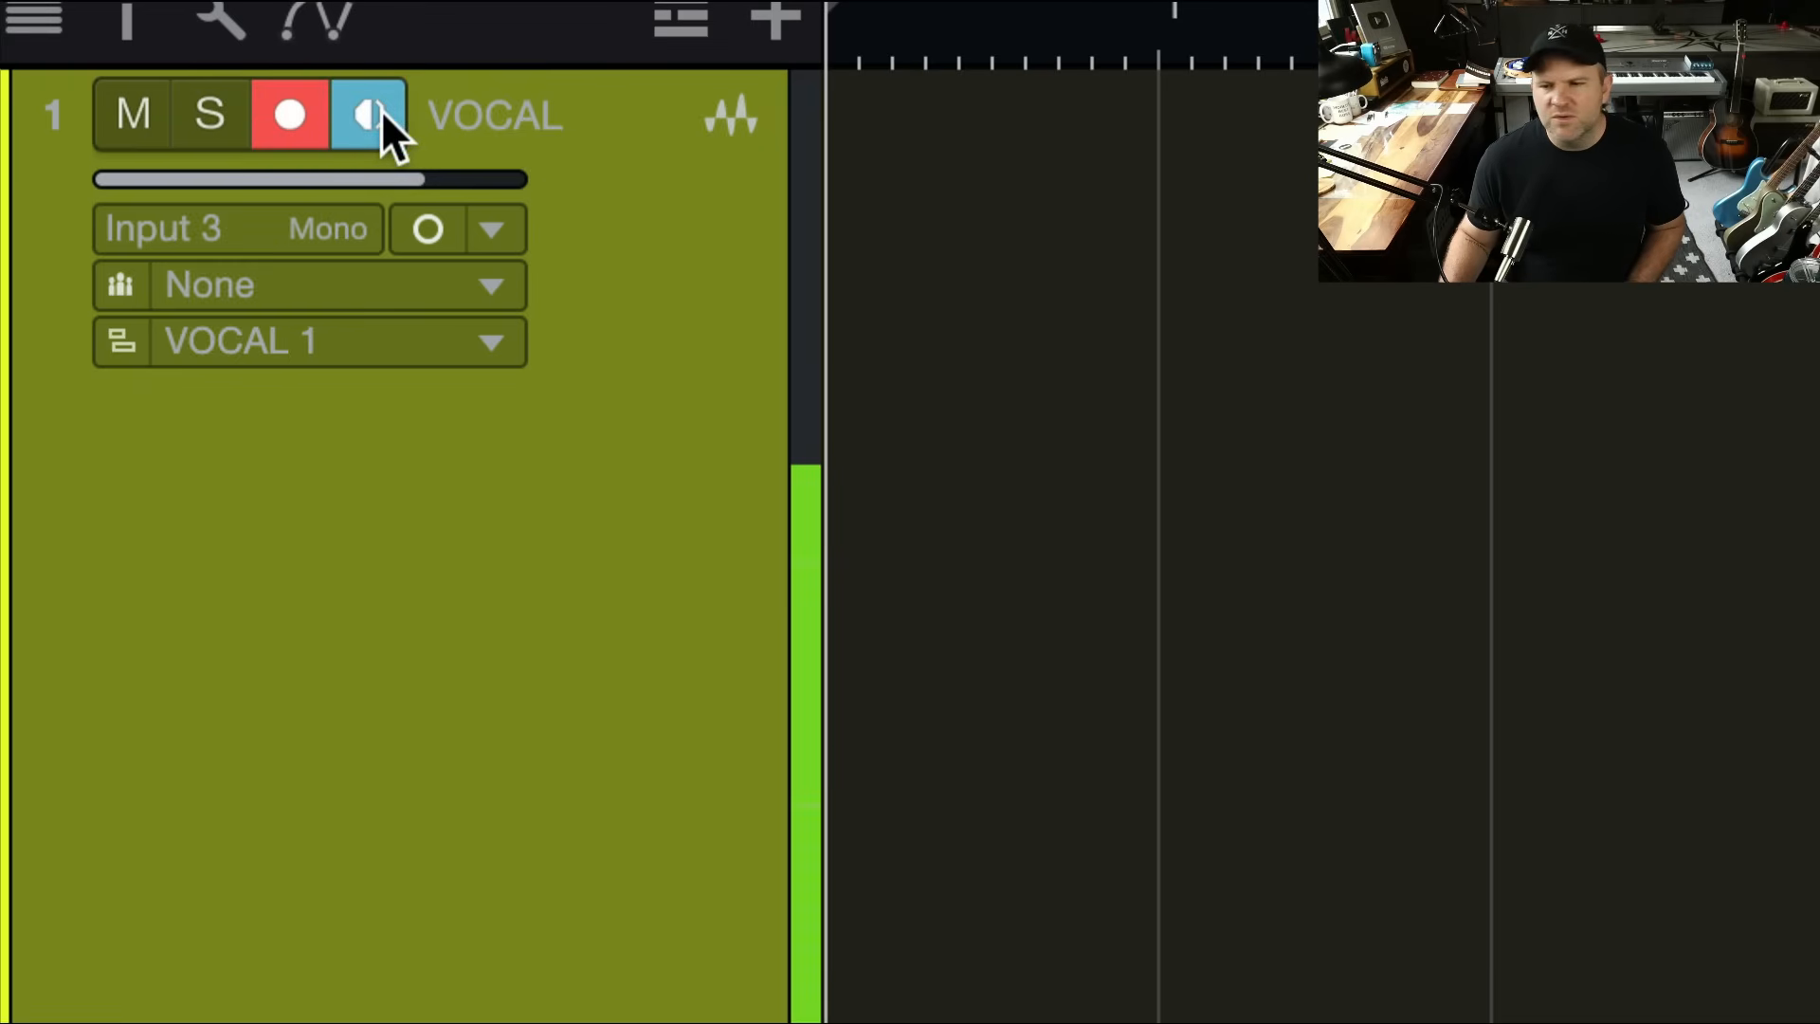
click(368, 115)
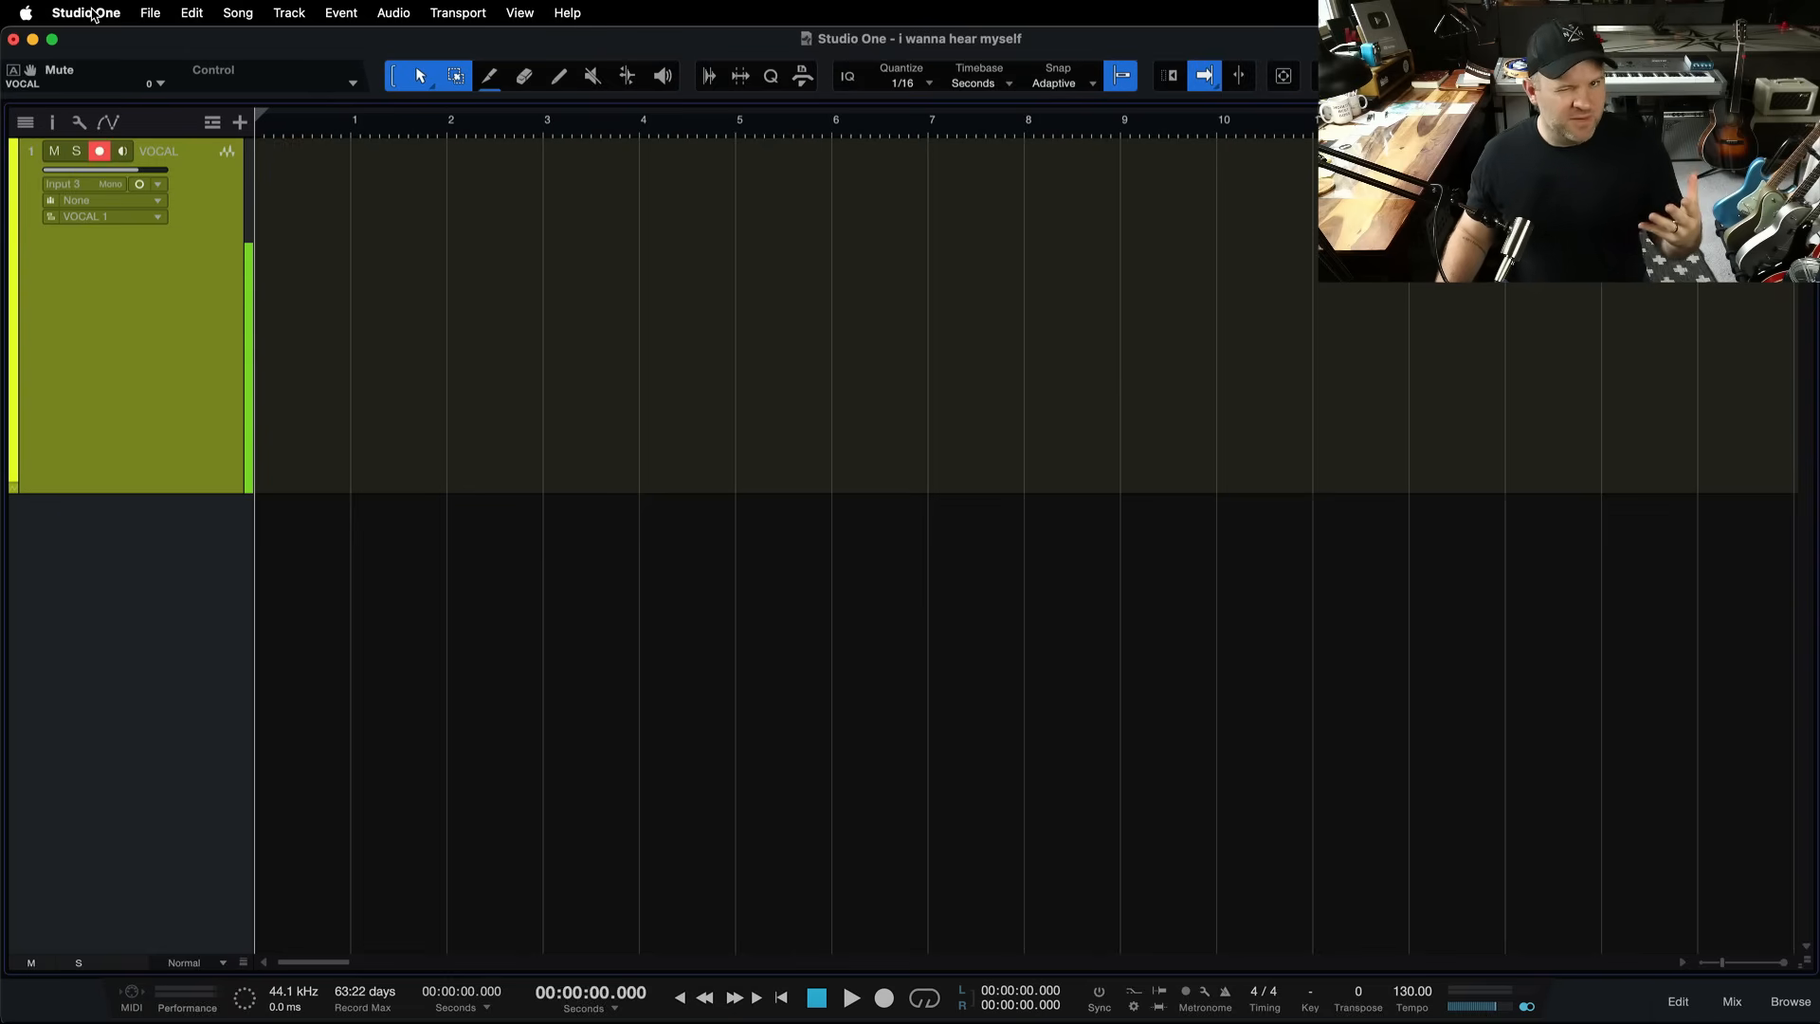
Step: Open Preferences on the Audio Setup page showing StudioLive 24 at 2048 samples
click(85, 13)
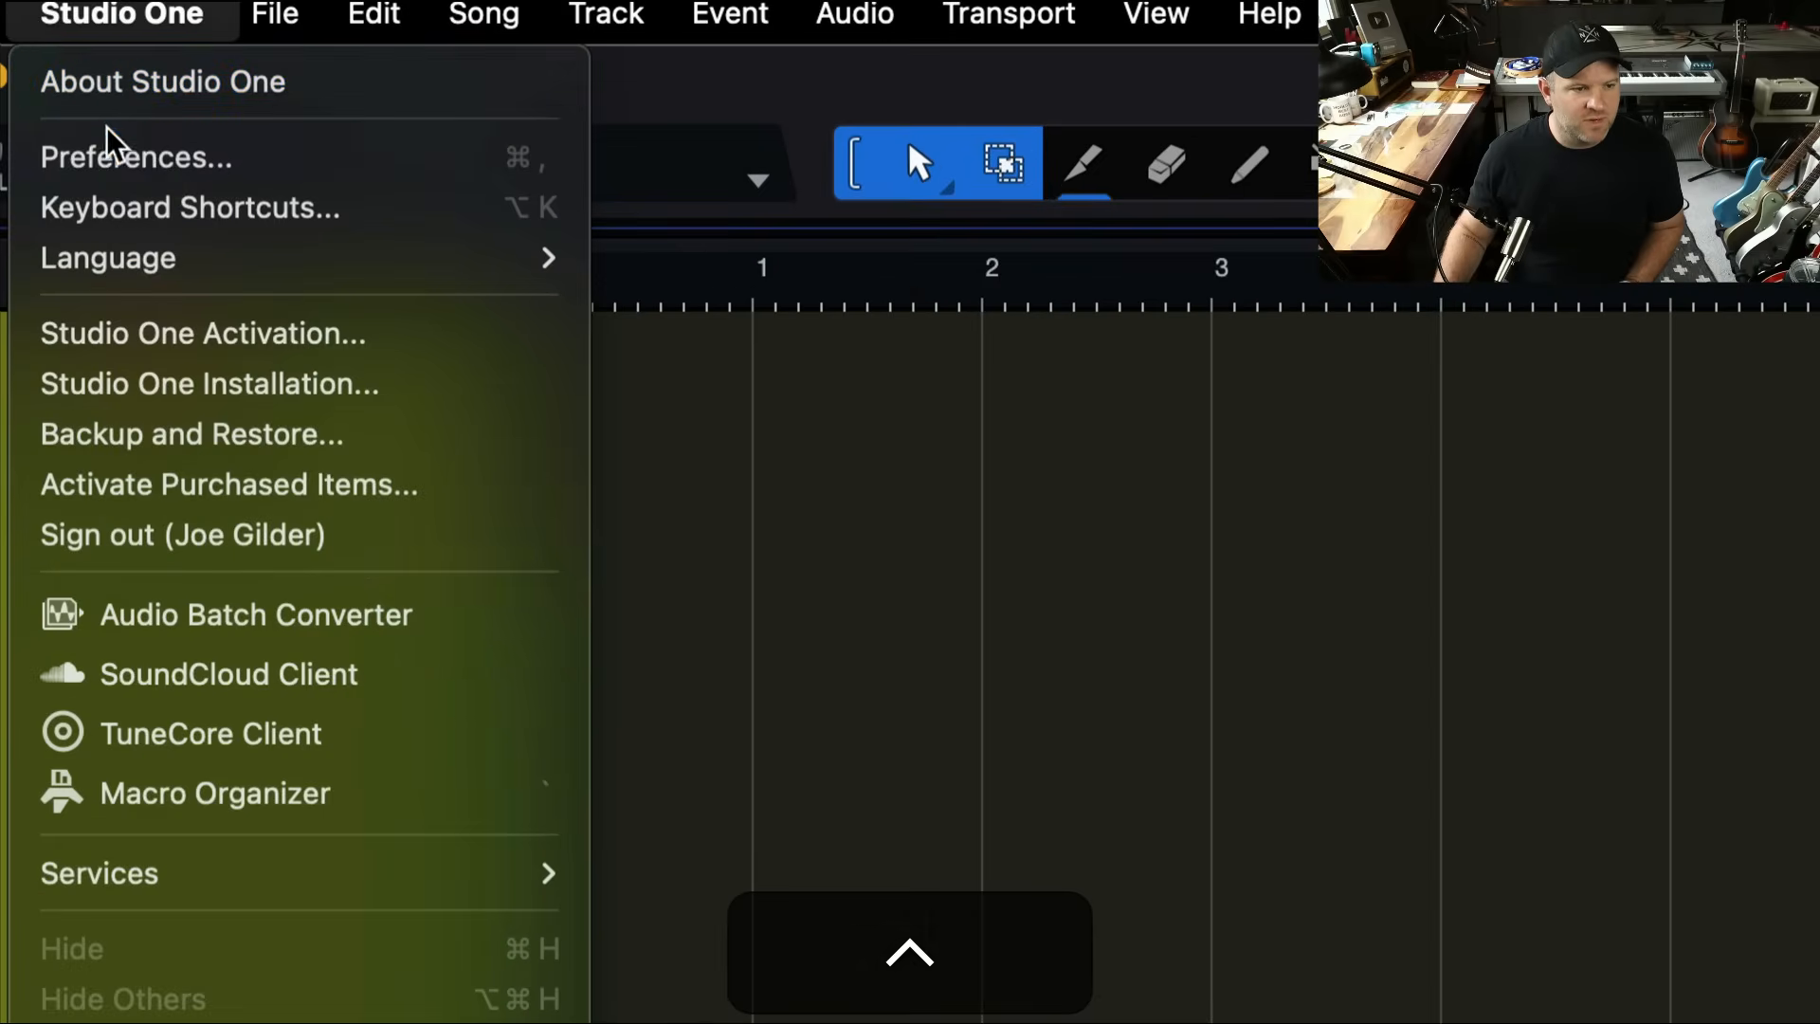
click(134, 157)
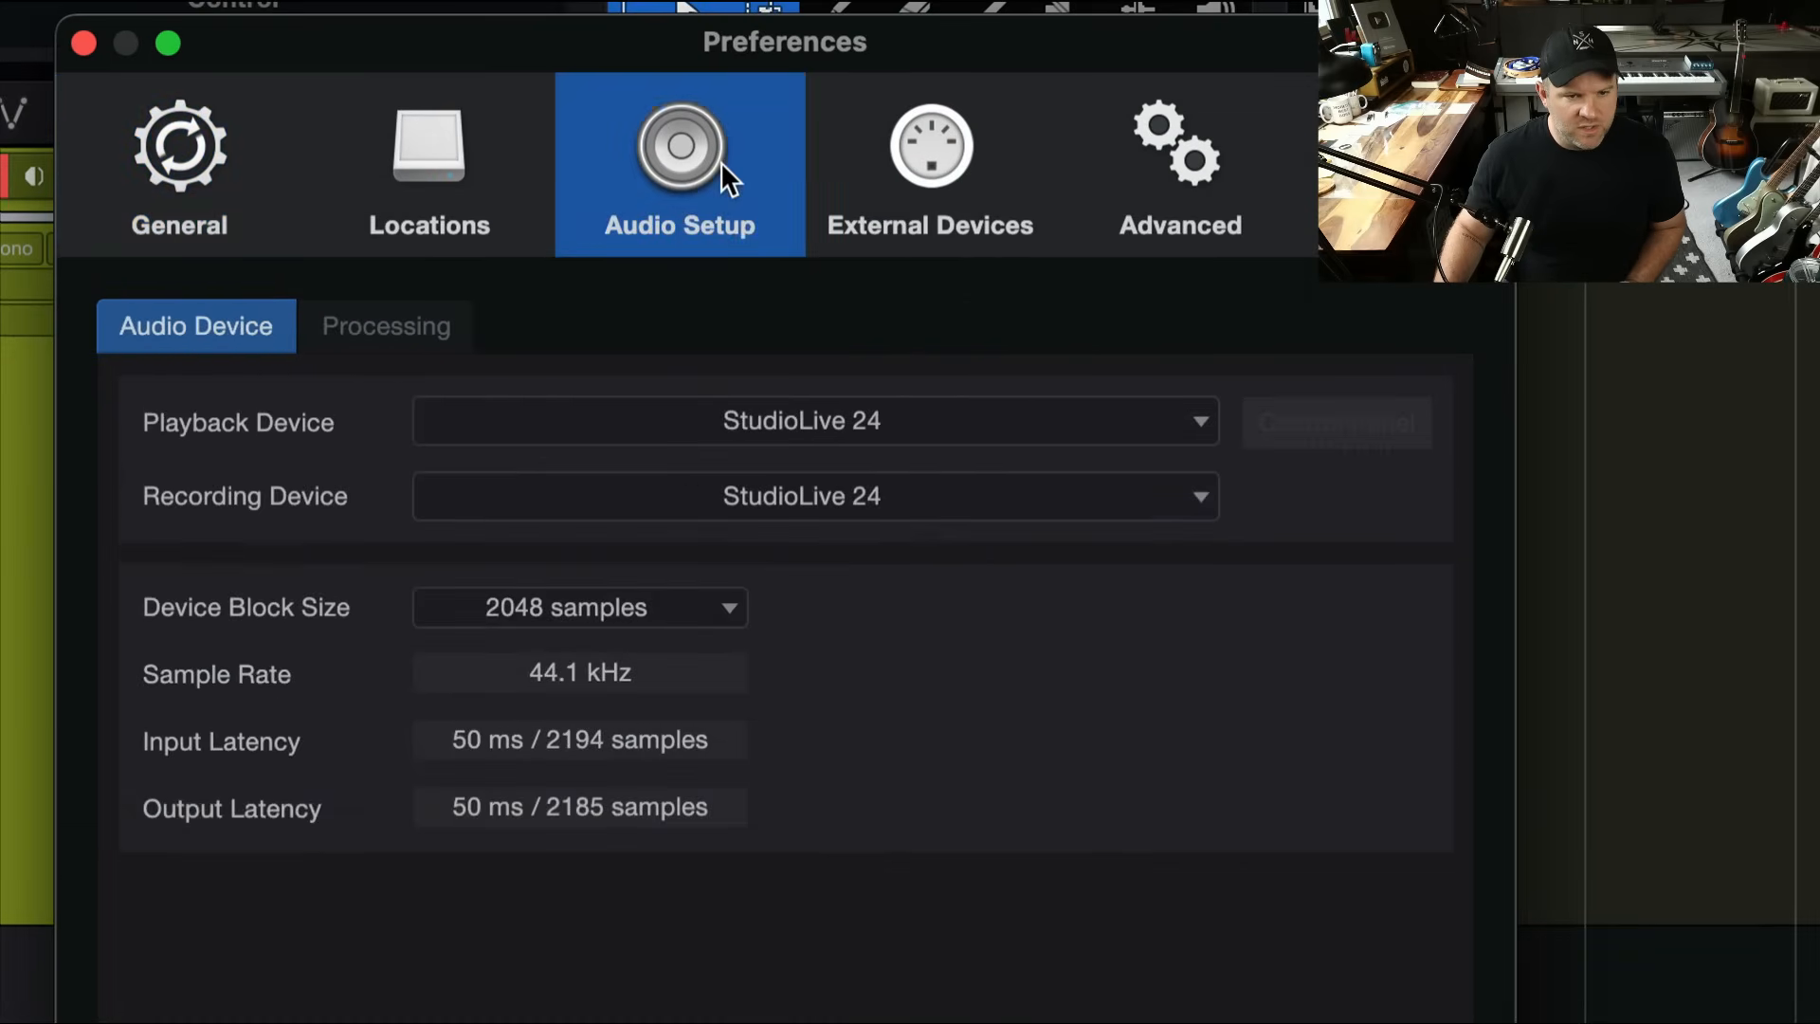
mouse_move(225, 342)
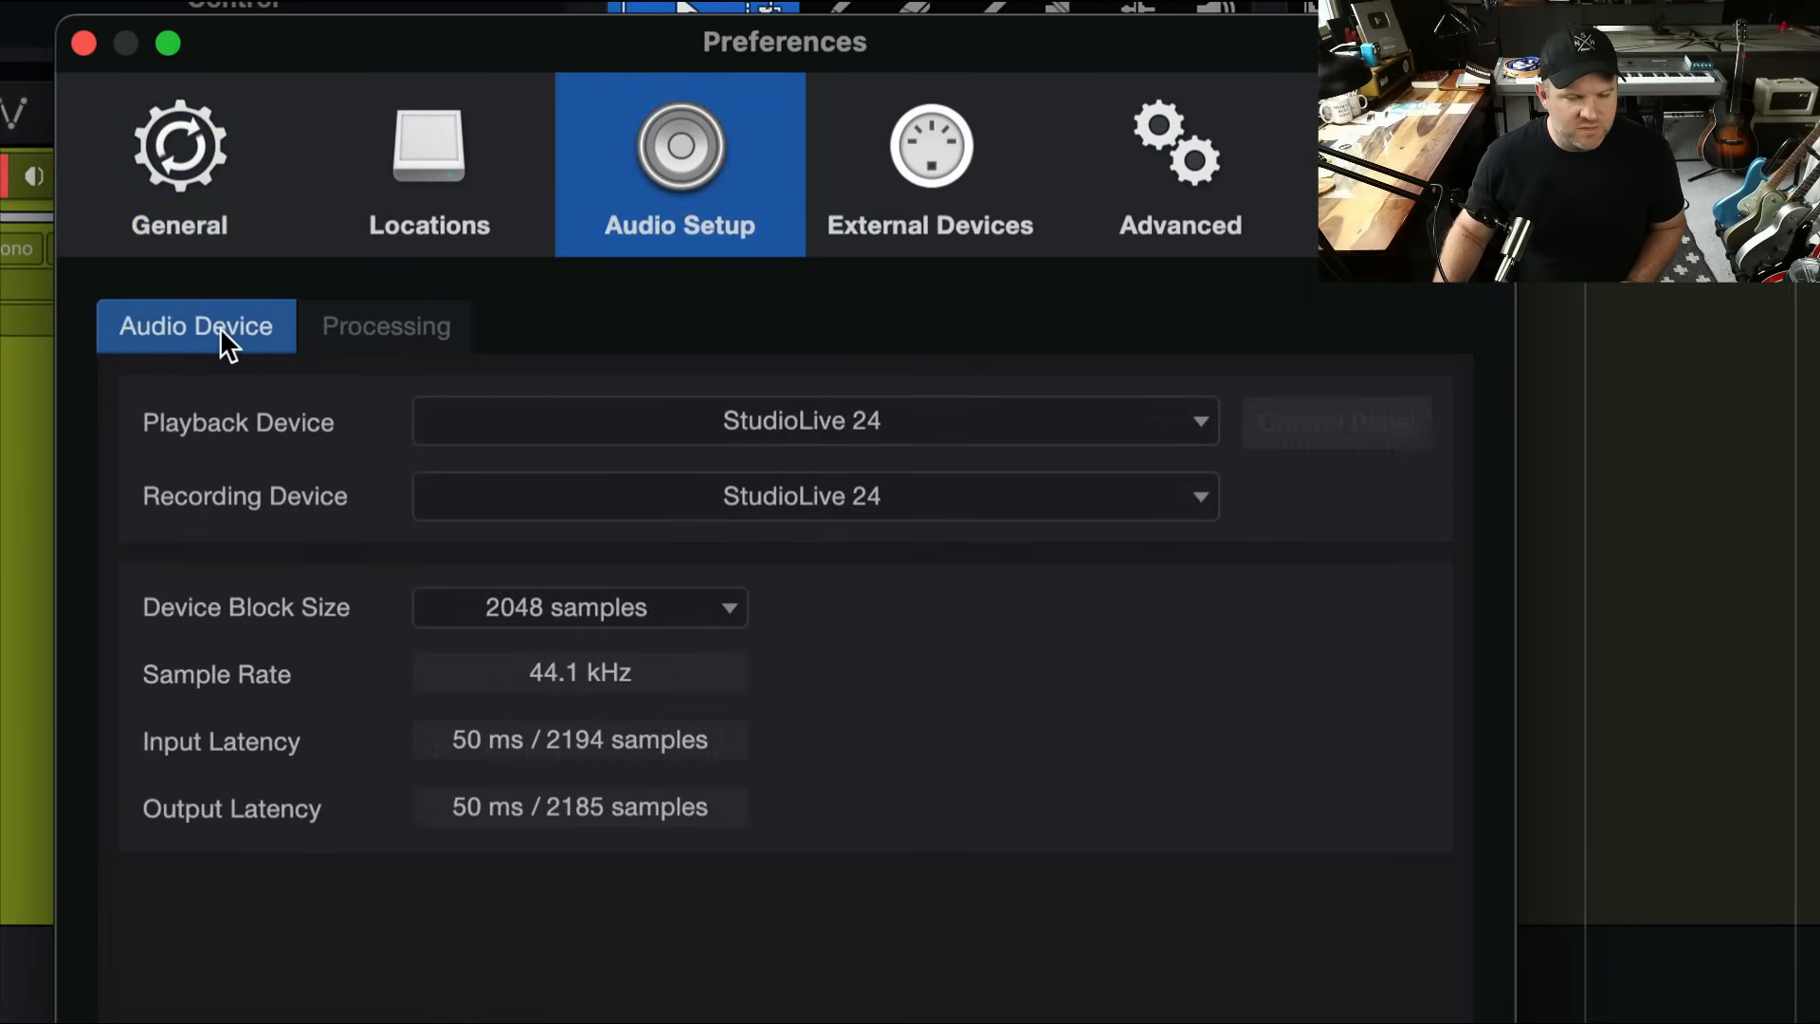
mouse_move(810, 499)
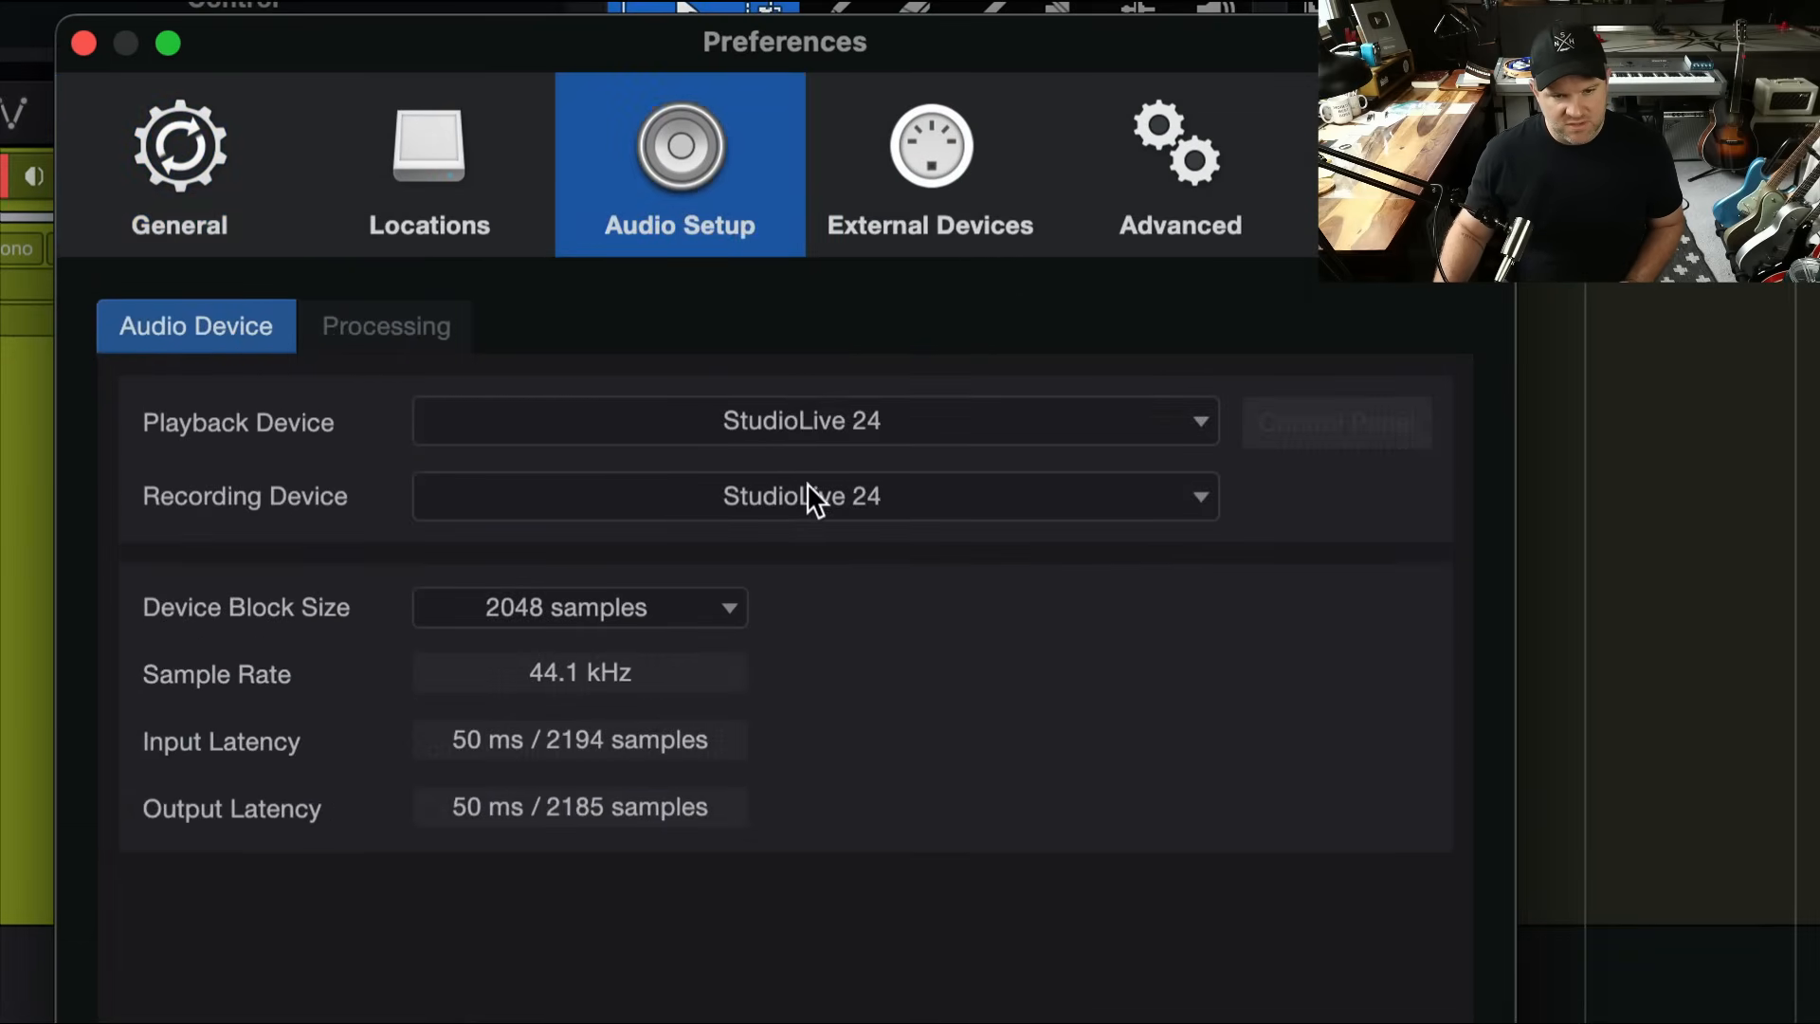
mouse_move(234, 612)
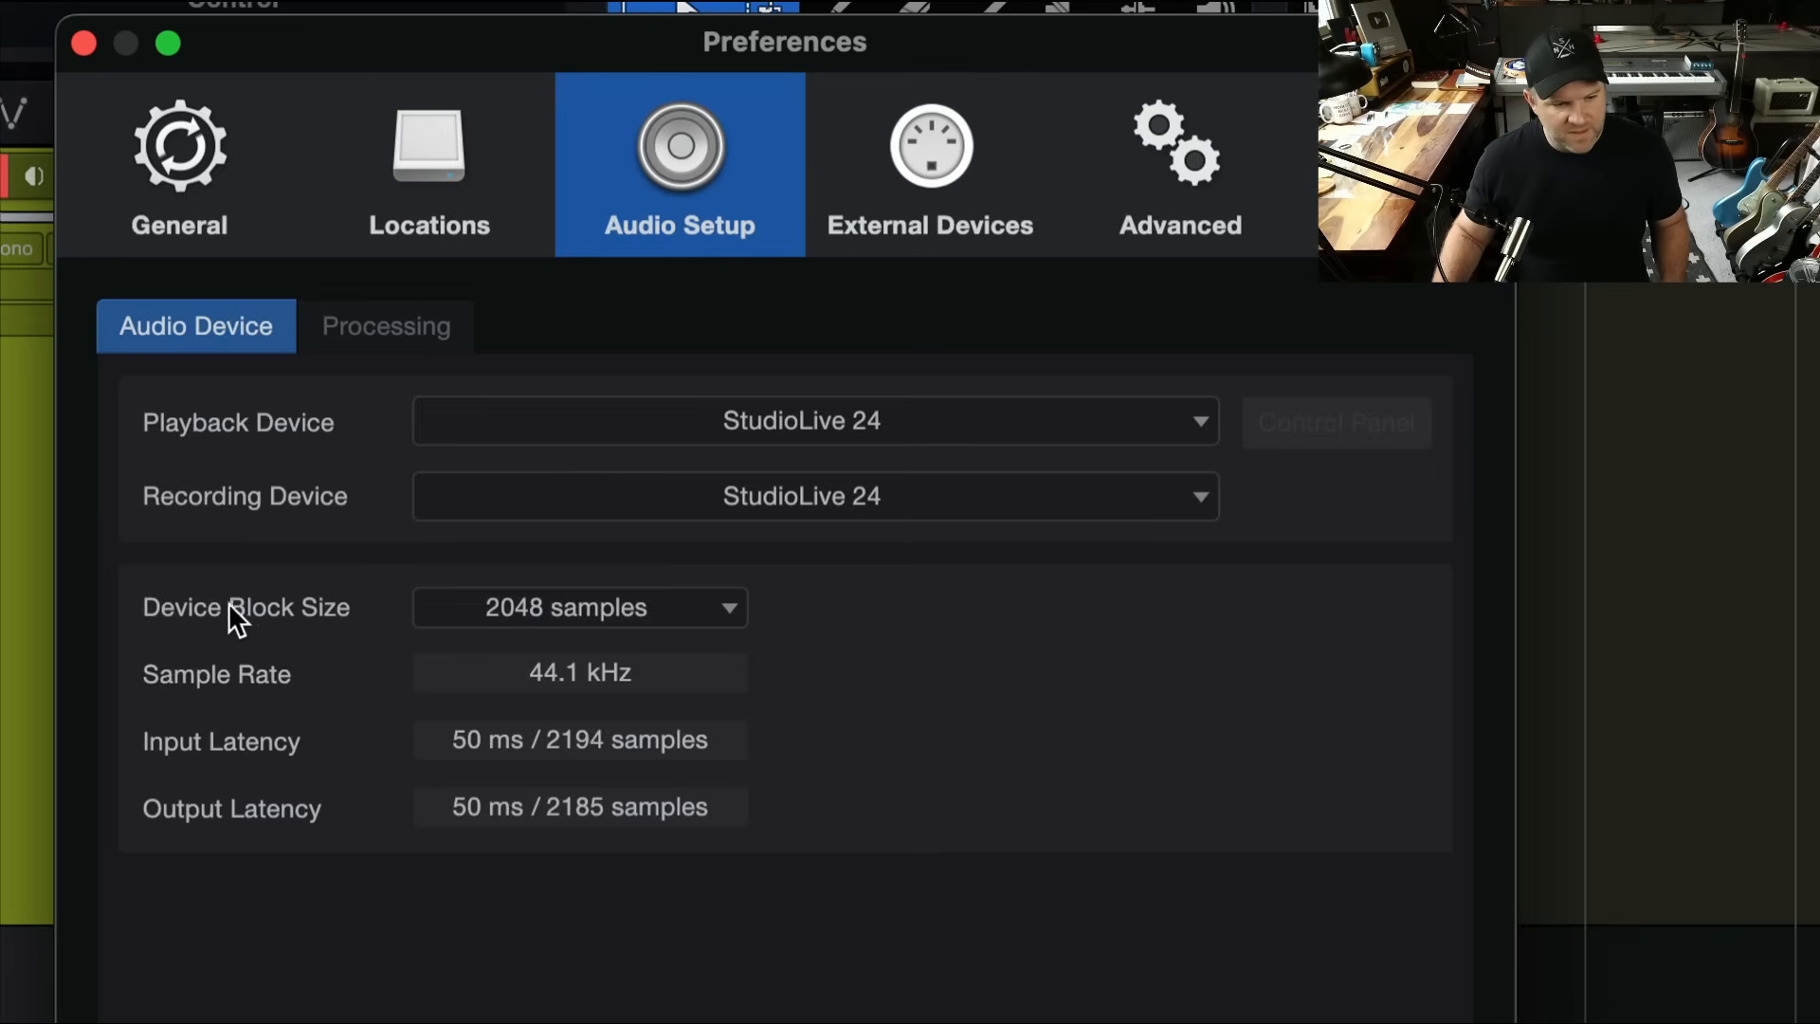
mouse_move(485, 615)
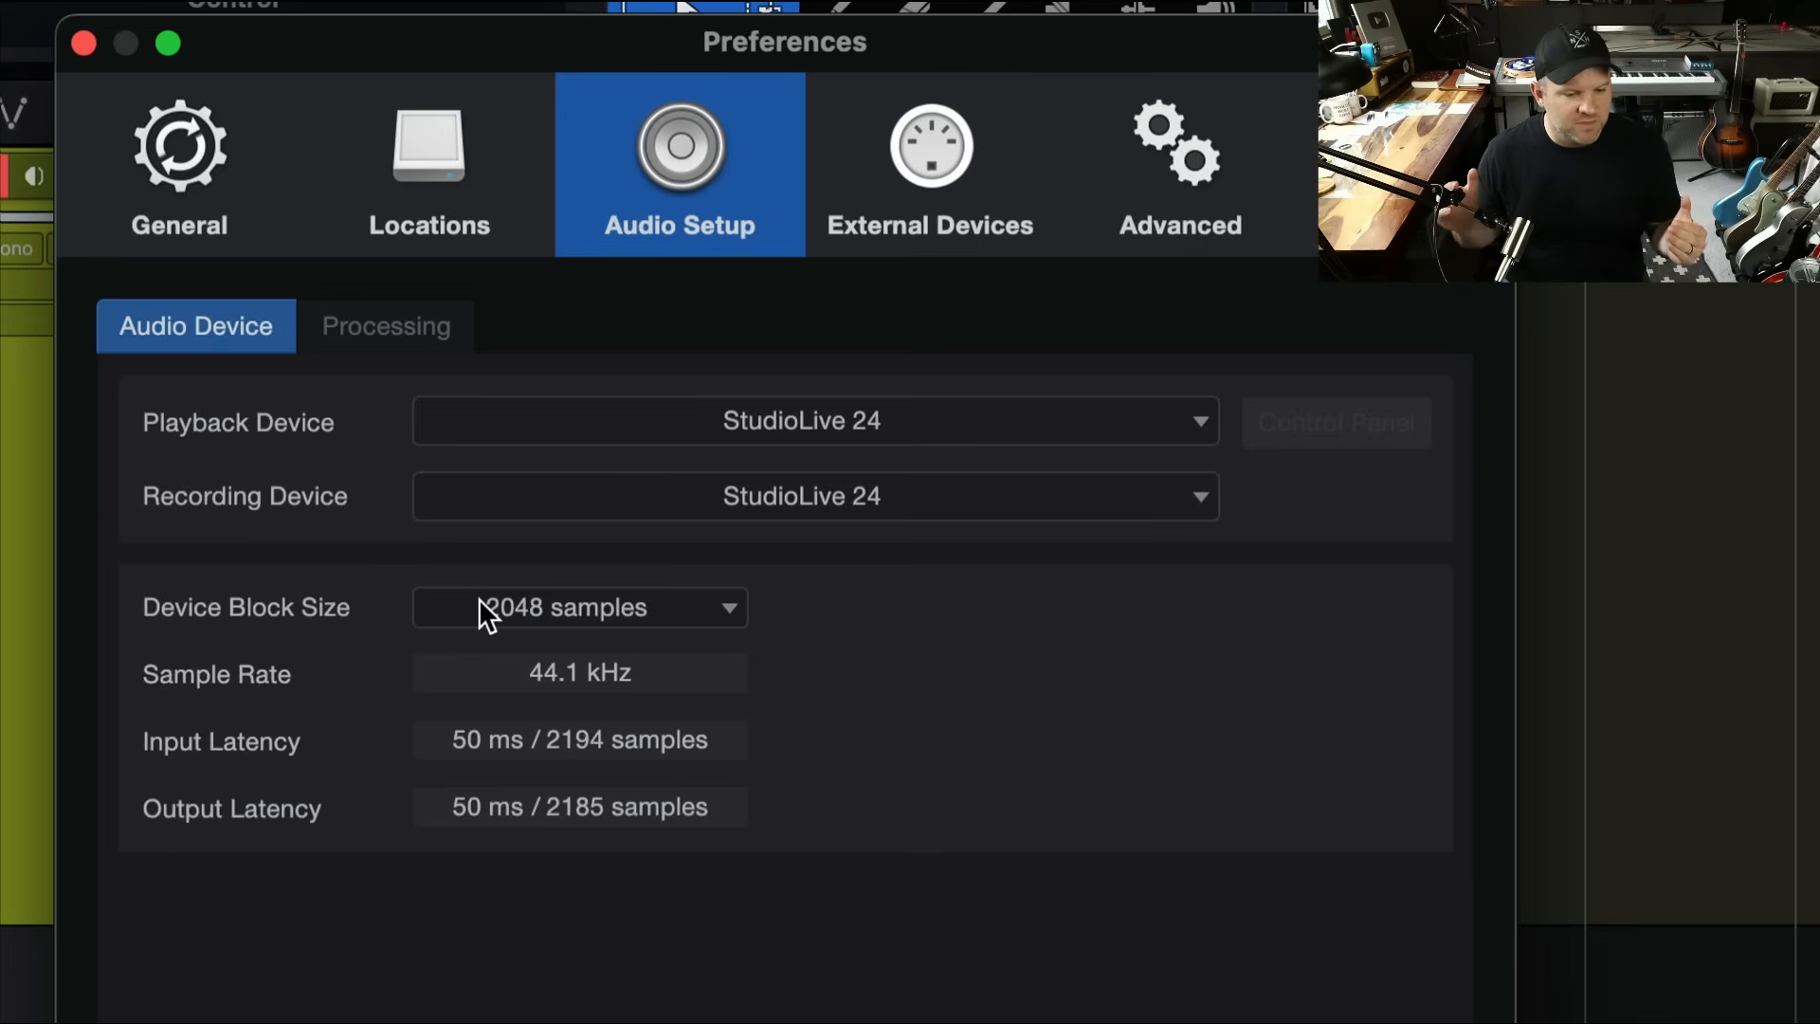
mouse_move(418, 847)
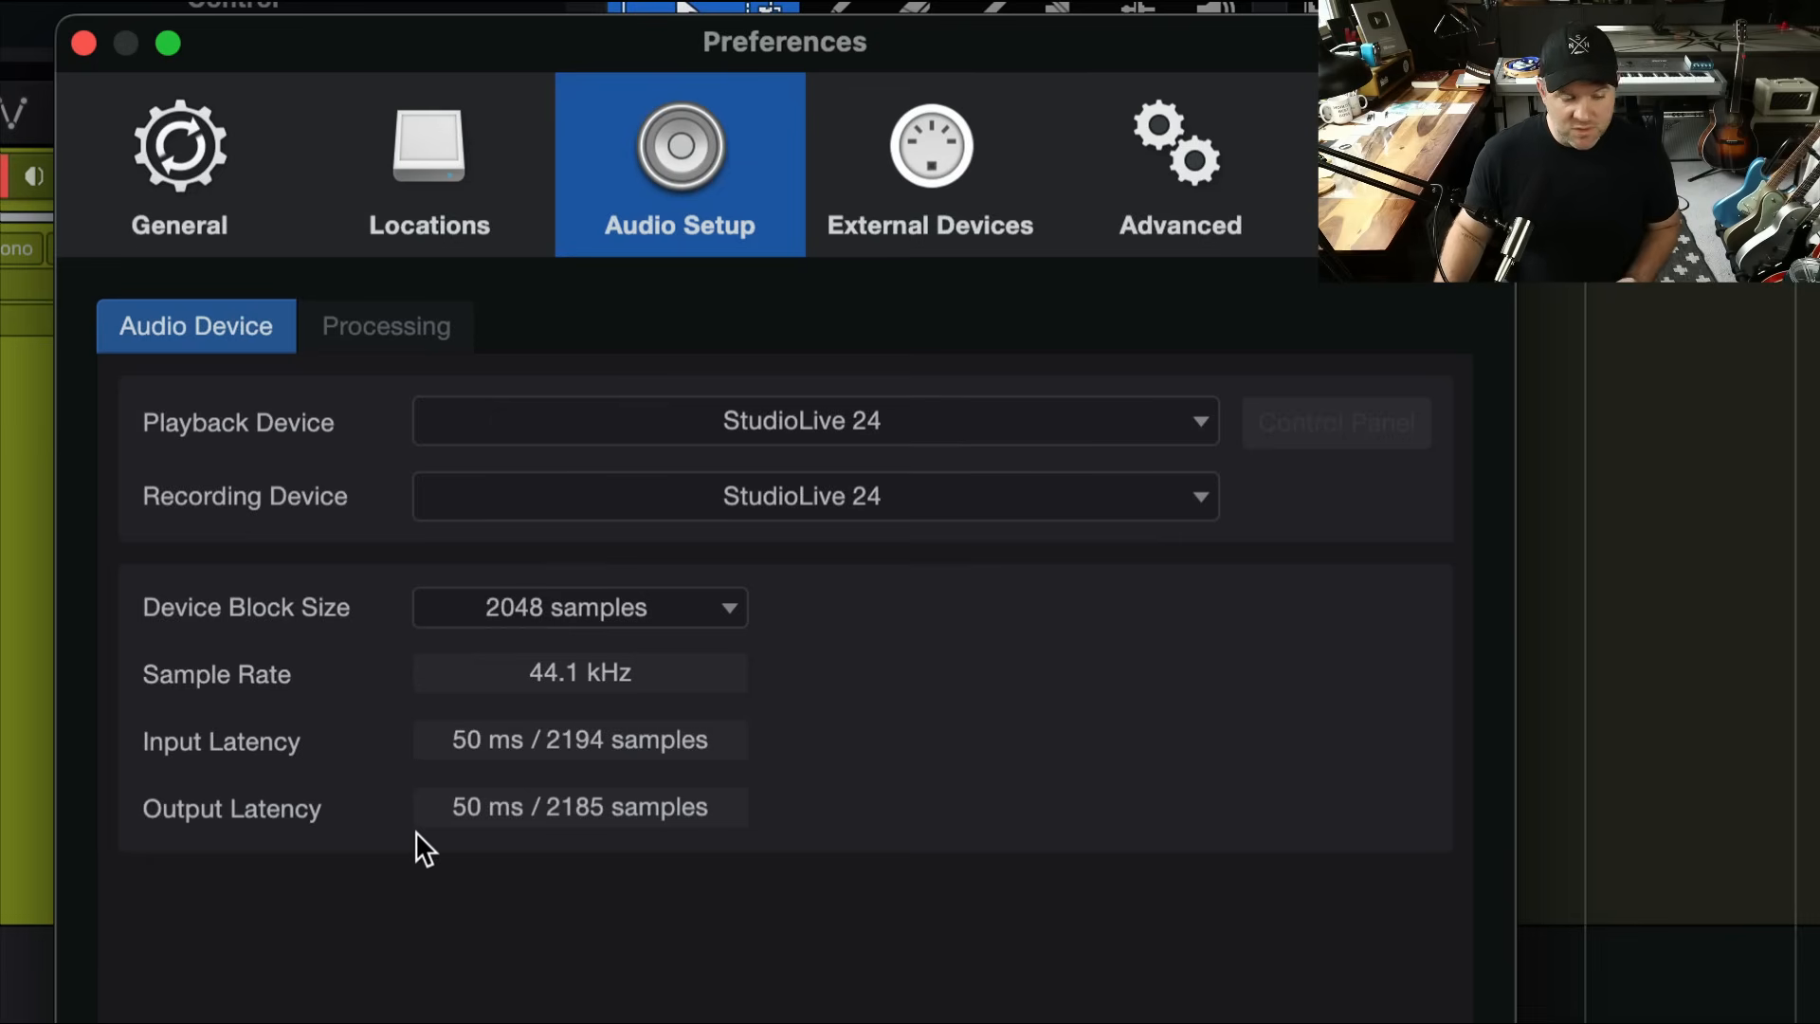
mouse_move(600, 859)
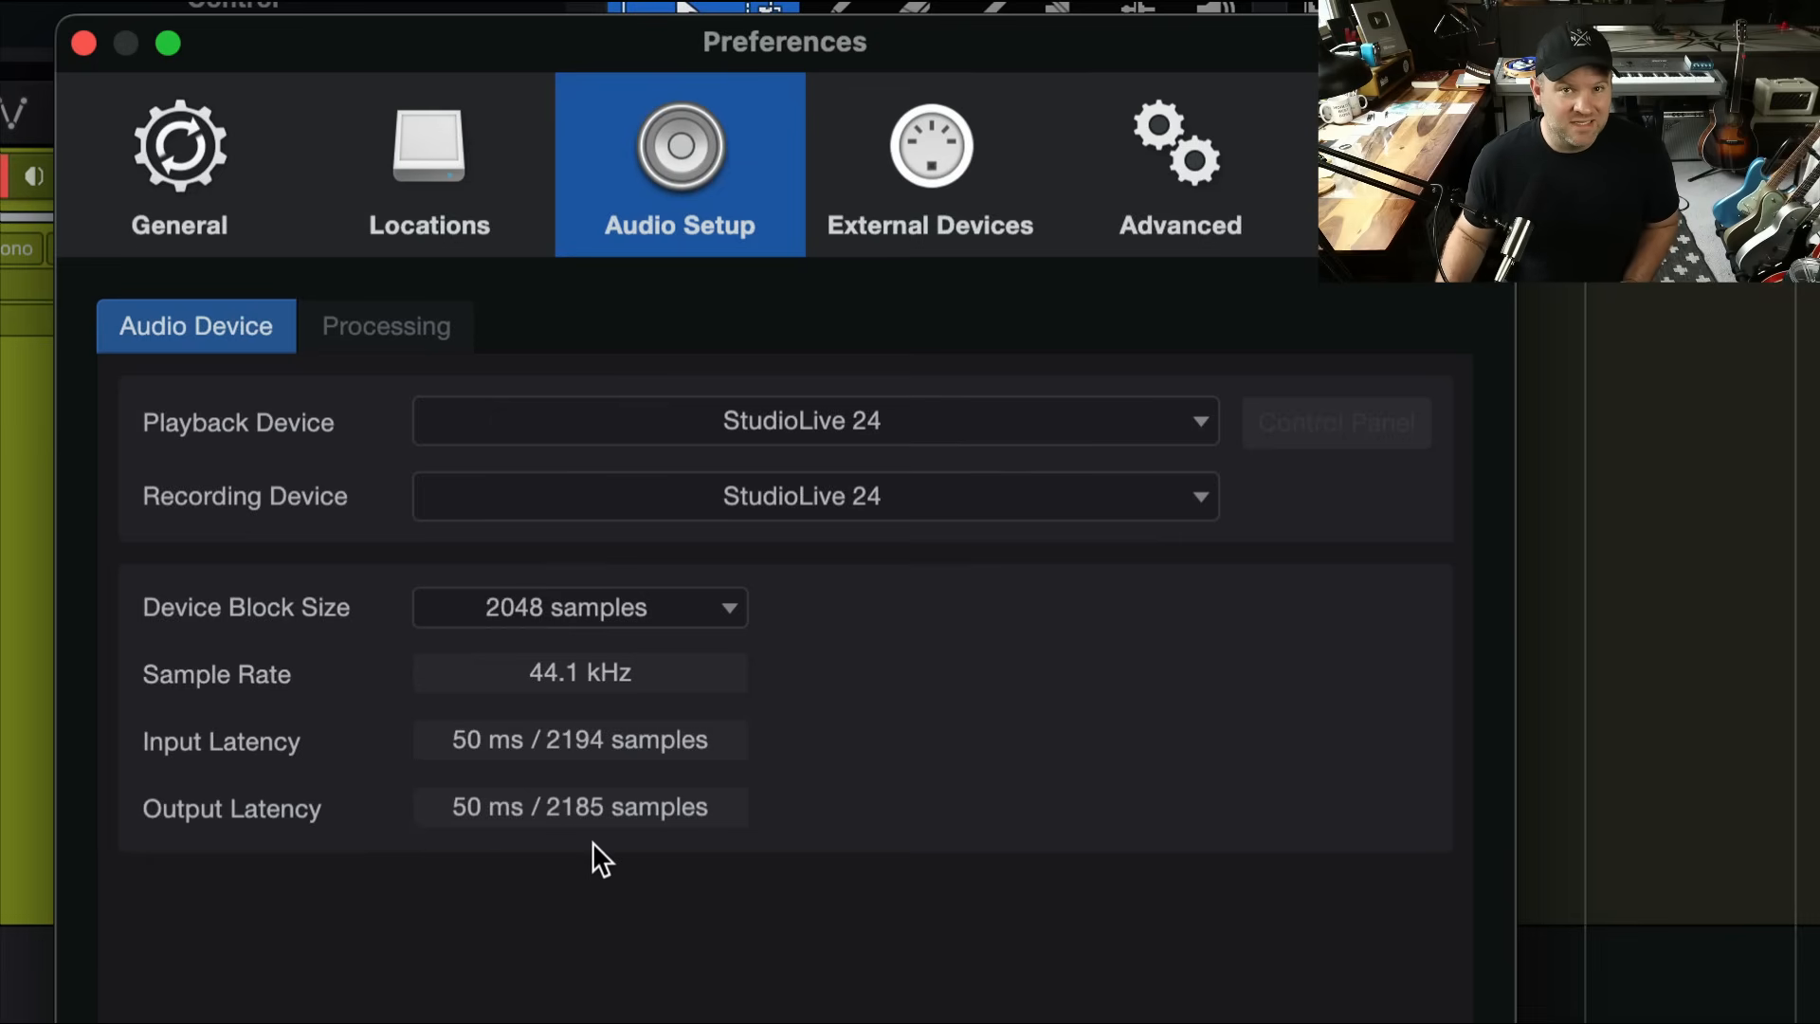
mouse_move(499, 766)
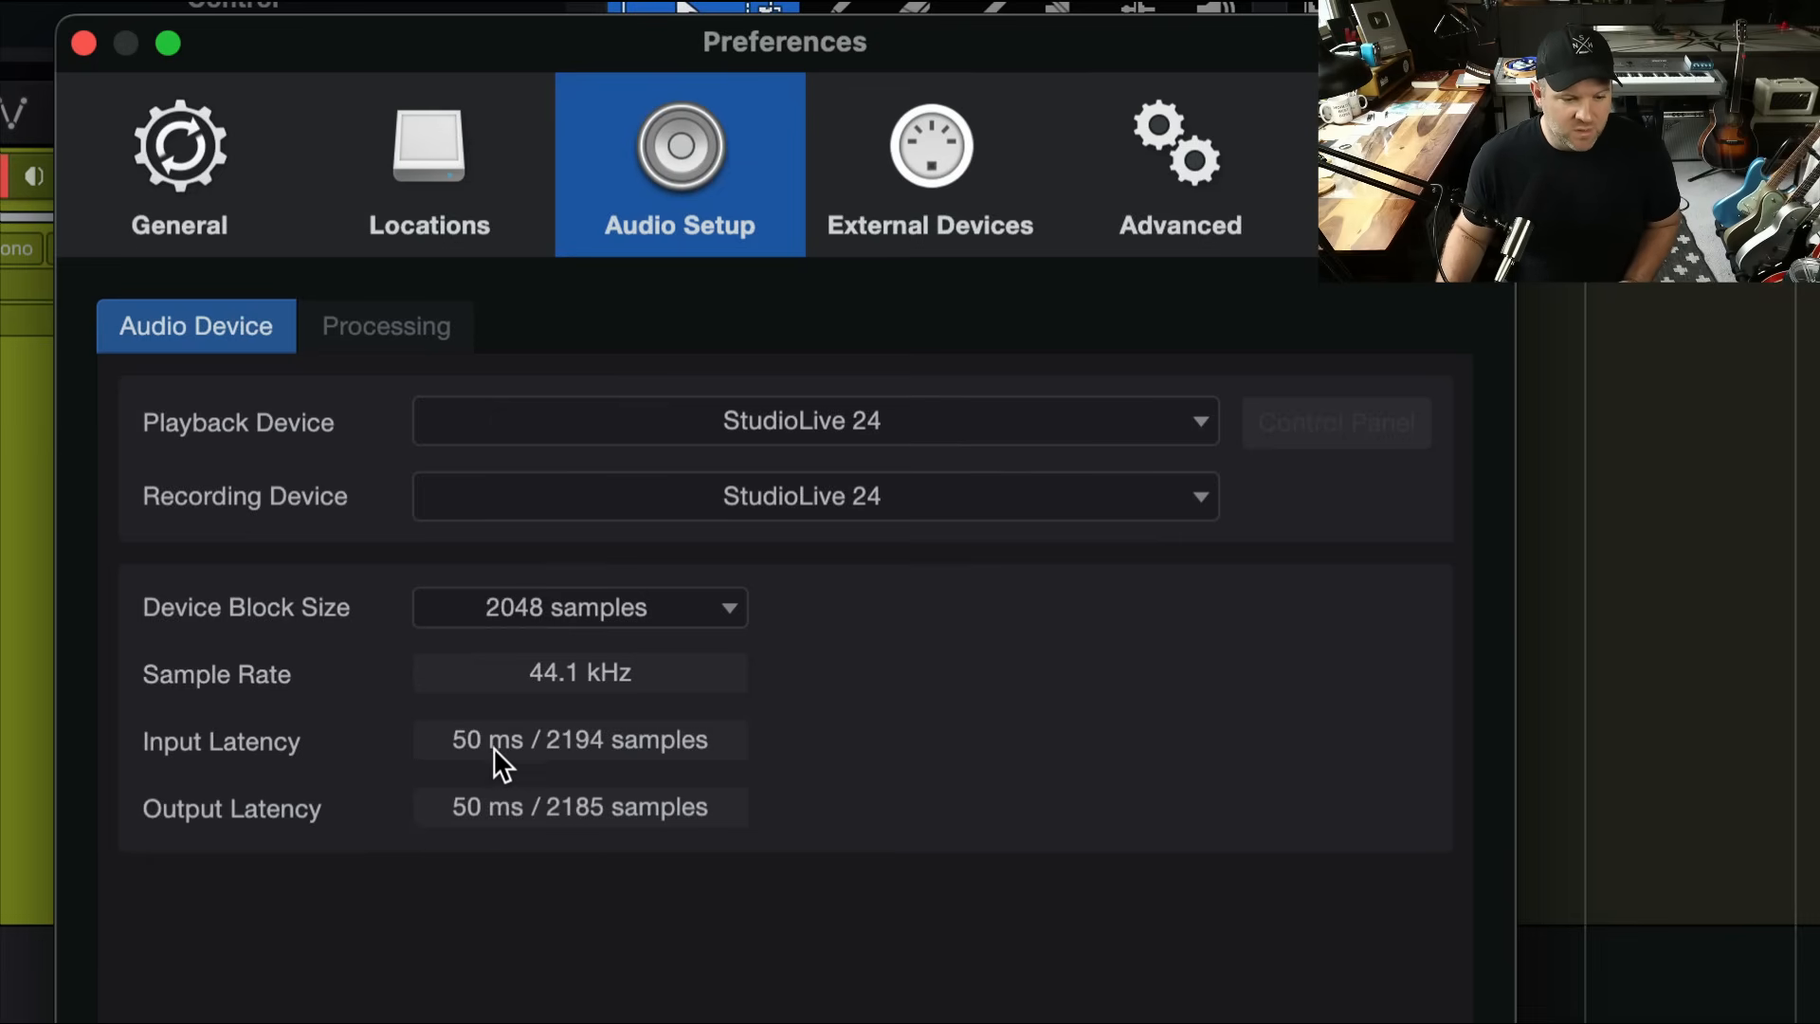
mouse_move(528, 752)
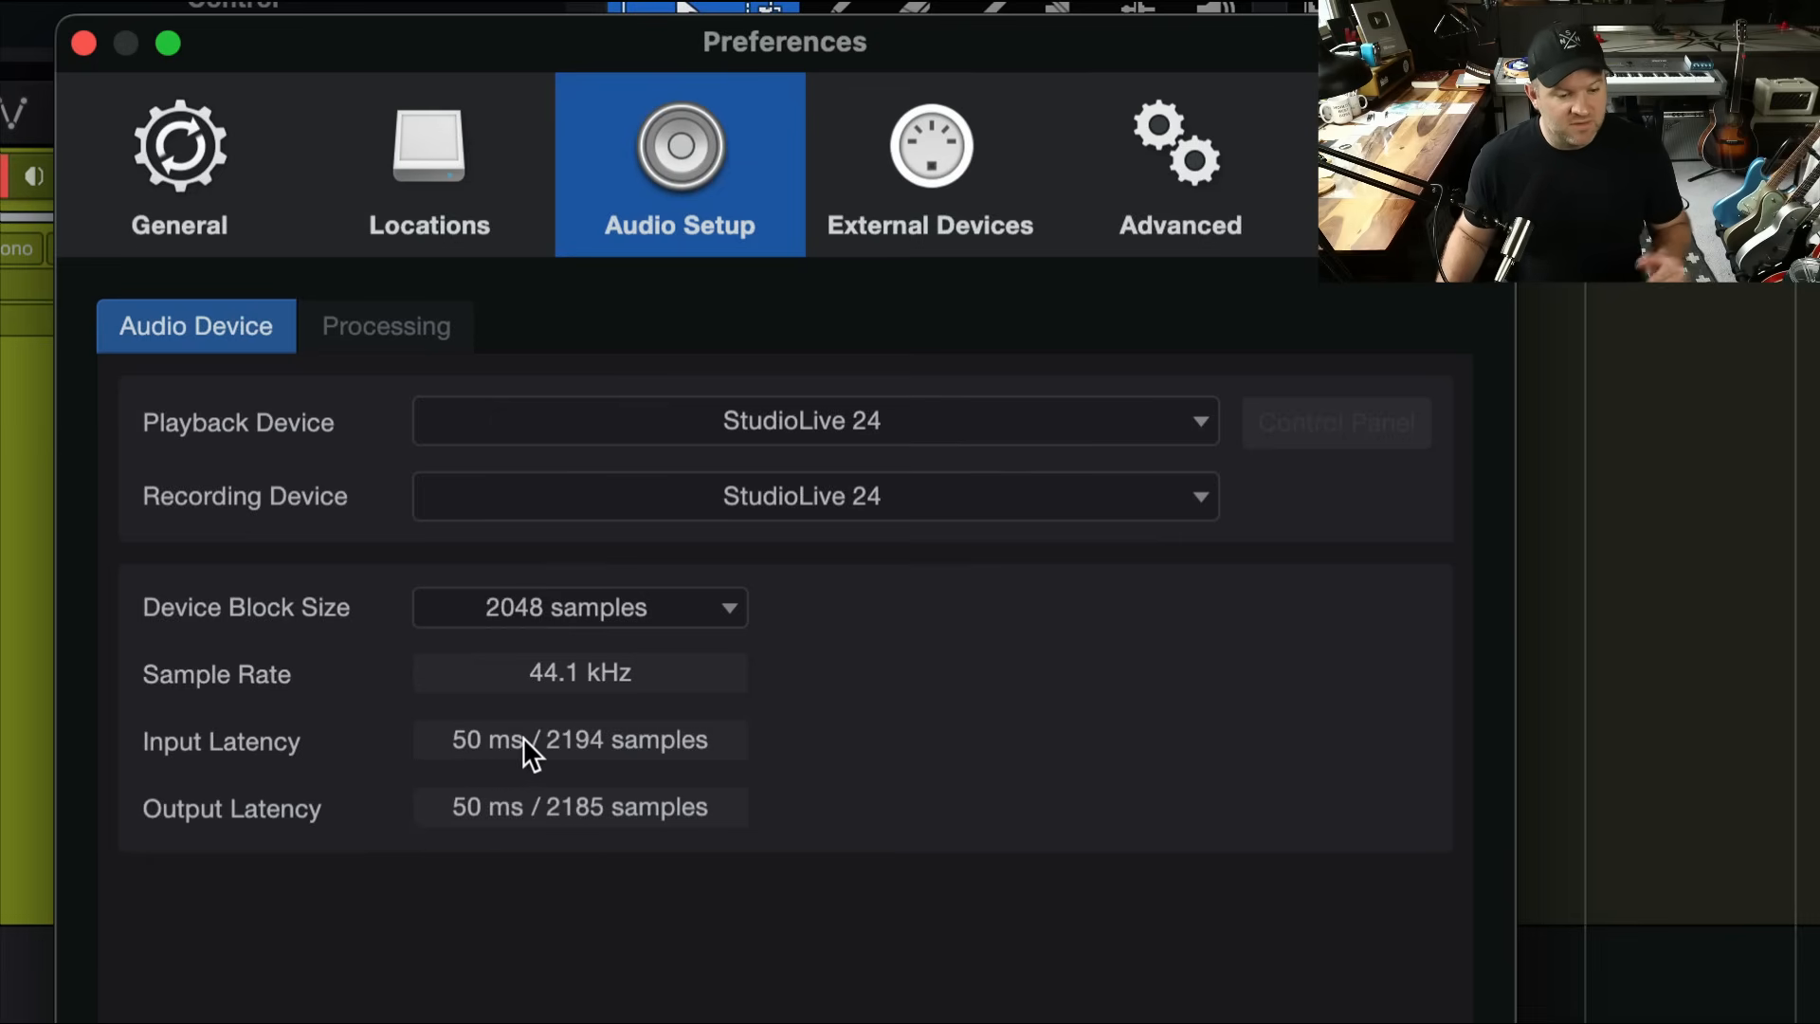
mouse_move(499, 826)
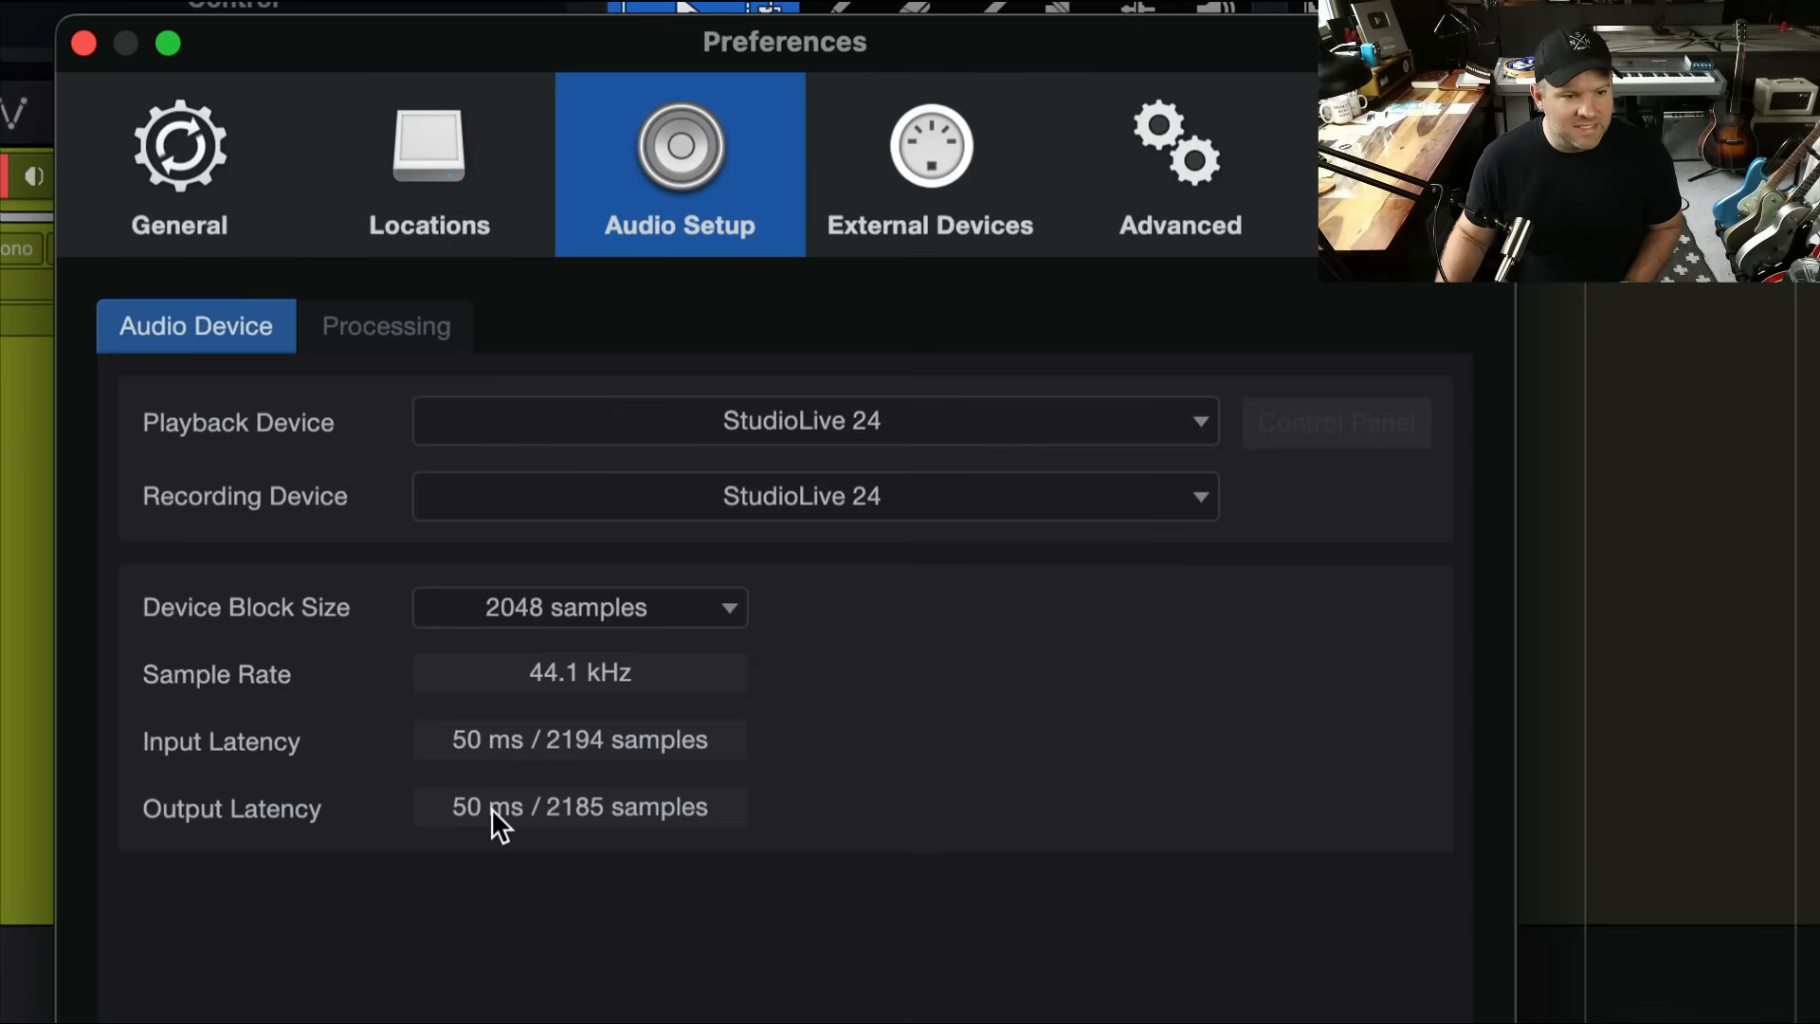
click(386, 325)
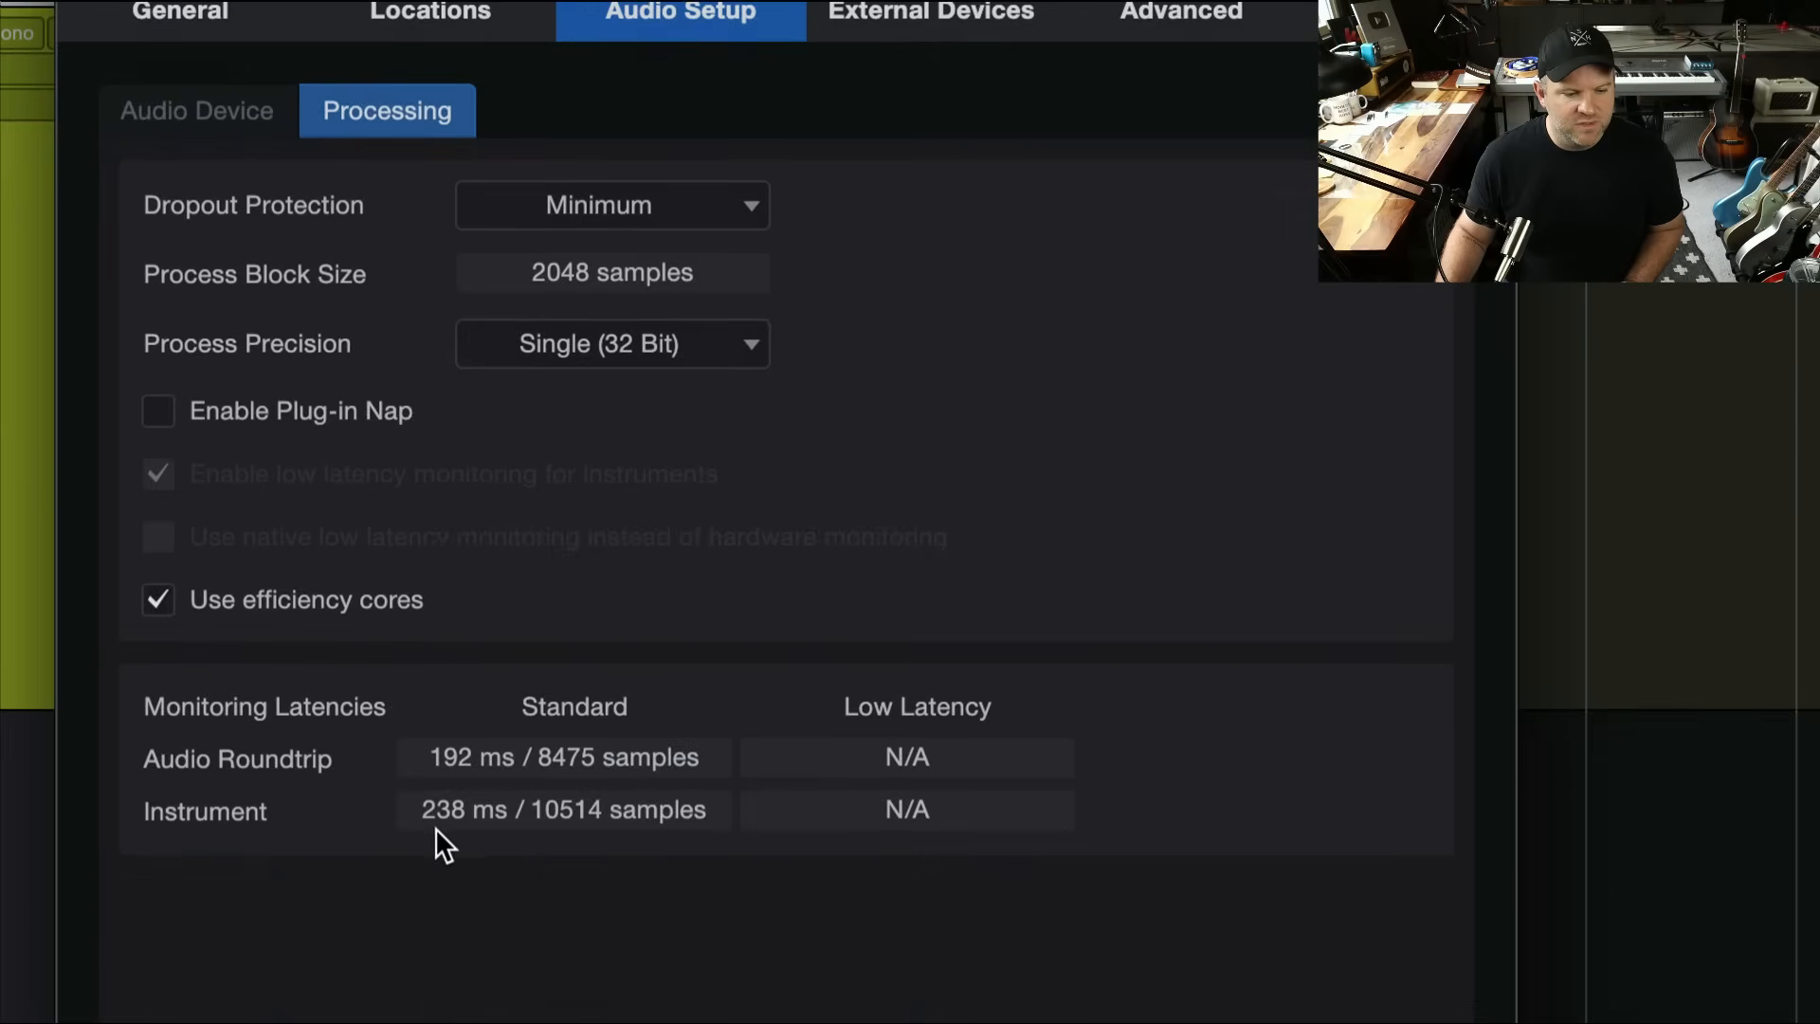
mouse_move(487, 766)
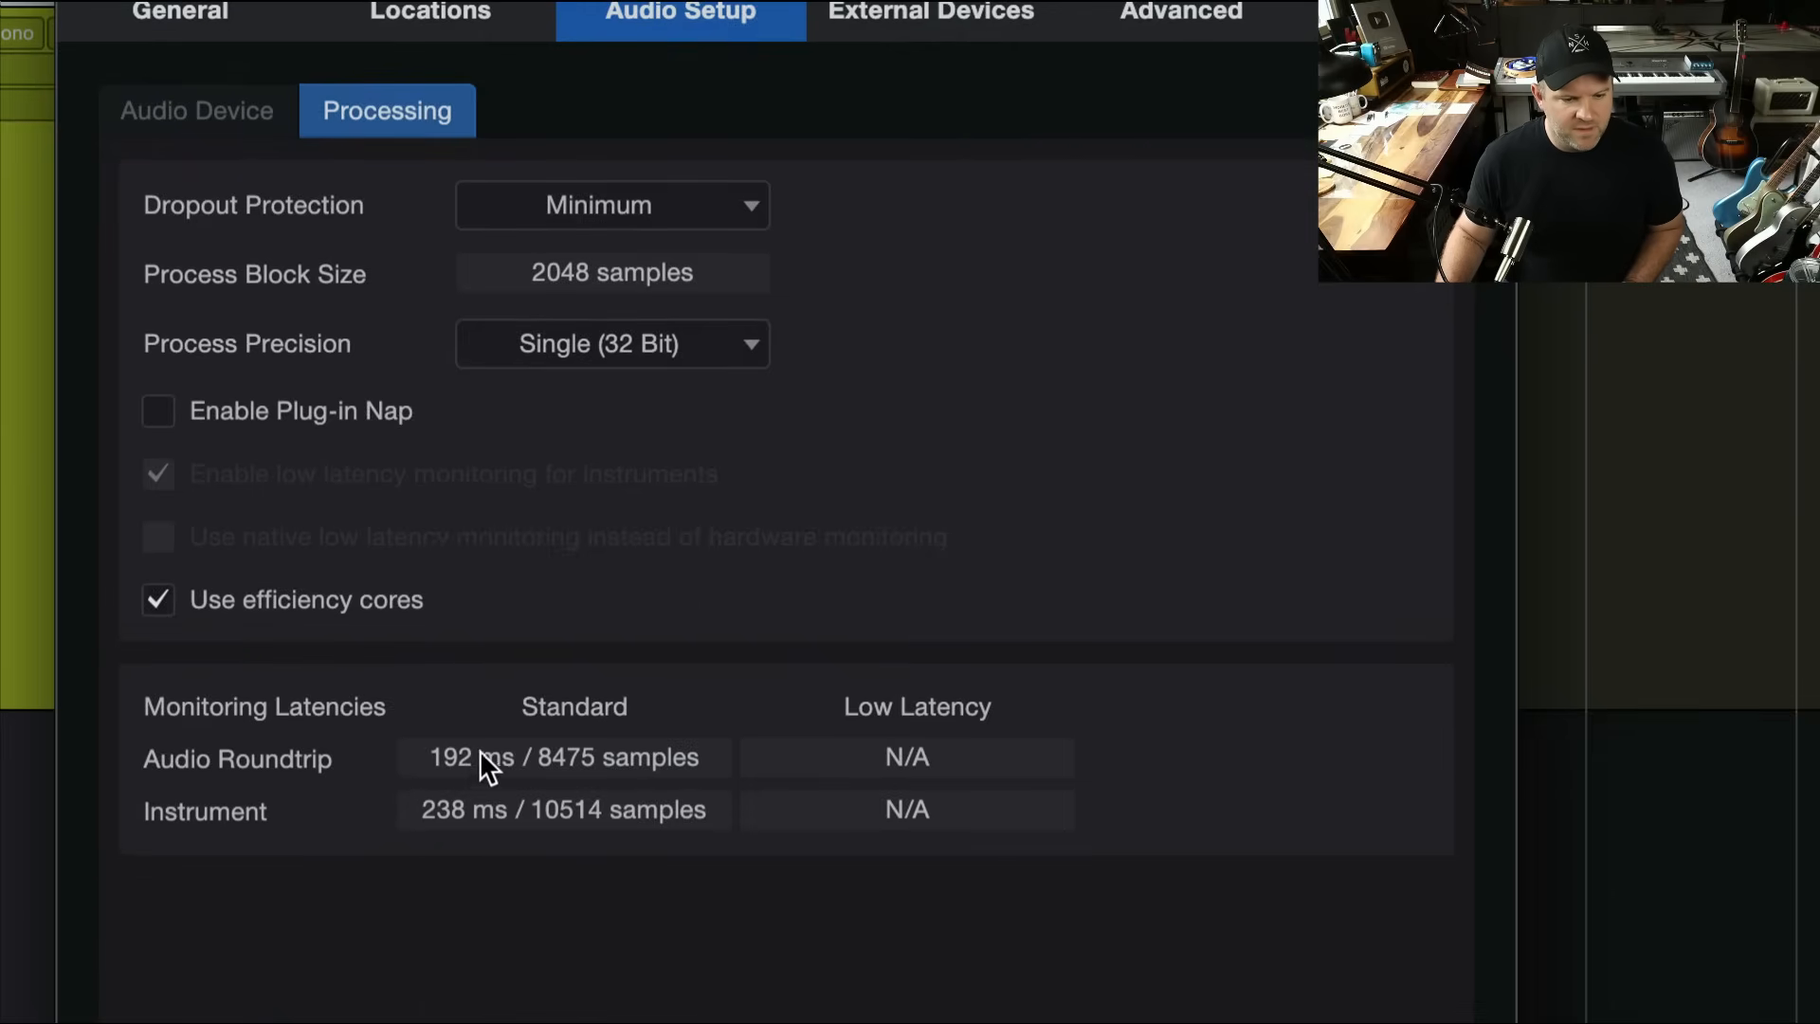
click(197, 110)
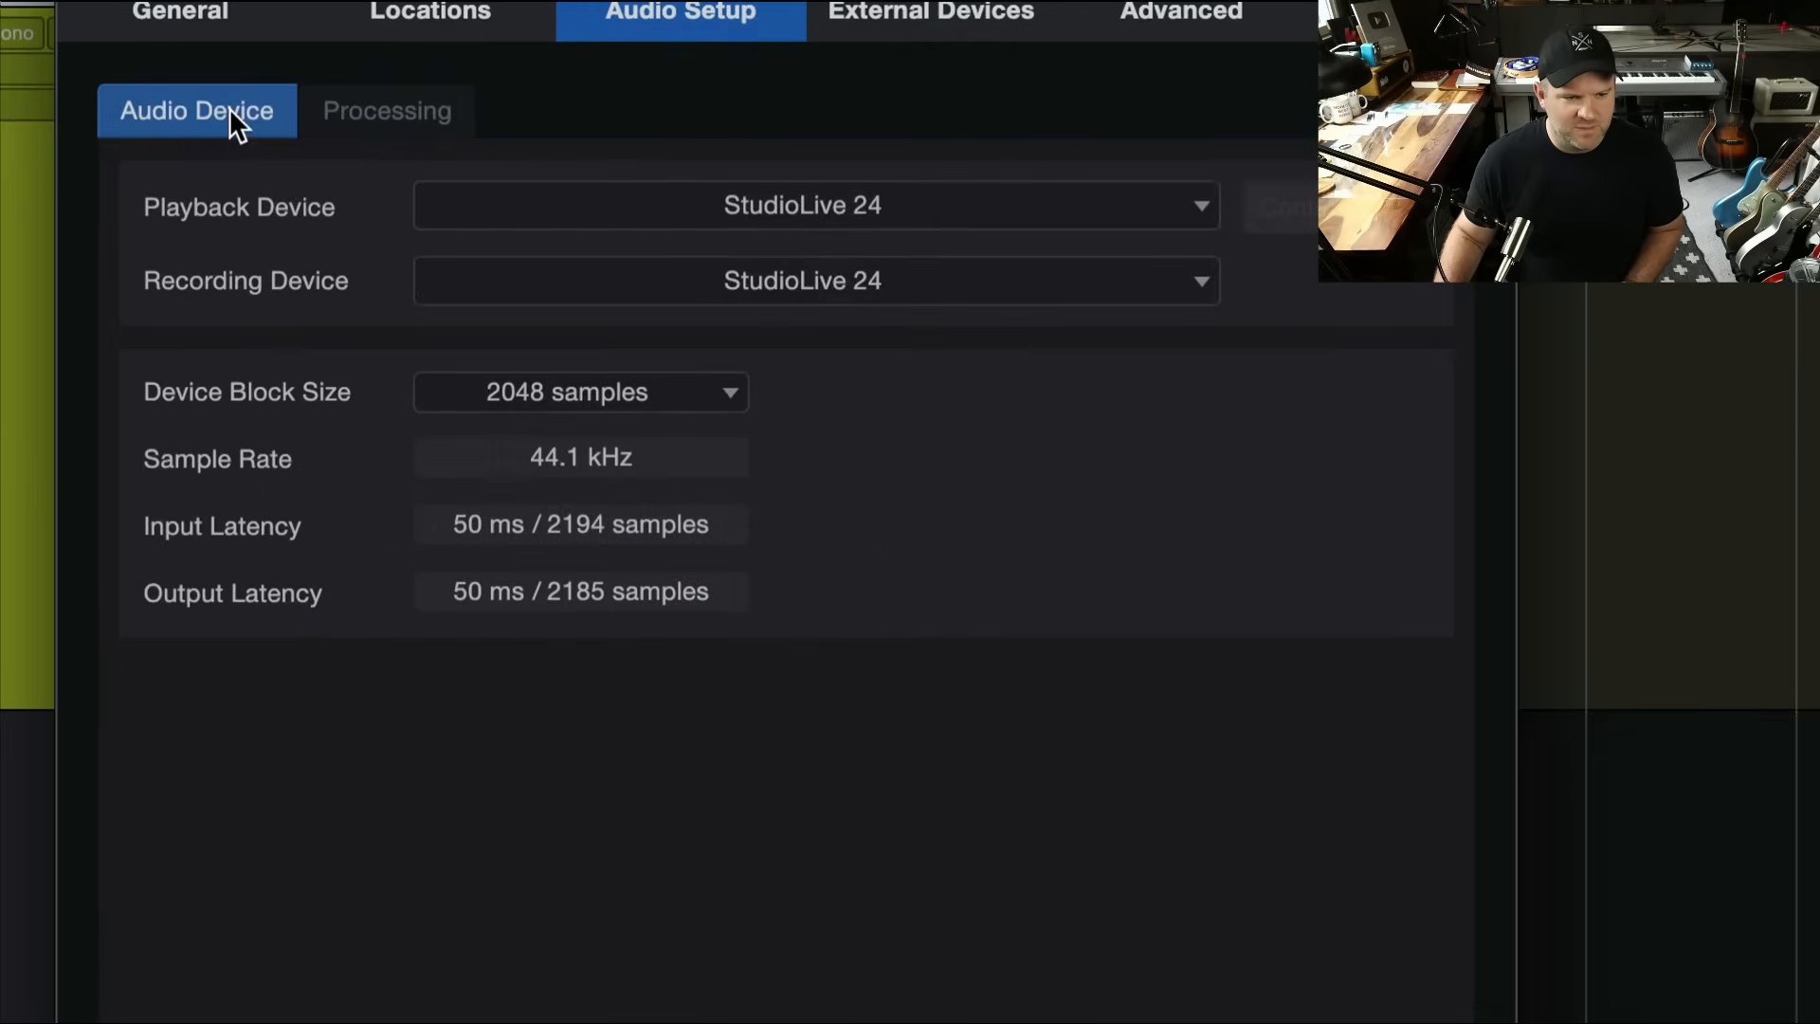
mouse_move(480, 577)
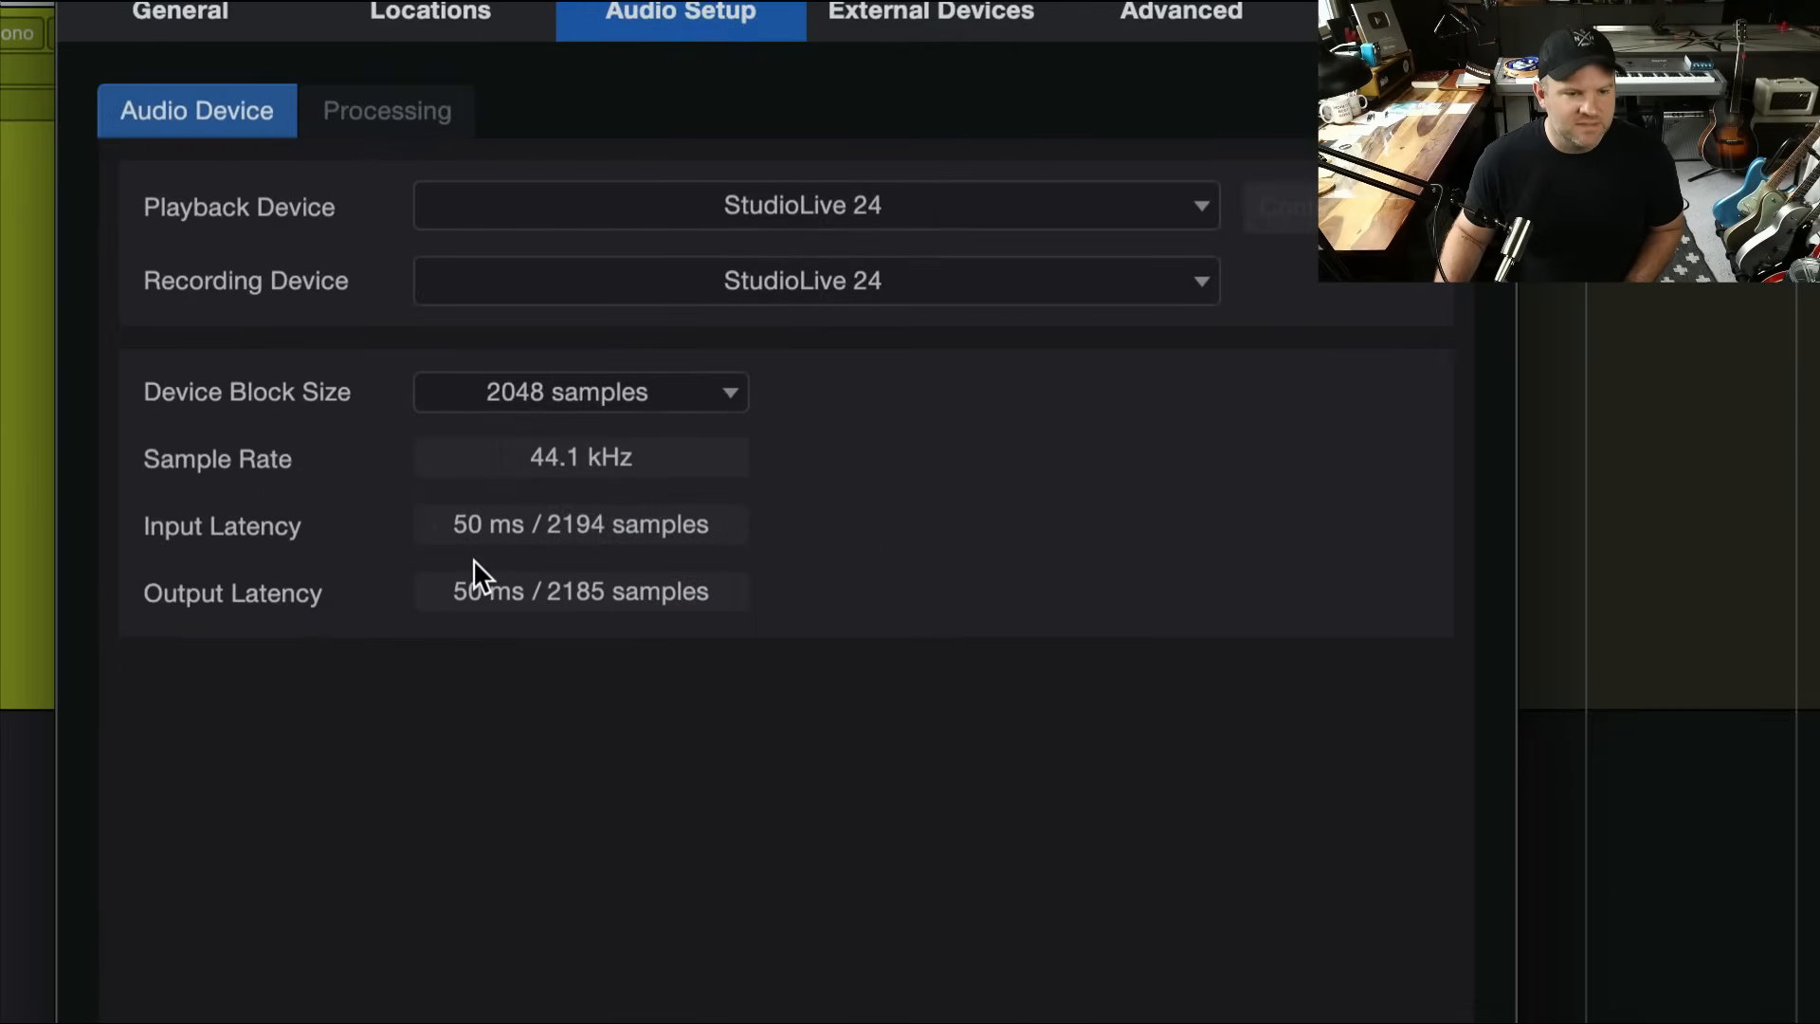
mouse_move(569, 400)
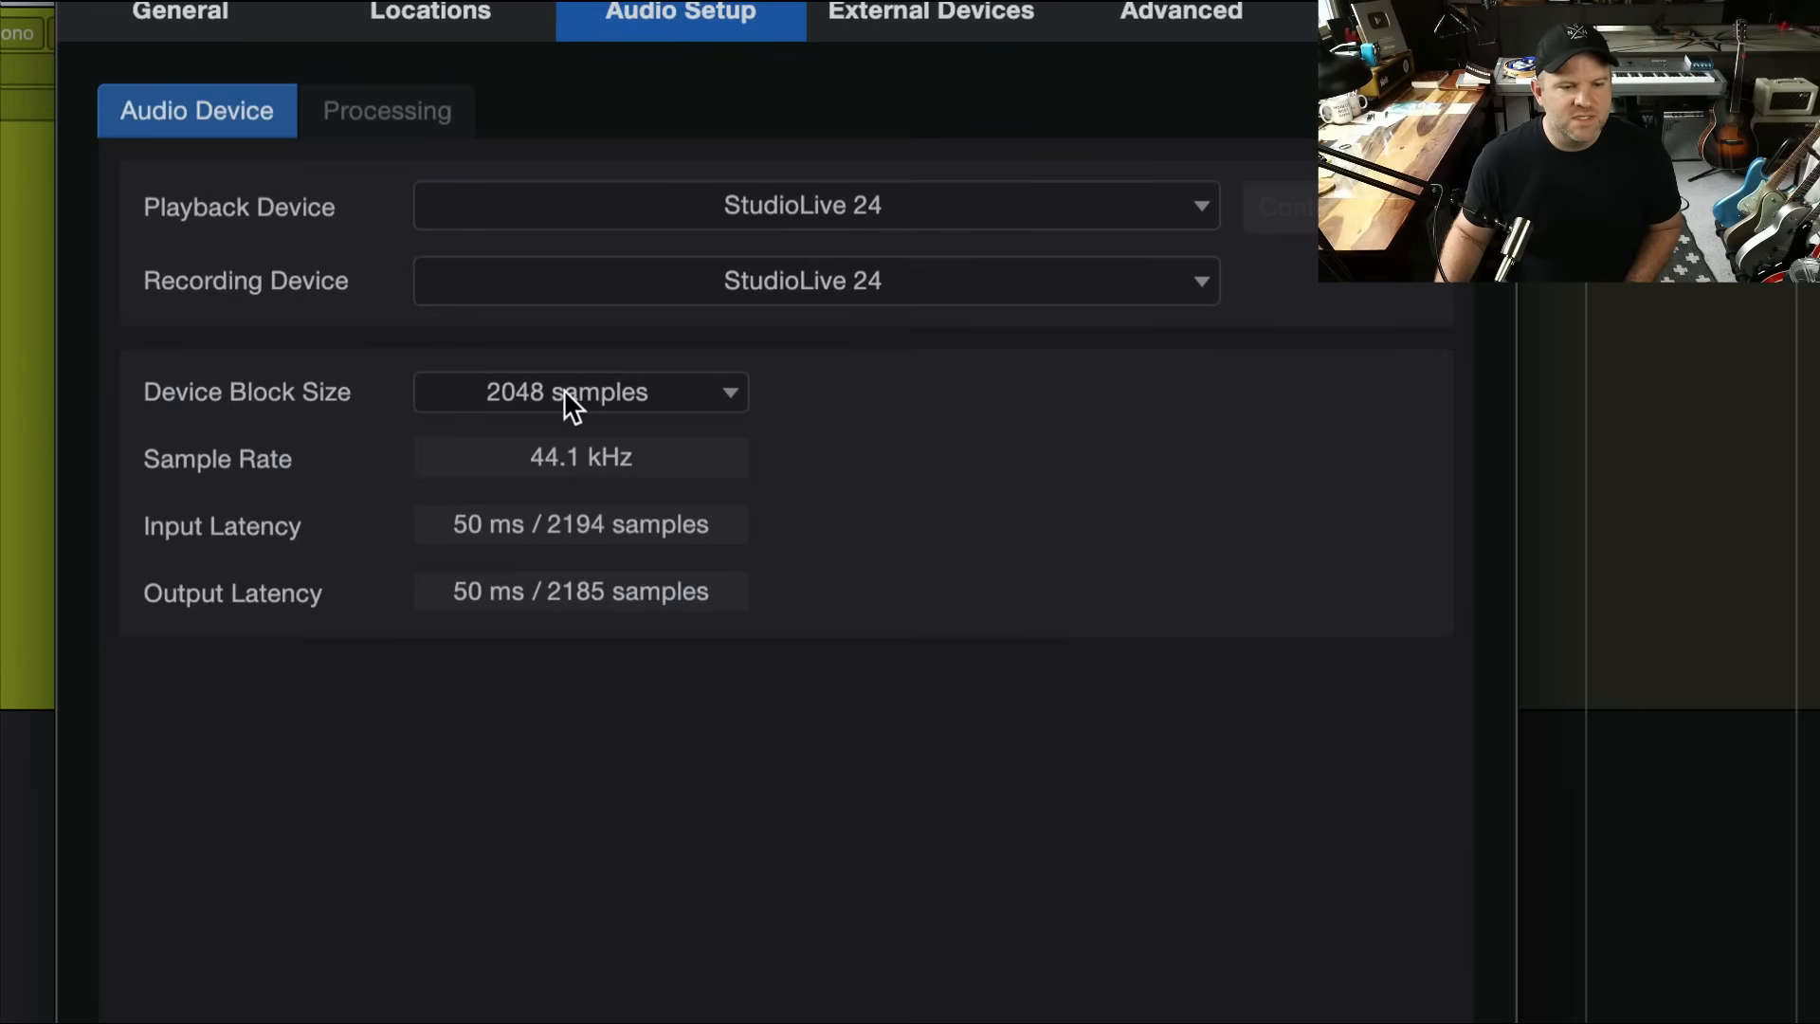
Step: Set Device Block Size to 32 samples, cutting latency to 4.04 ms in, 3.83 ms out
click(580, 391)
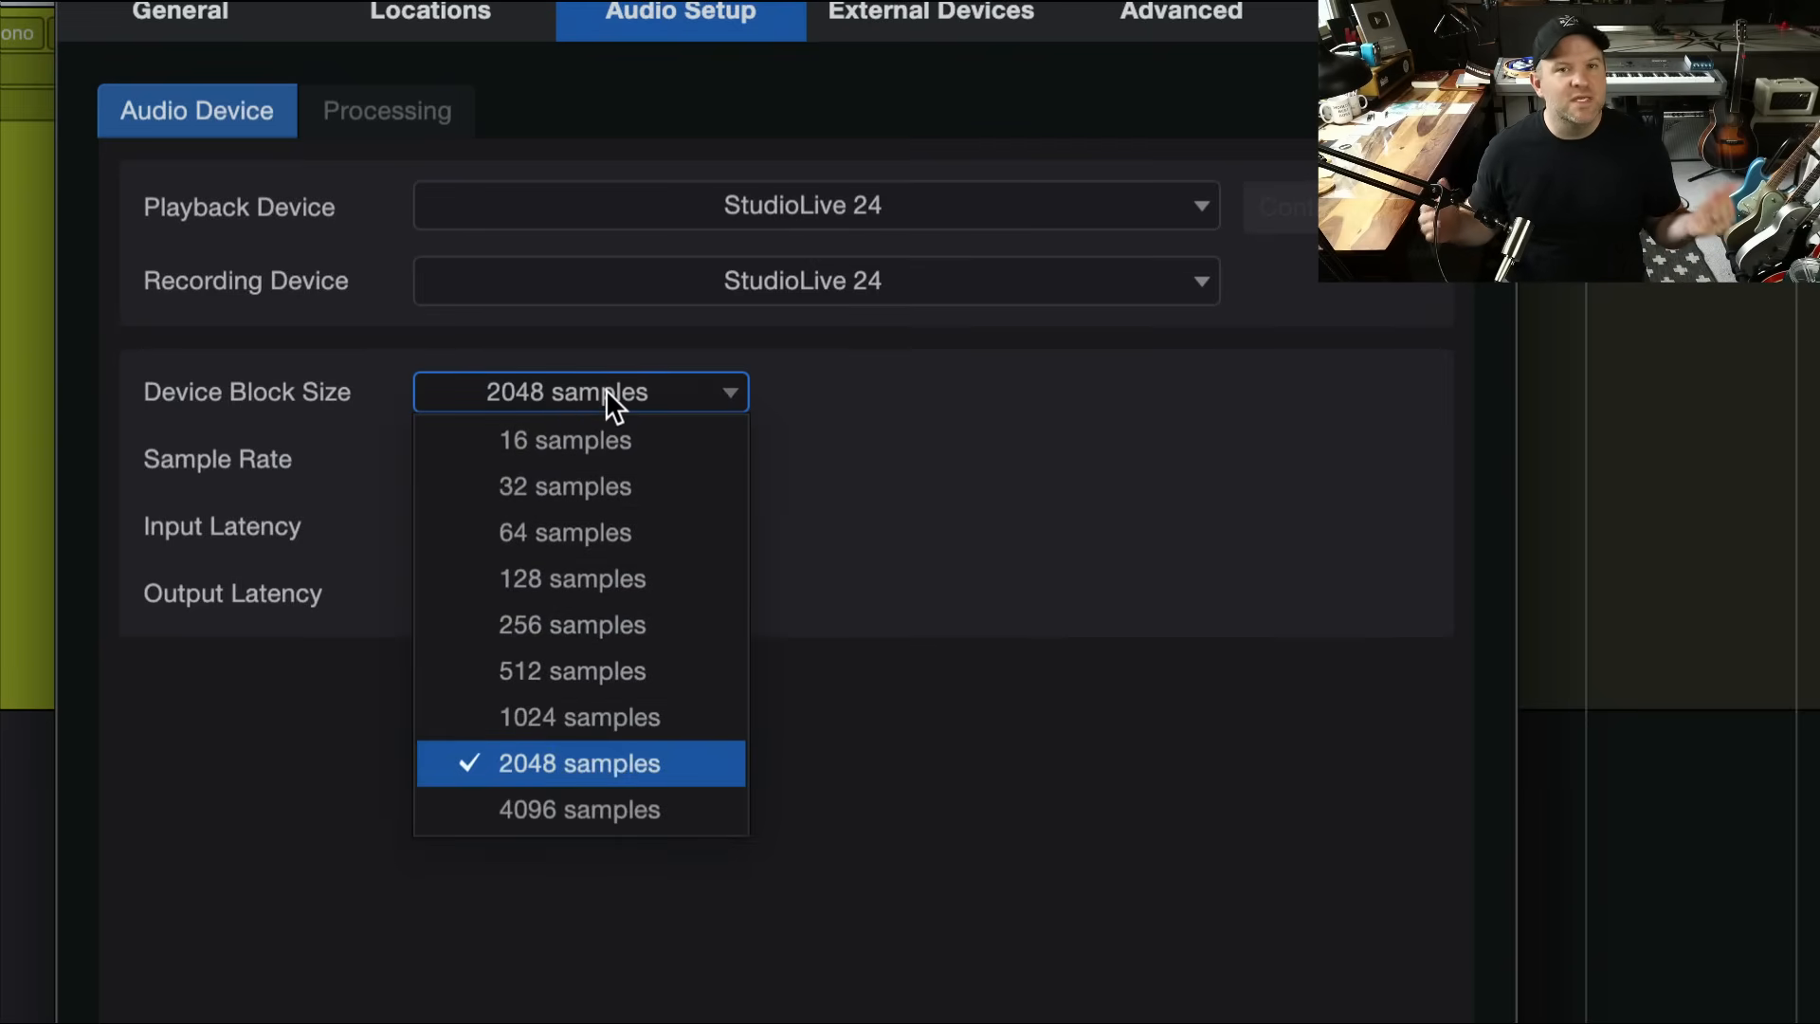
mouse_move(565, 440)
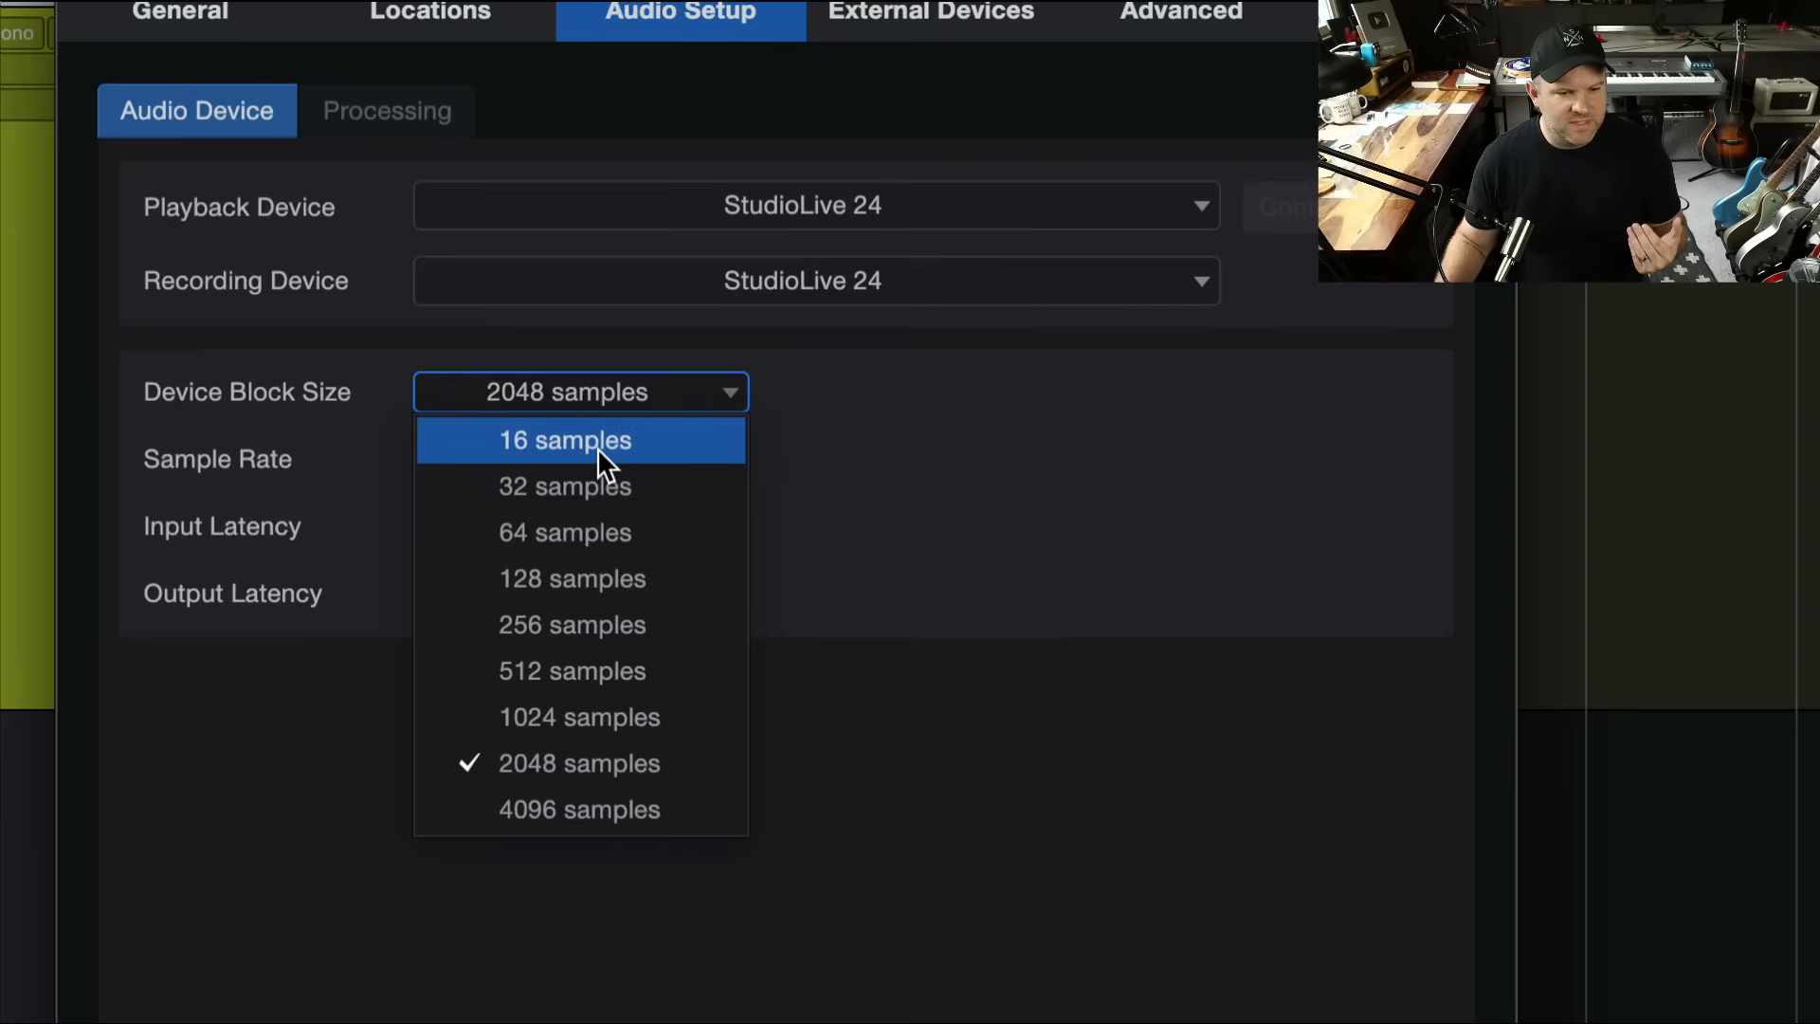
mouse_move(564, 487)
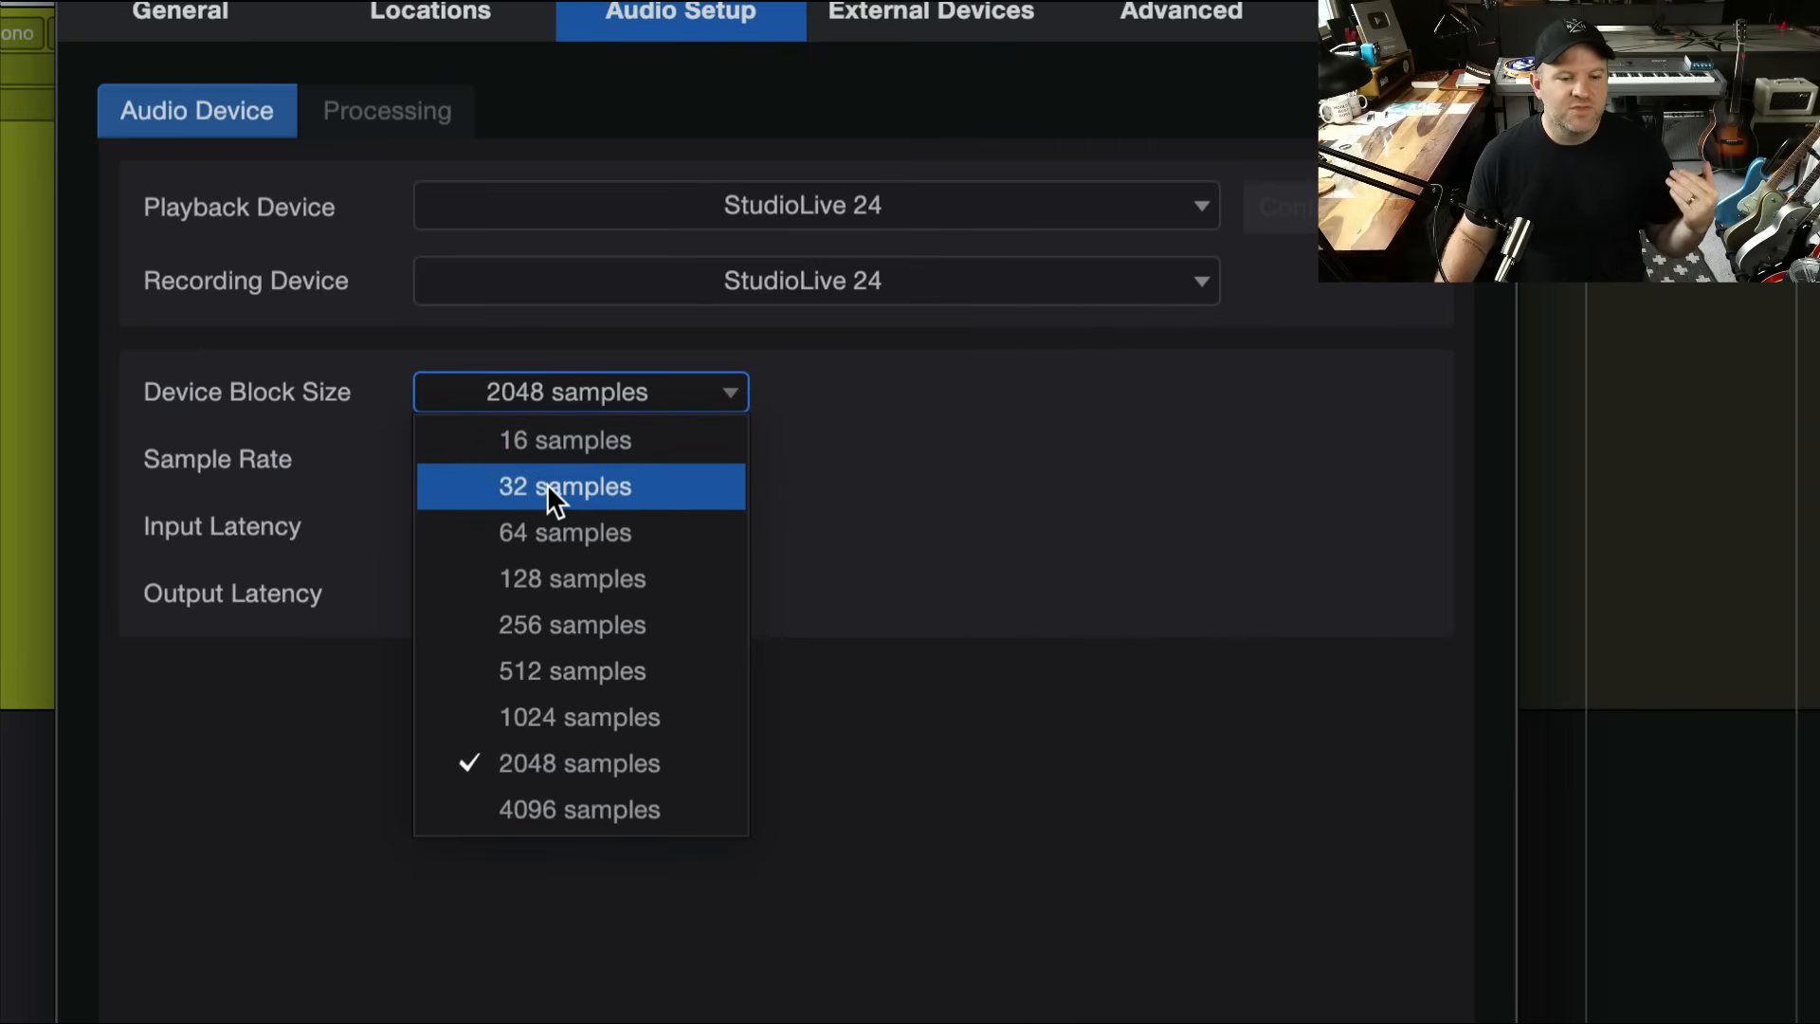
mouse_move(564, 440)
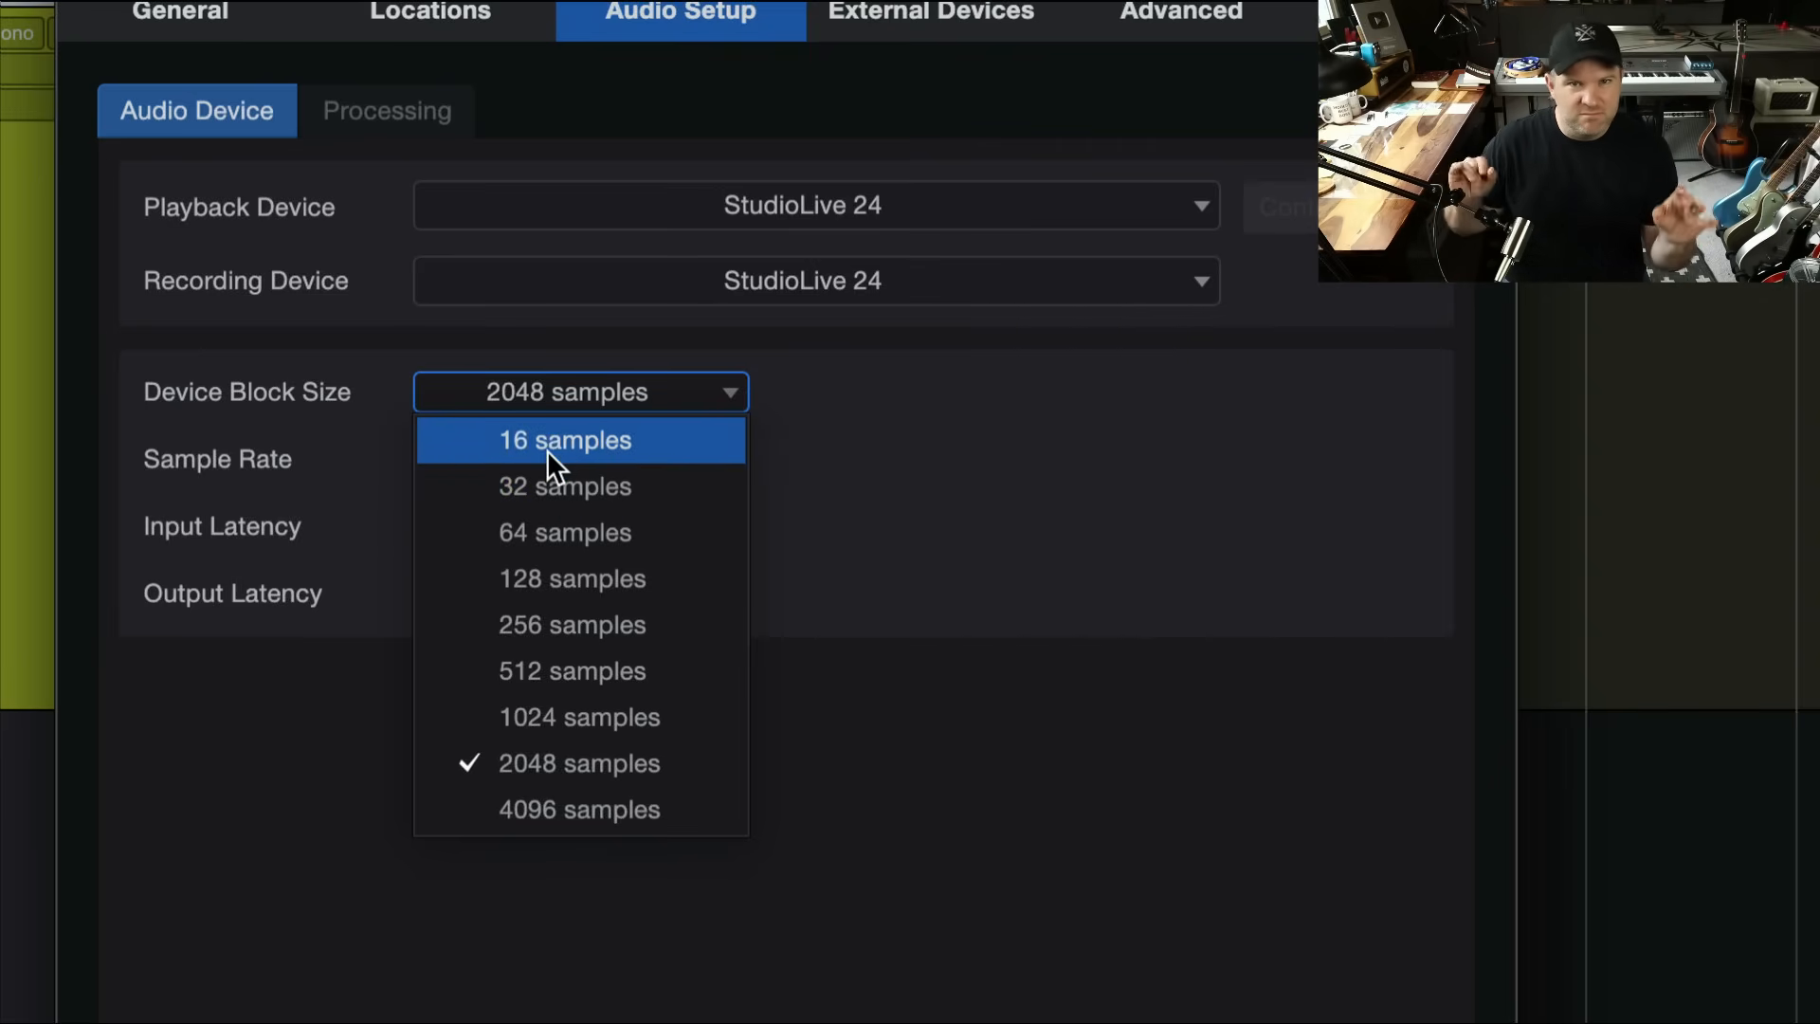
mouse_move(547, 486)
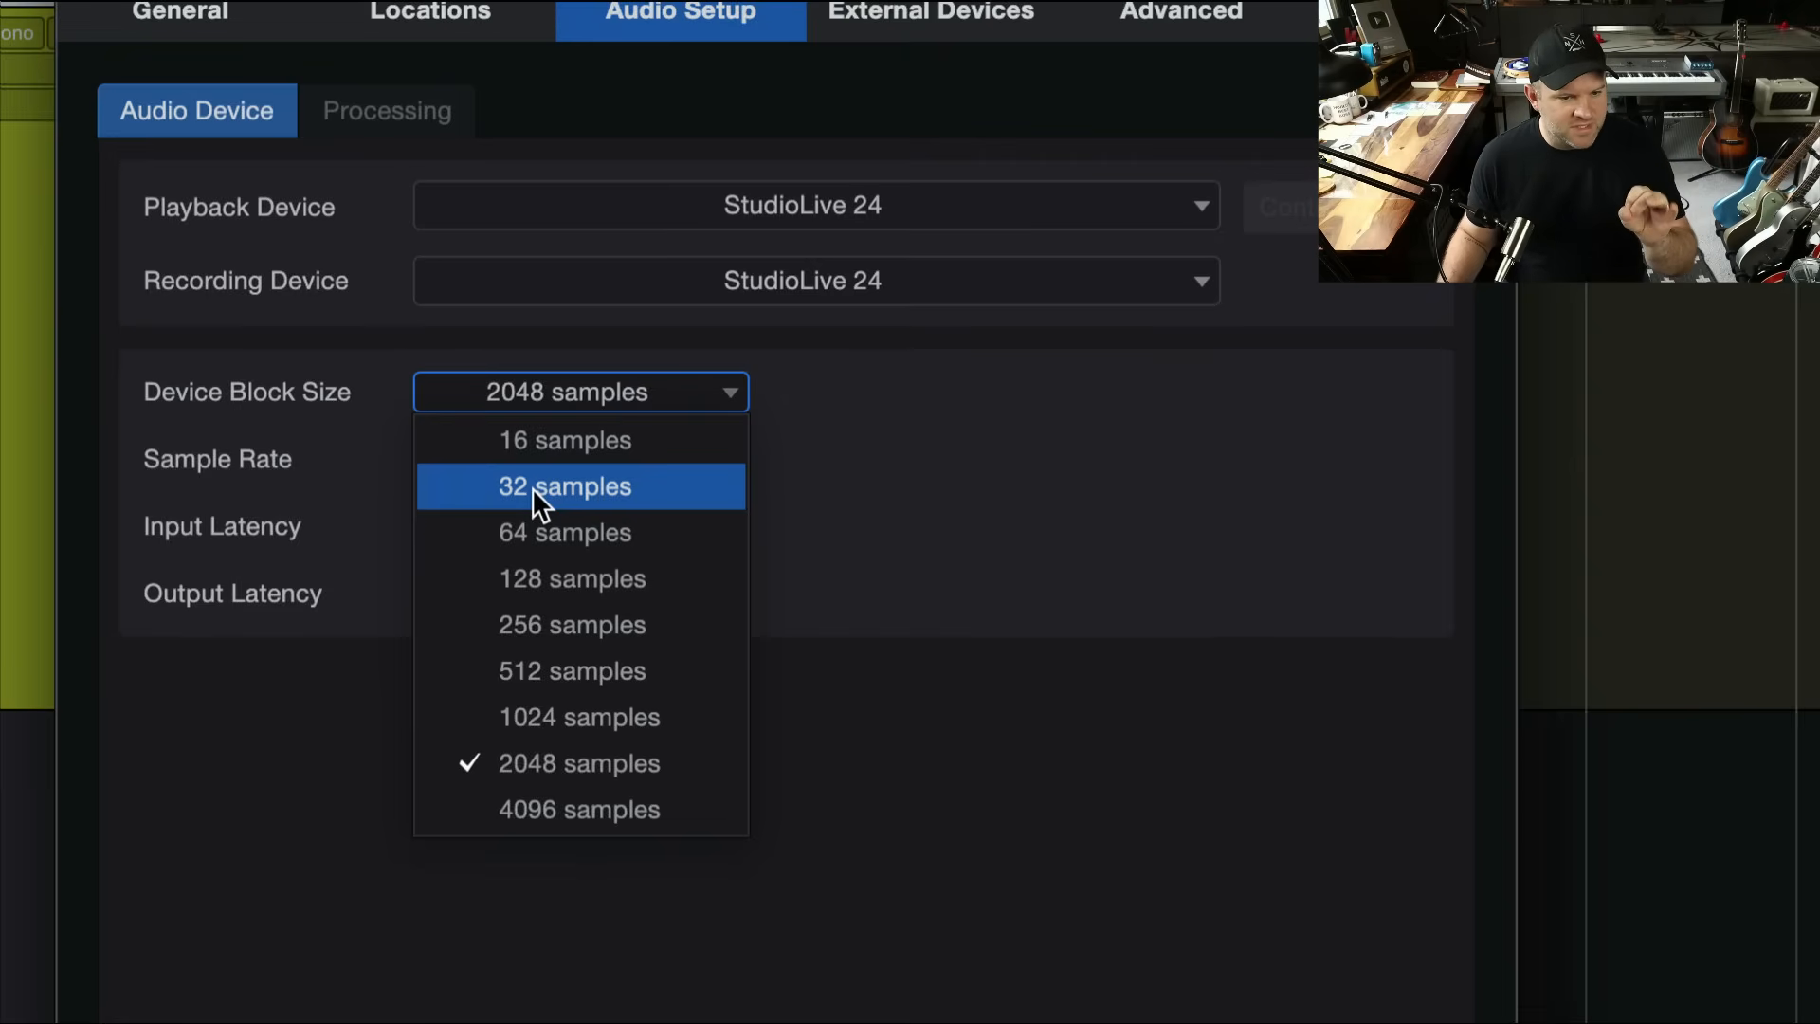
click(564, 485)
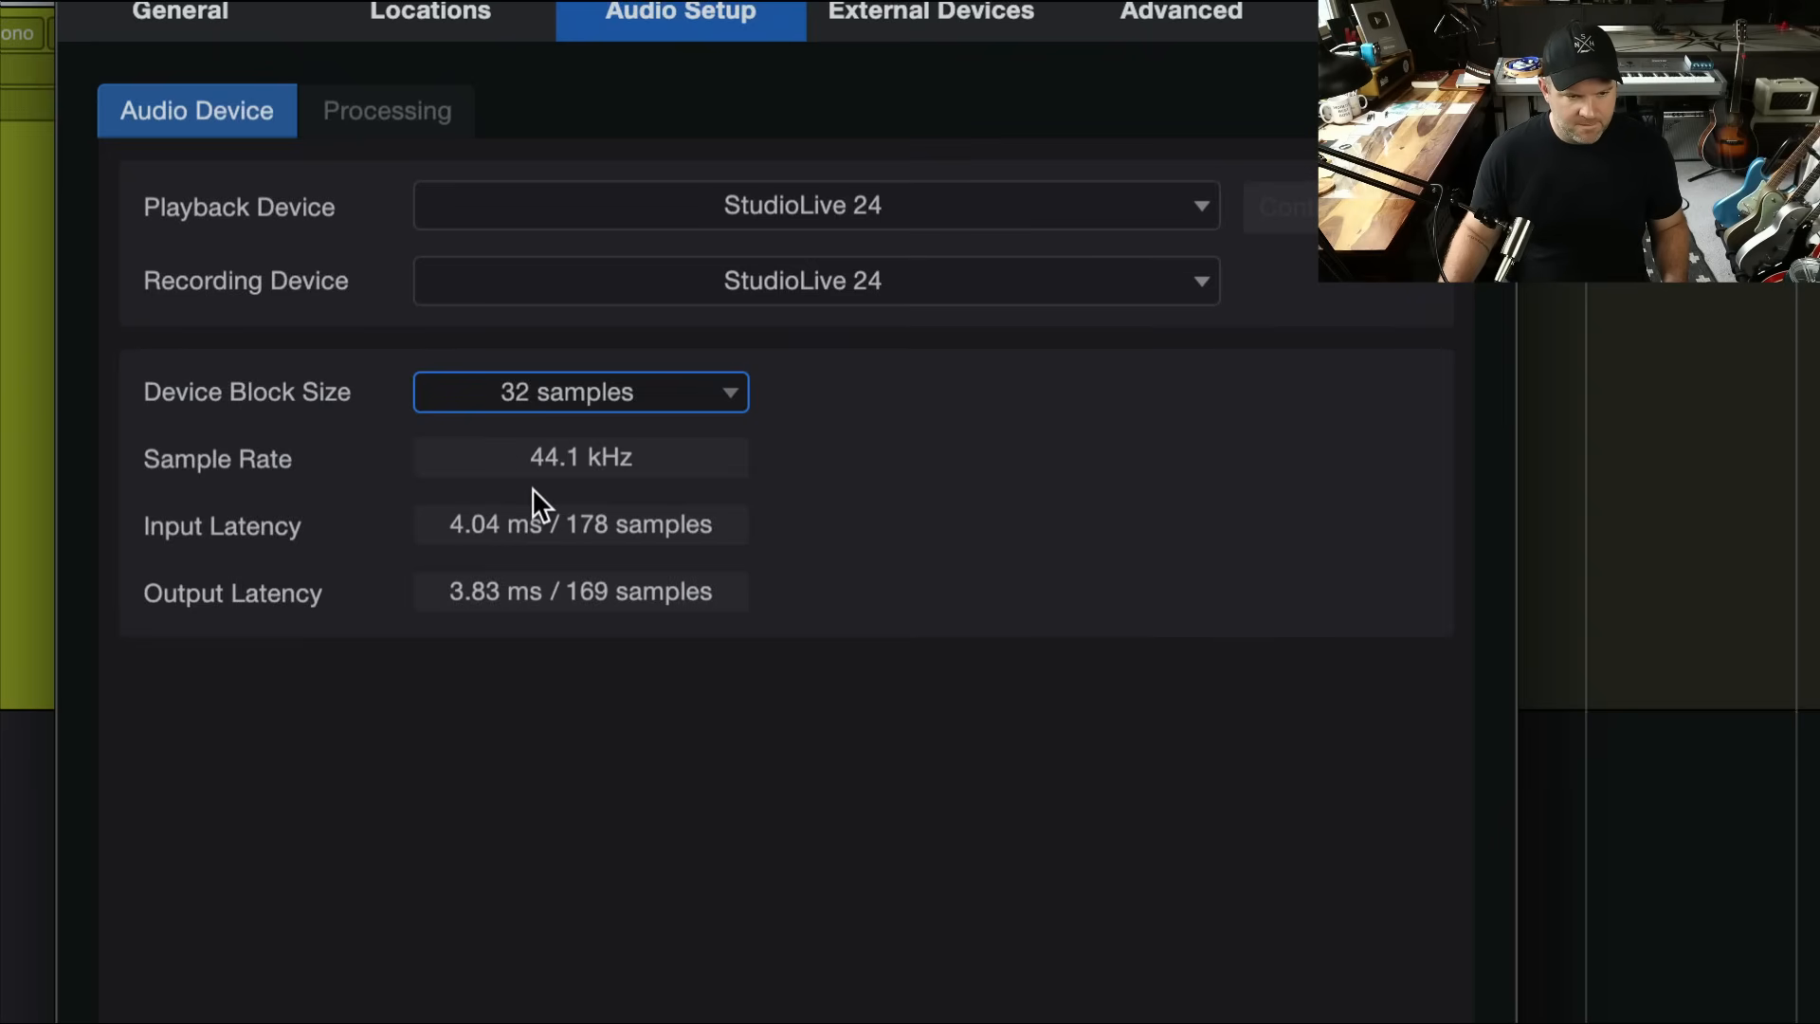
mouse_move(619, 511)
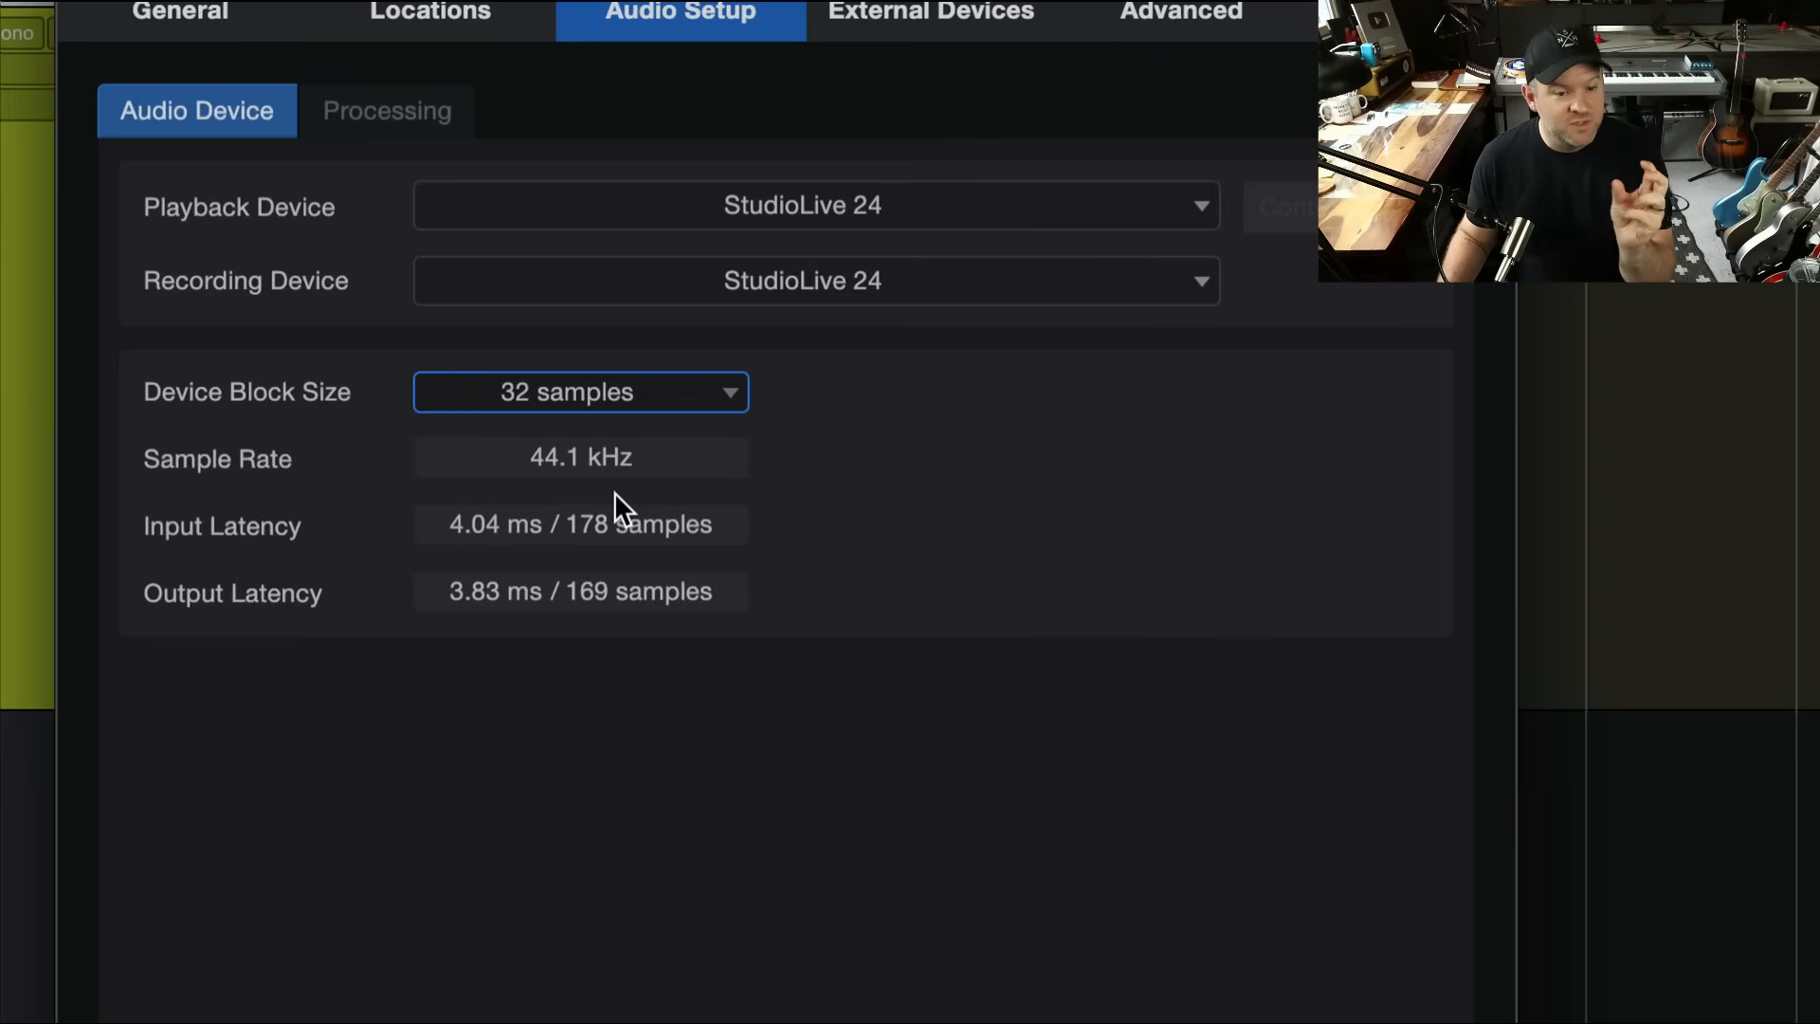
mouse_move(546, 546)
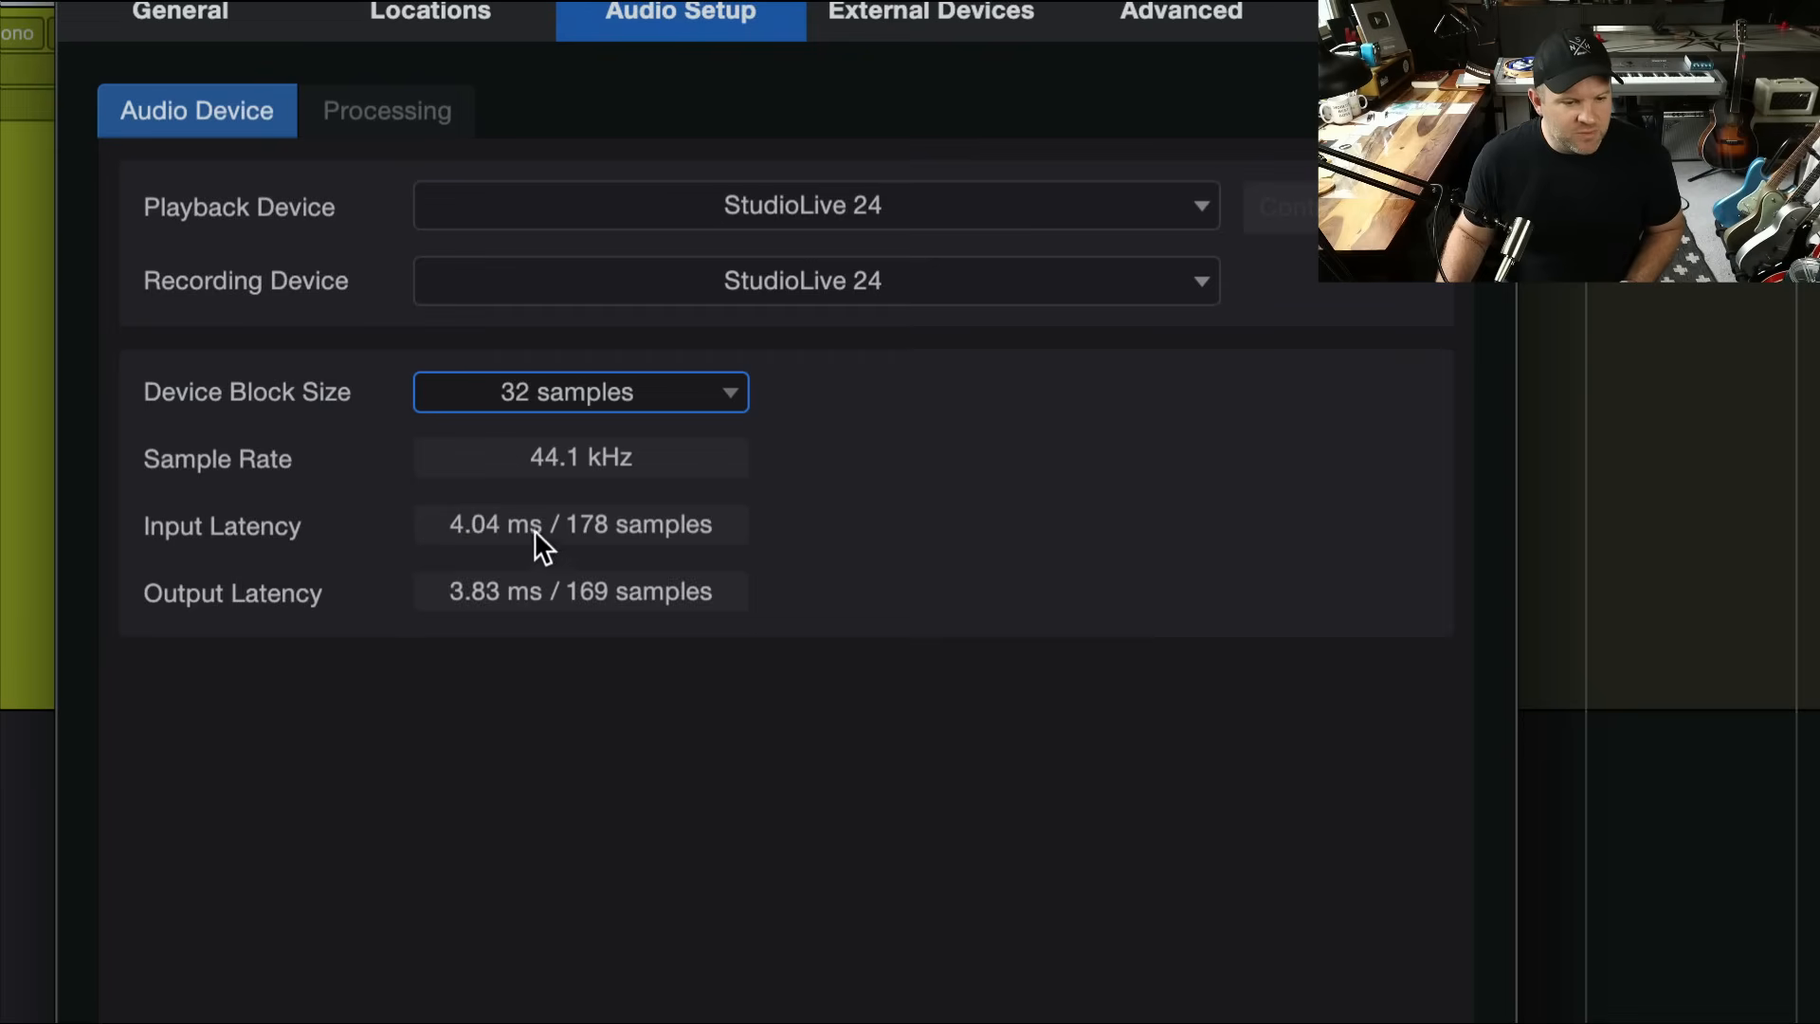
mouse_move(557, 580)
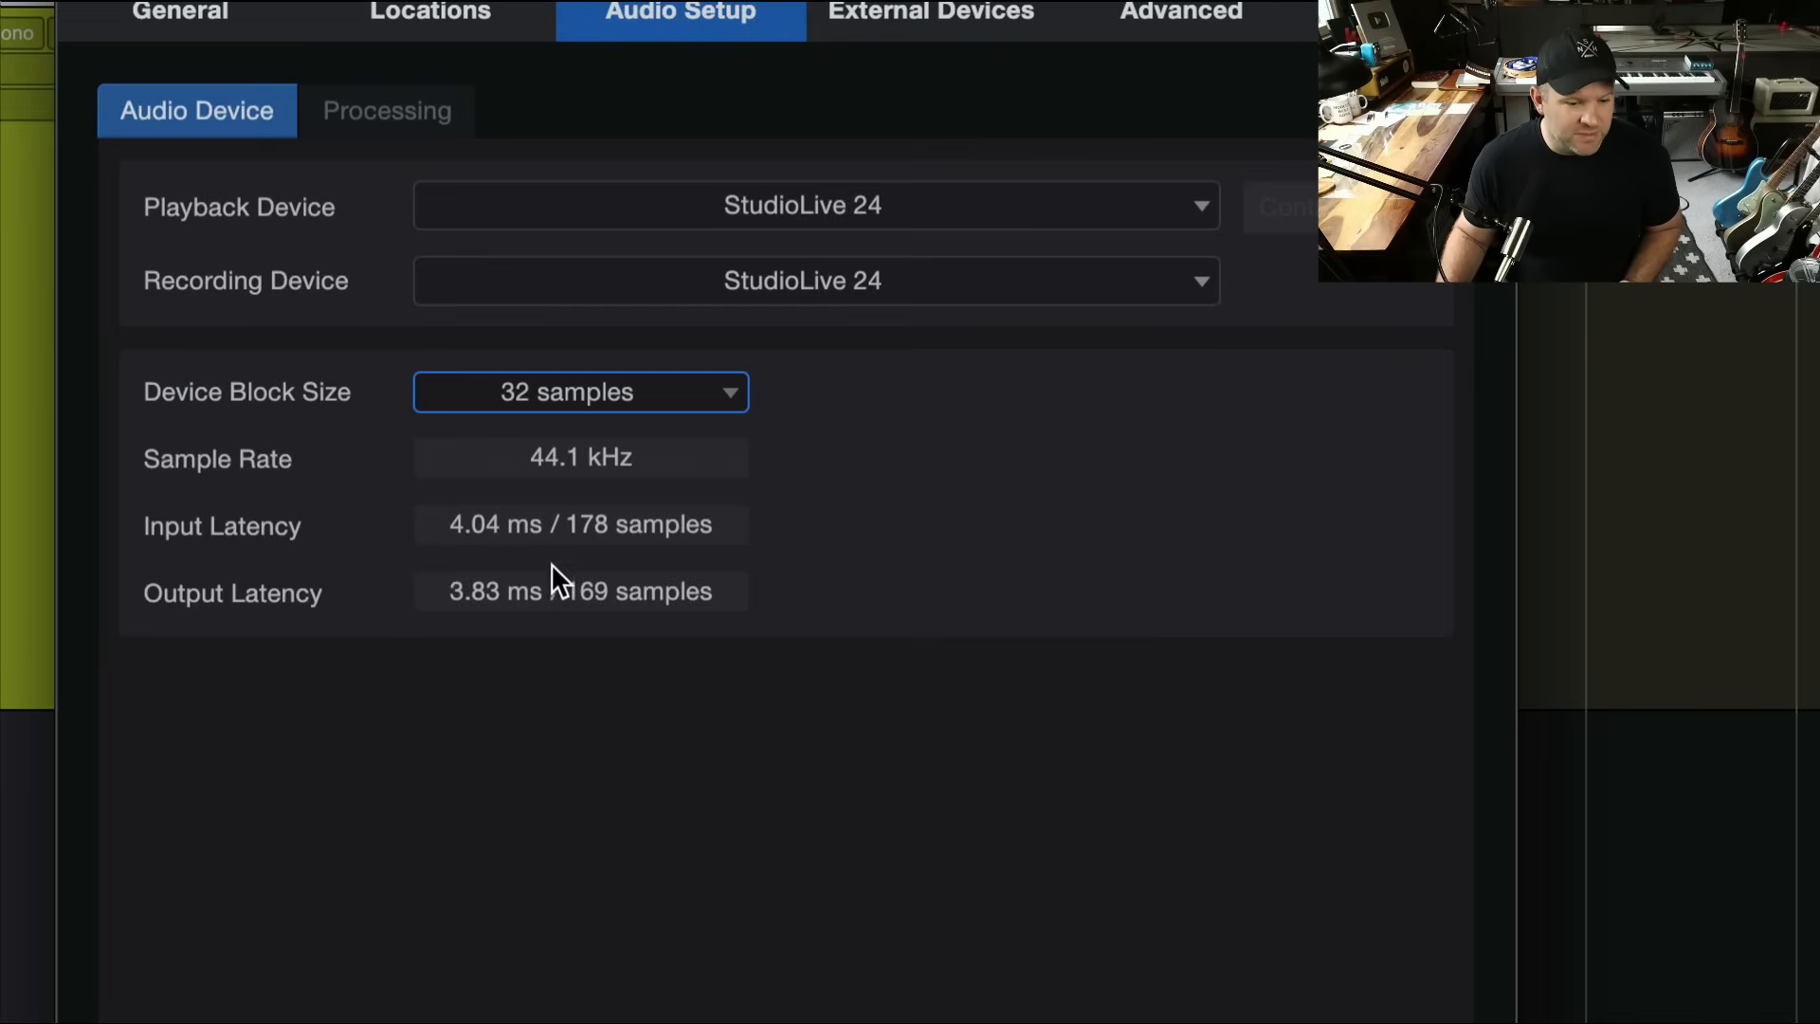
mouse_move(533, 571)
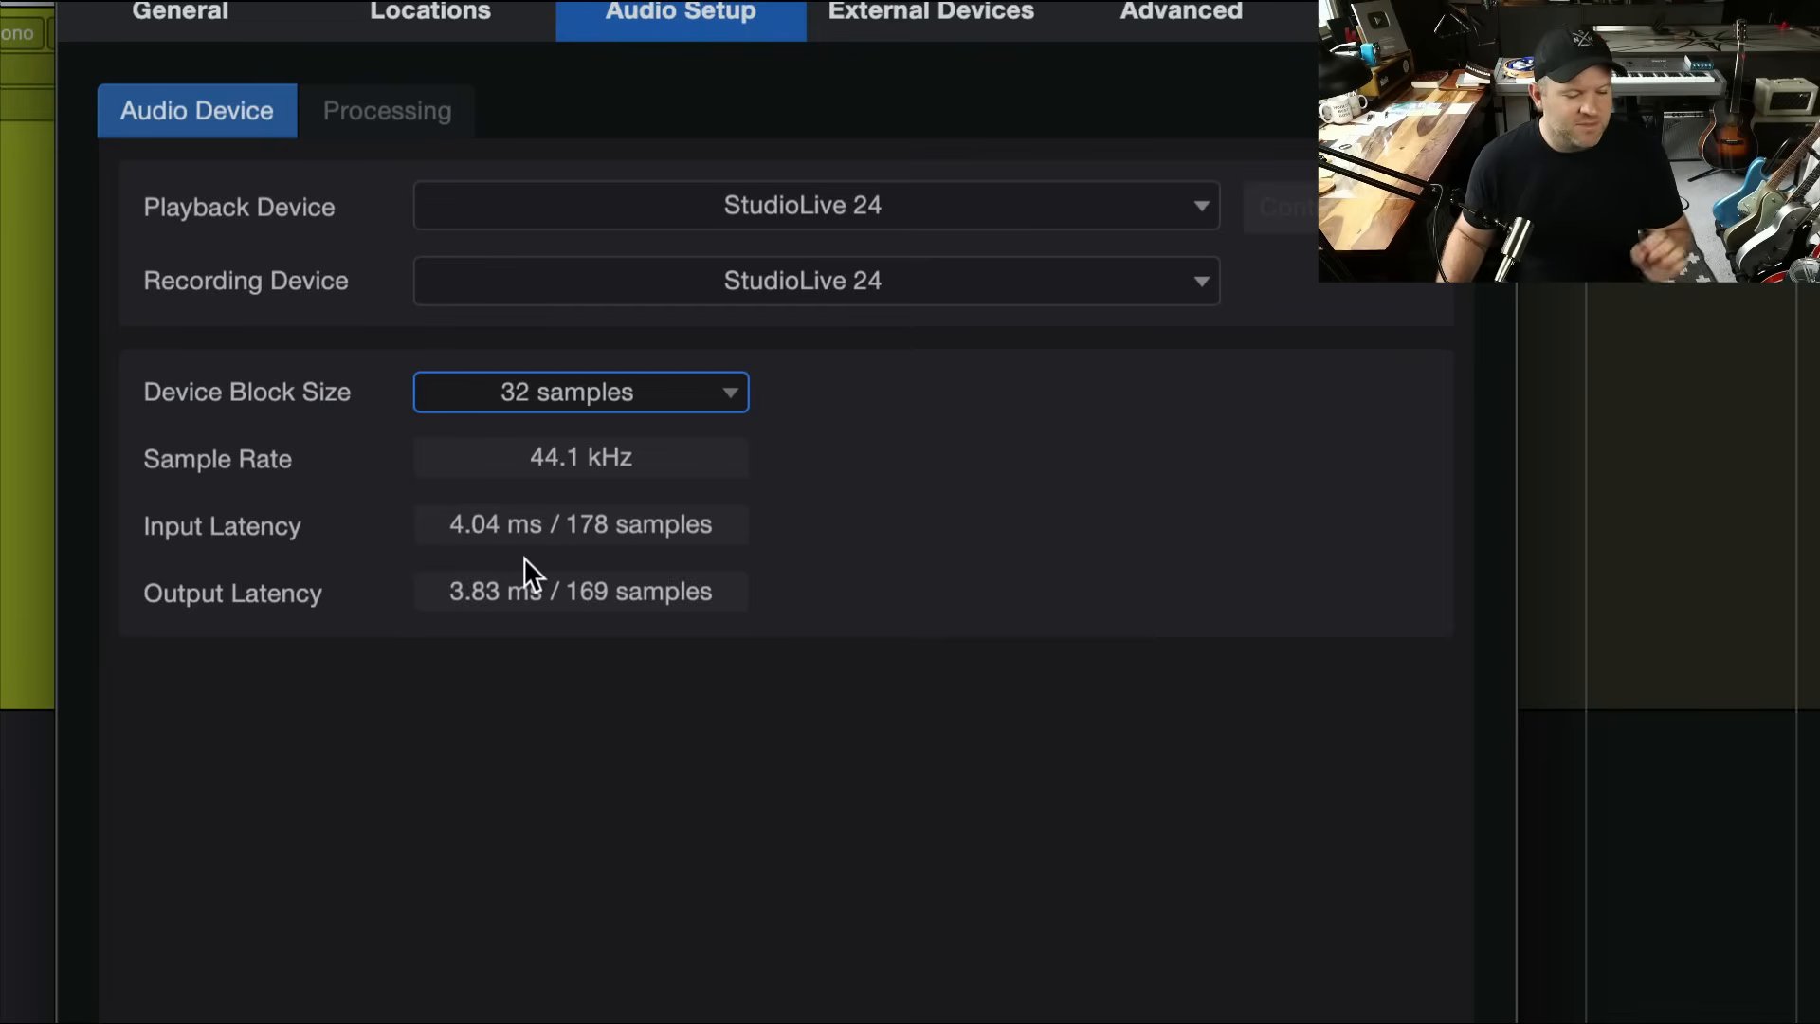
mouse_move(513, 595)
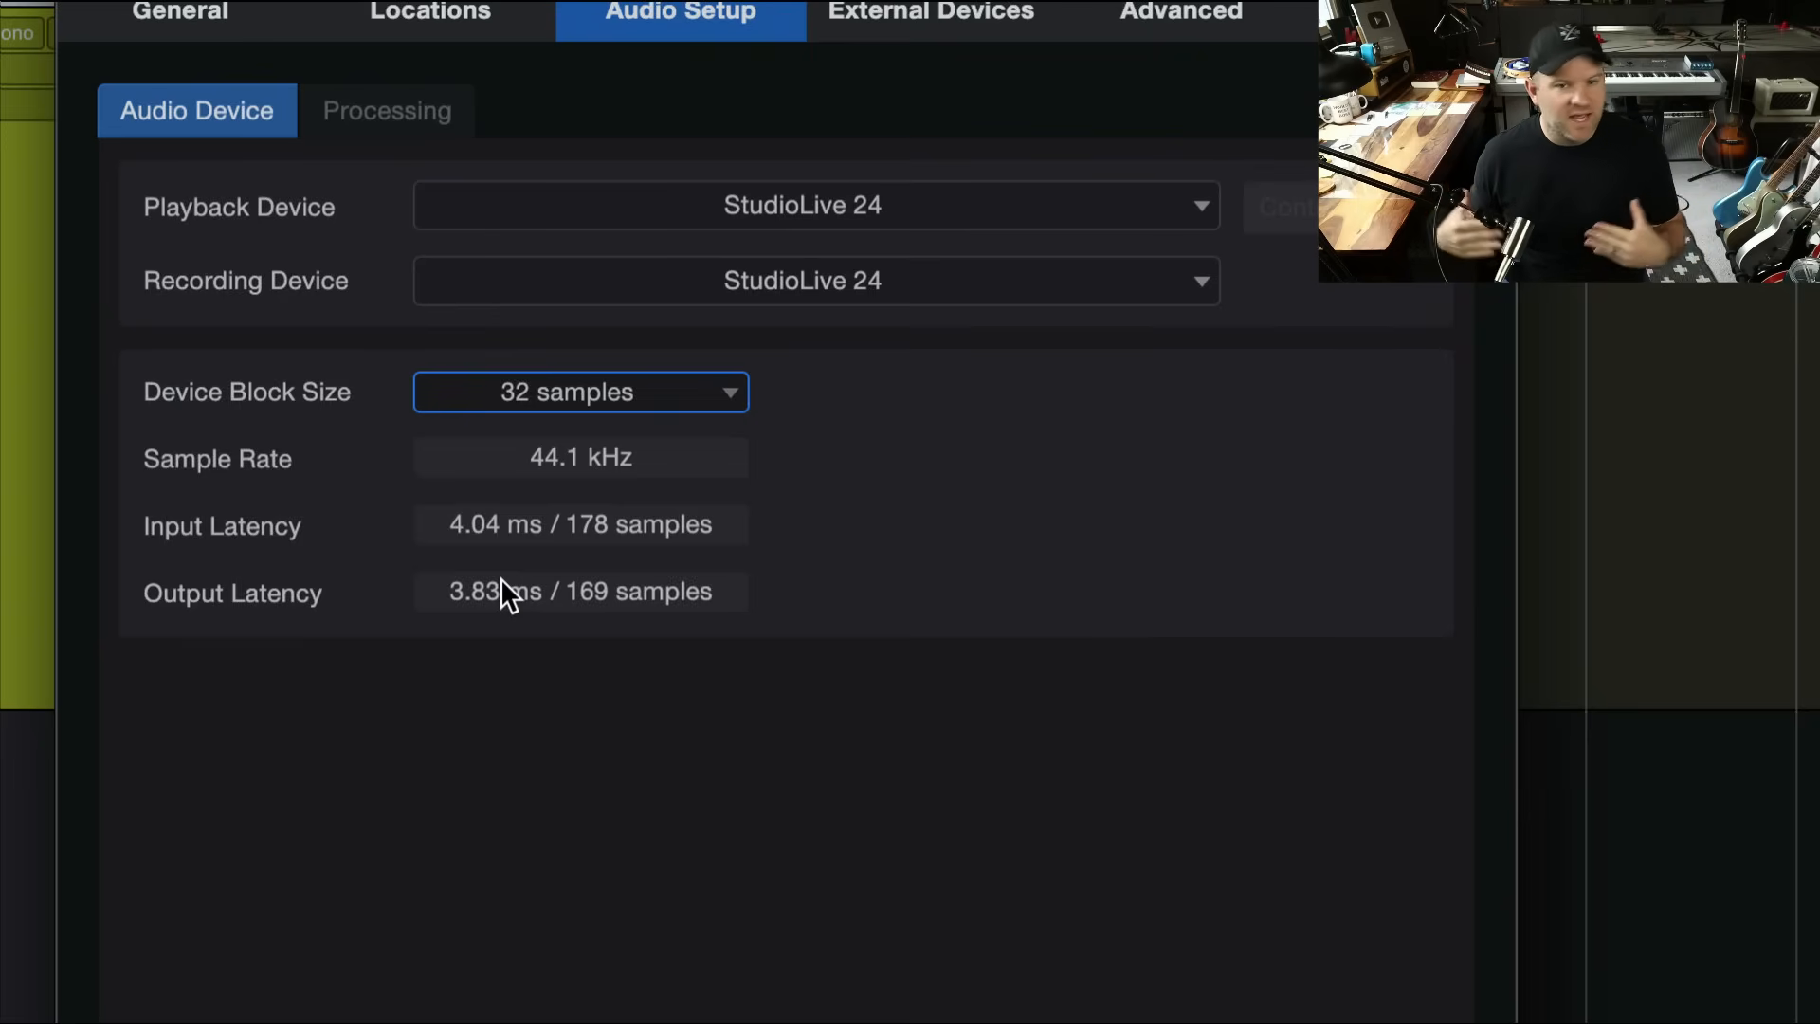
mouse_move(580, 400)
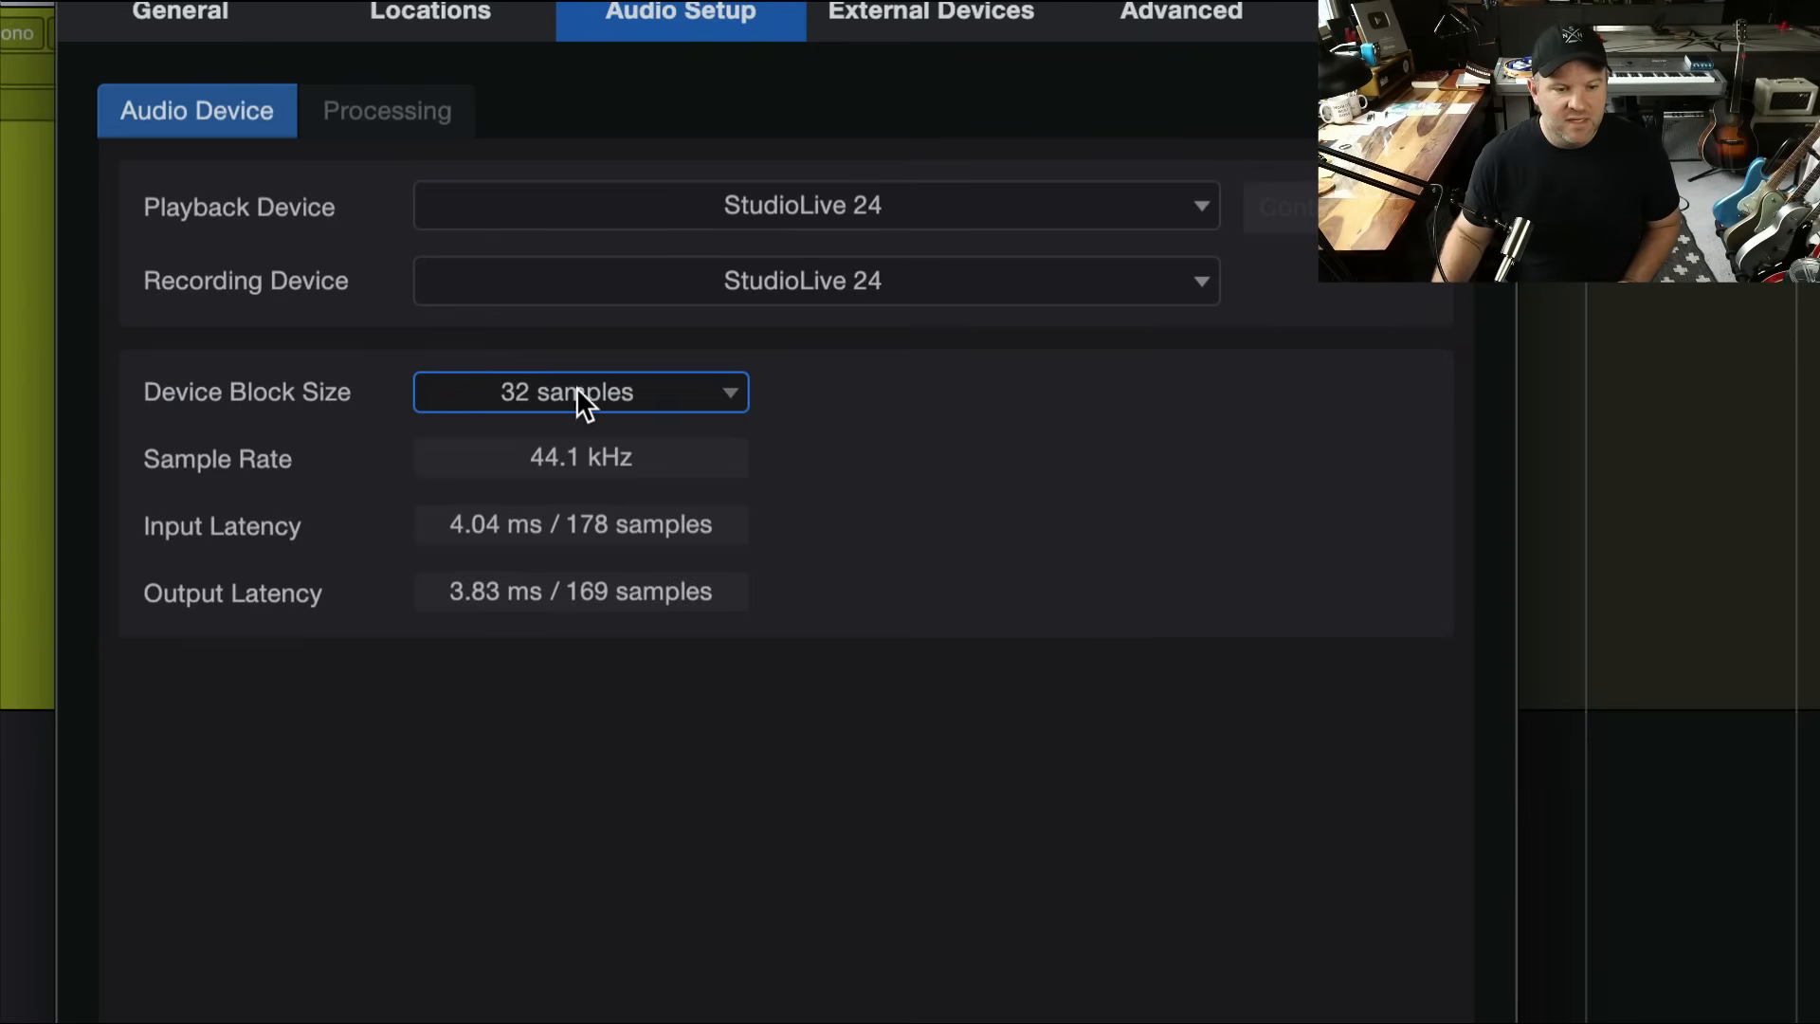
mouse_move(803, 412)
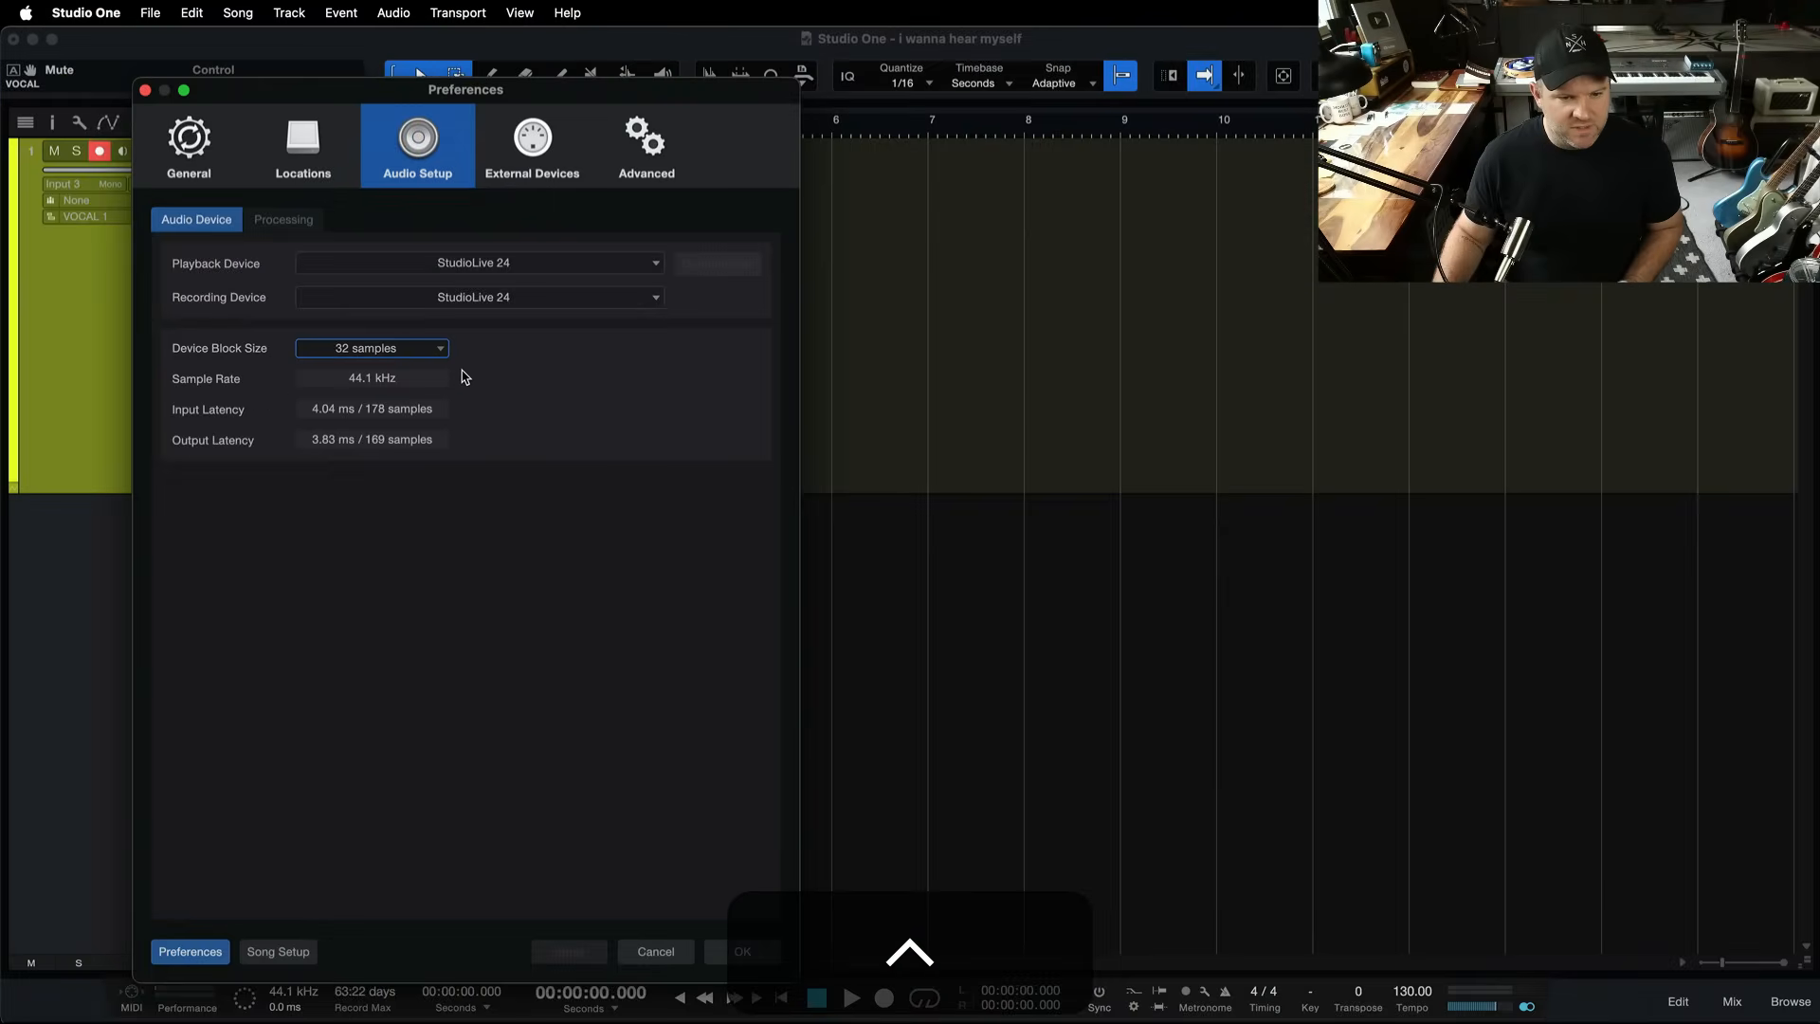
Step: Close Preferences with the 32-sample setting, then toggle VOCAL input monitoring on and off
click(740, 951)
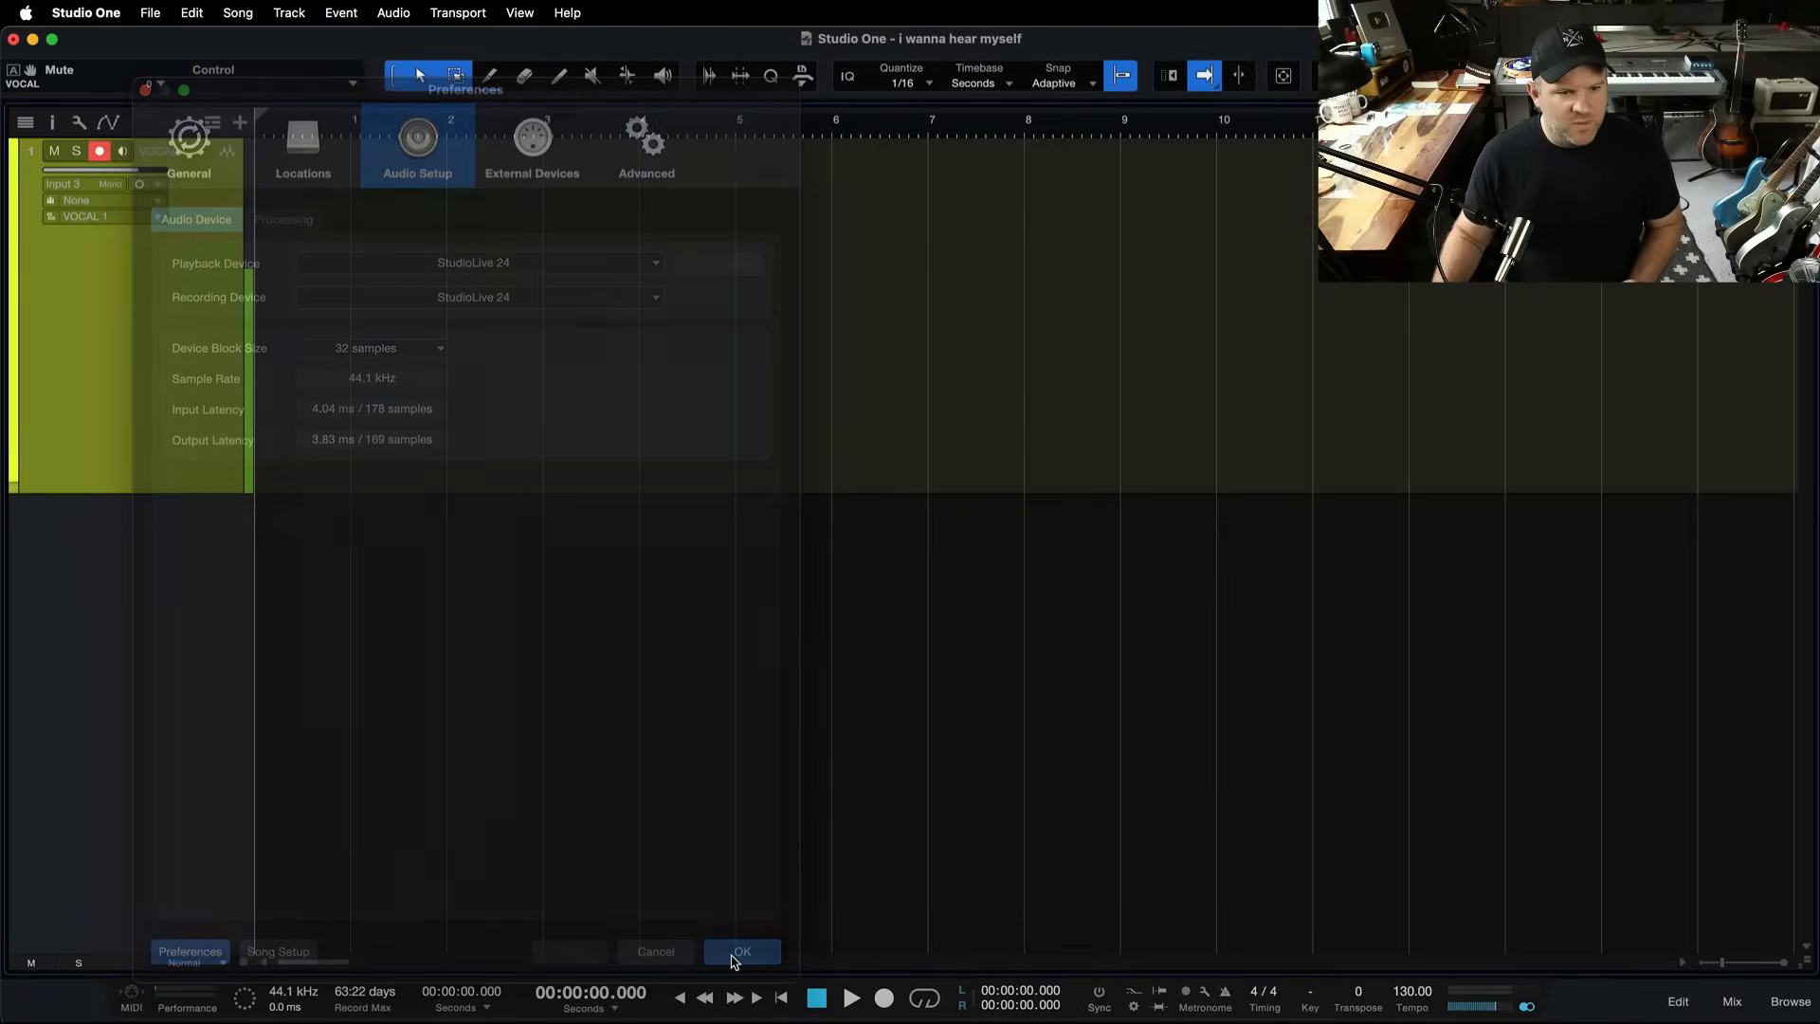
click(741, 952)
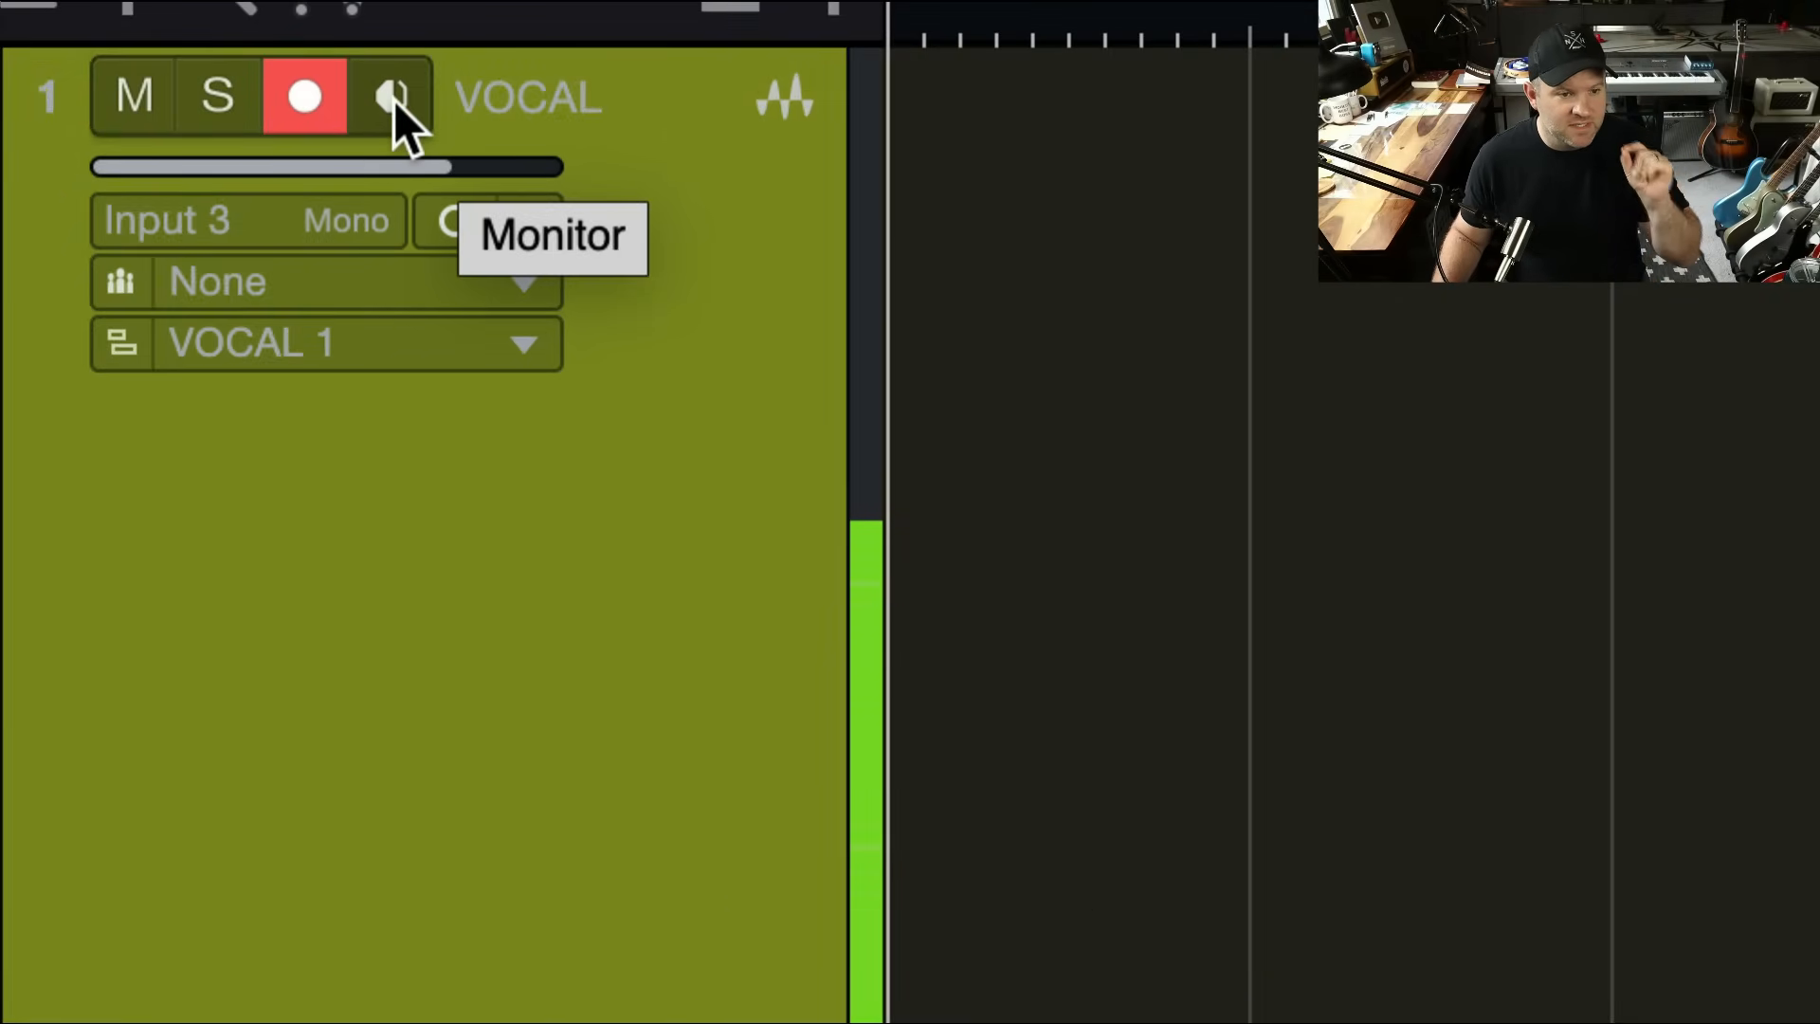
click(397, 95)
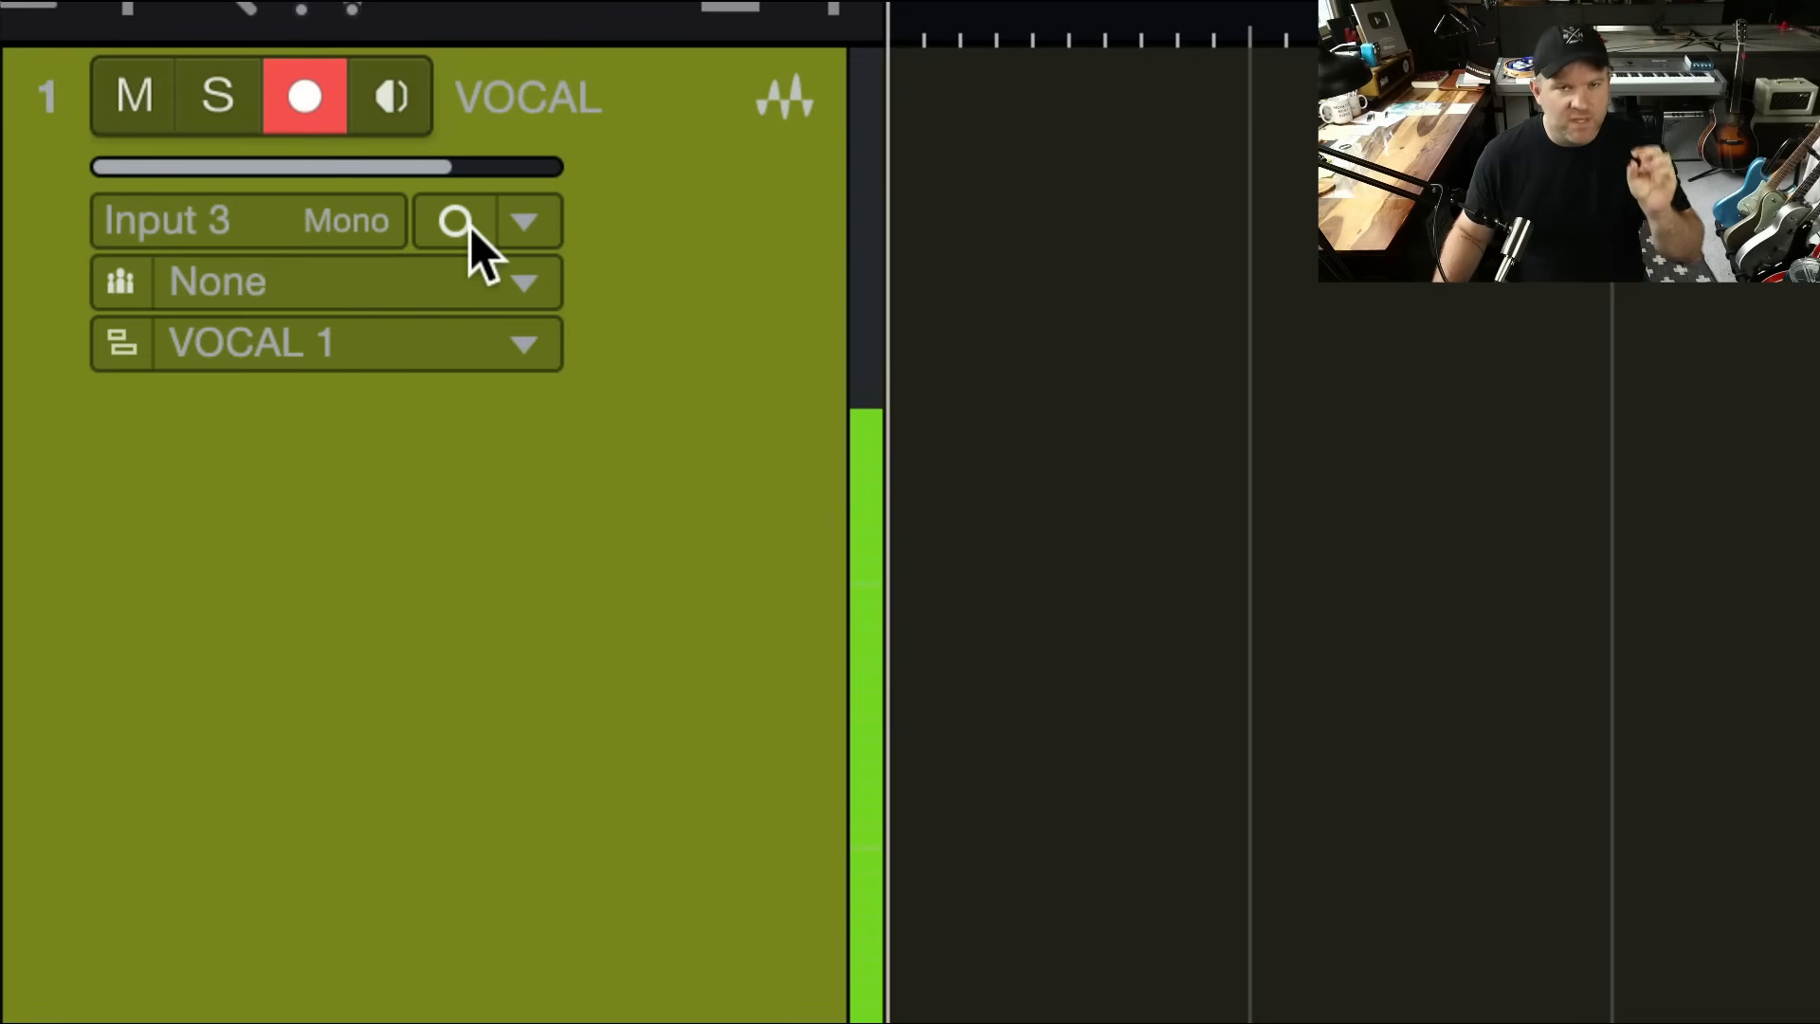
mouse_move(455, 221)
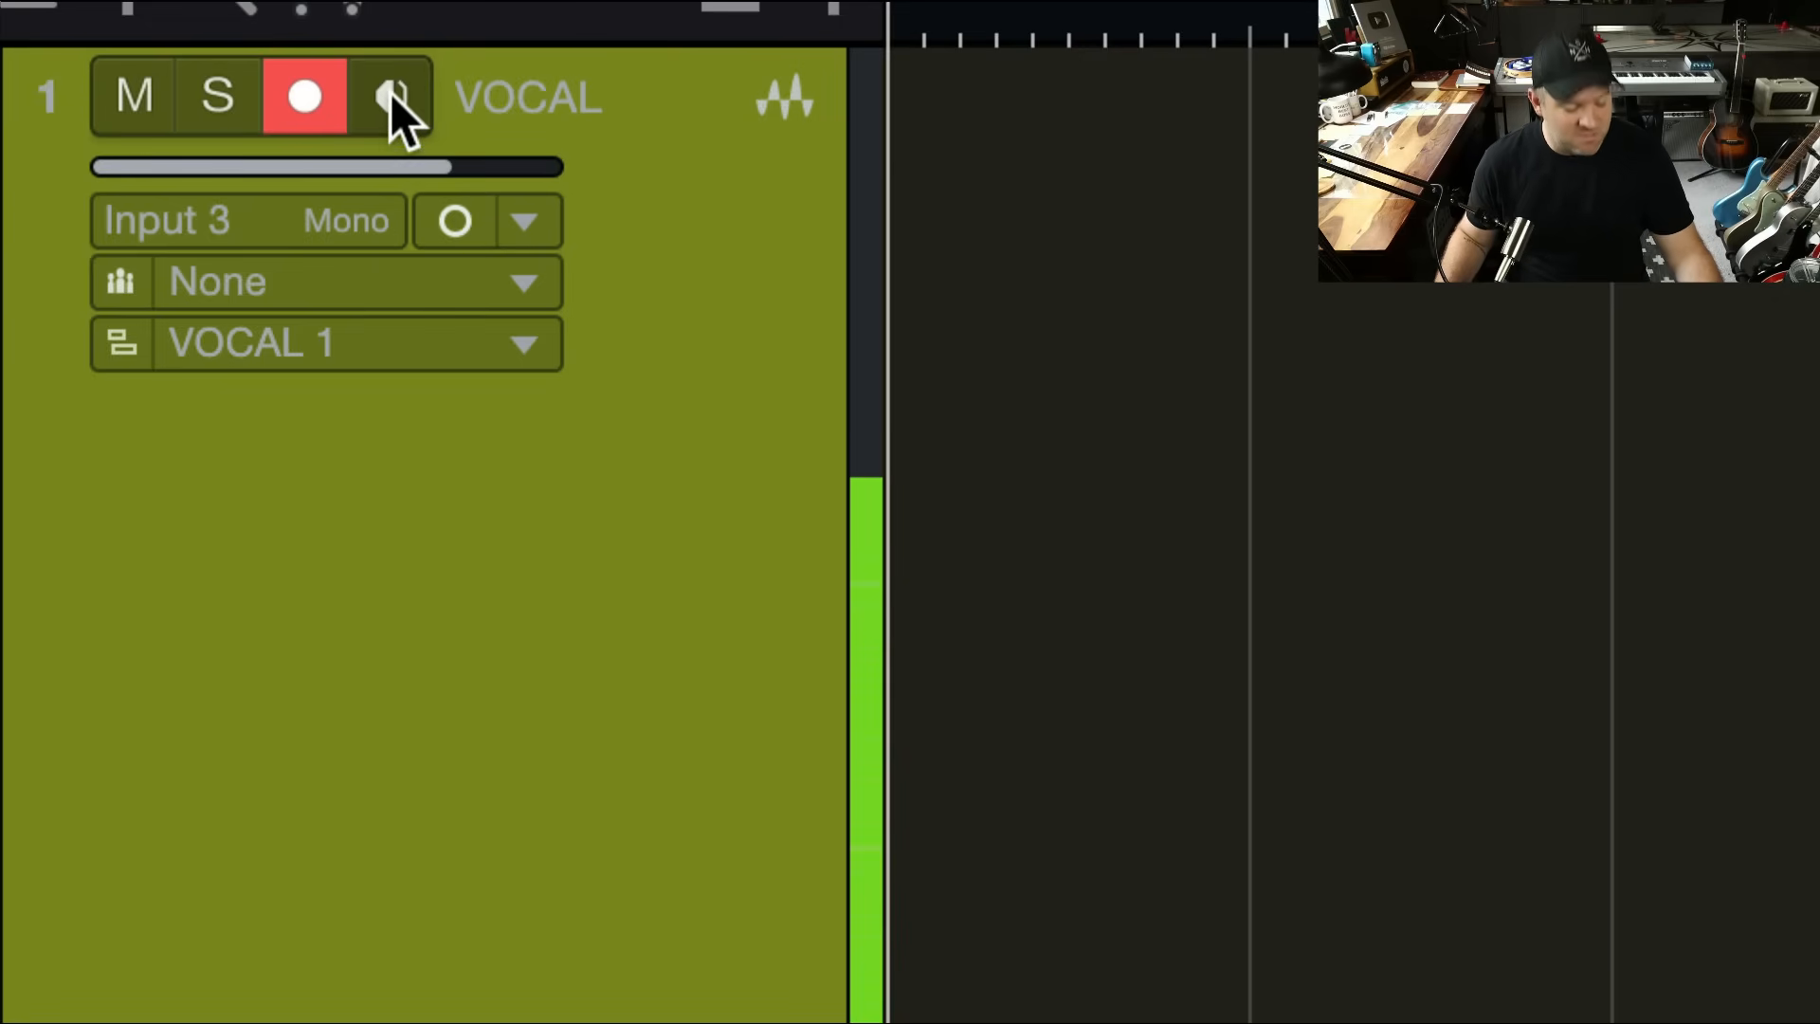
mouse_move(397, 95)
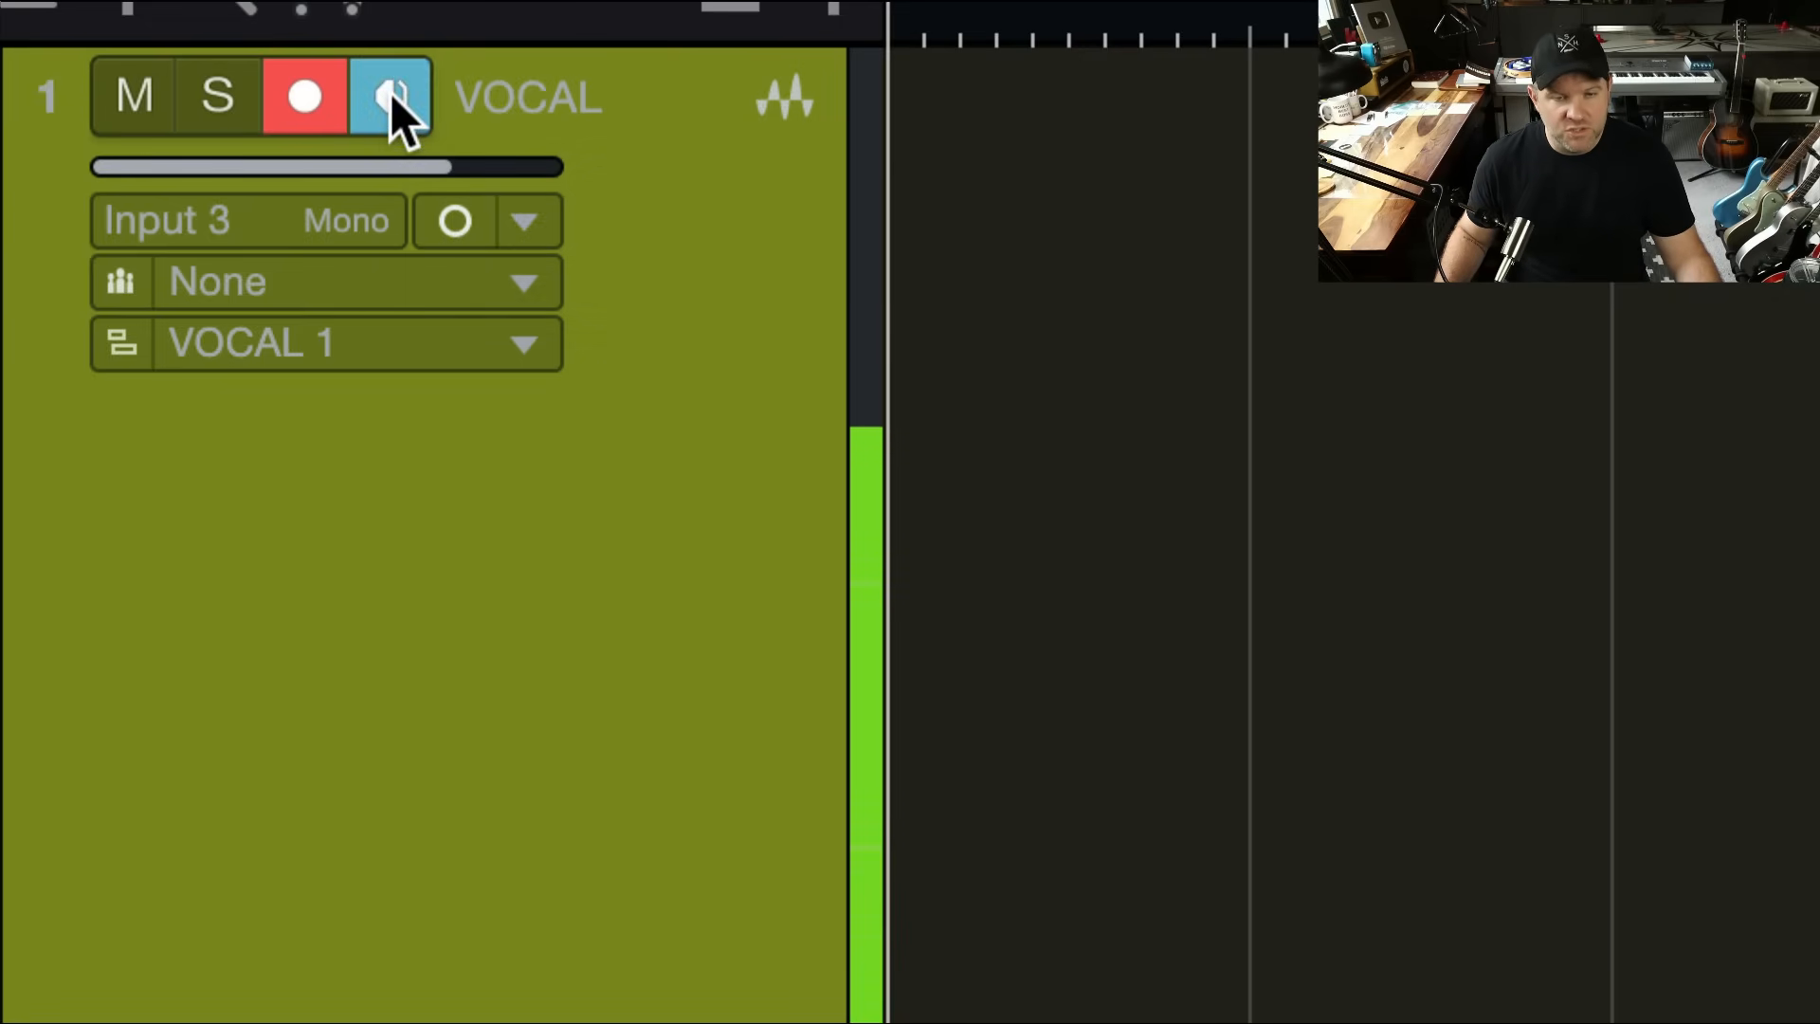
click(393, 97)
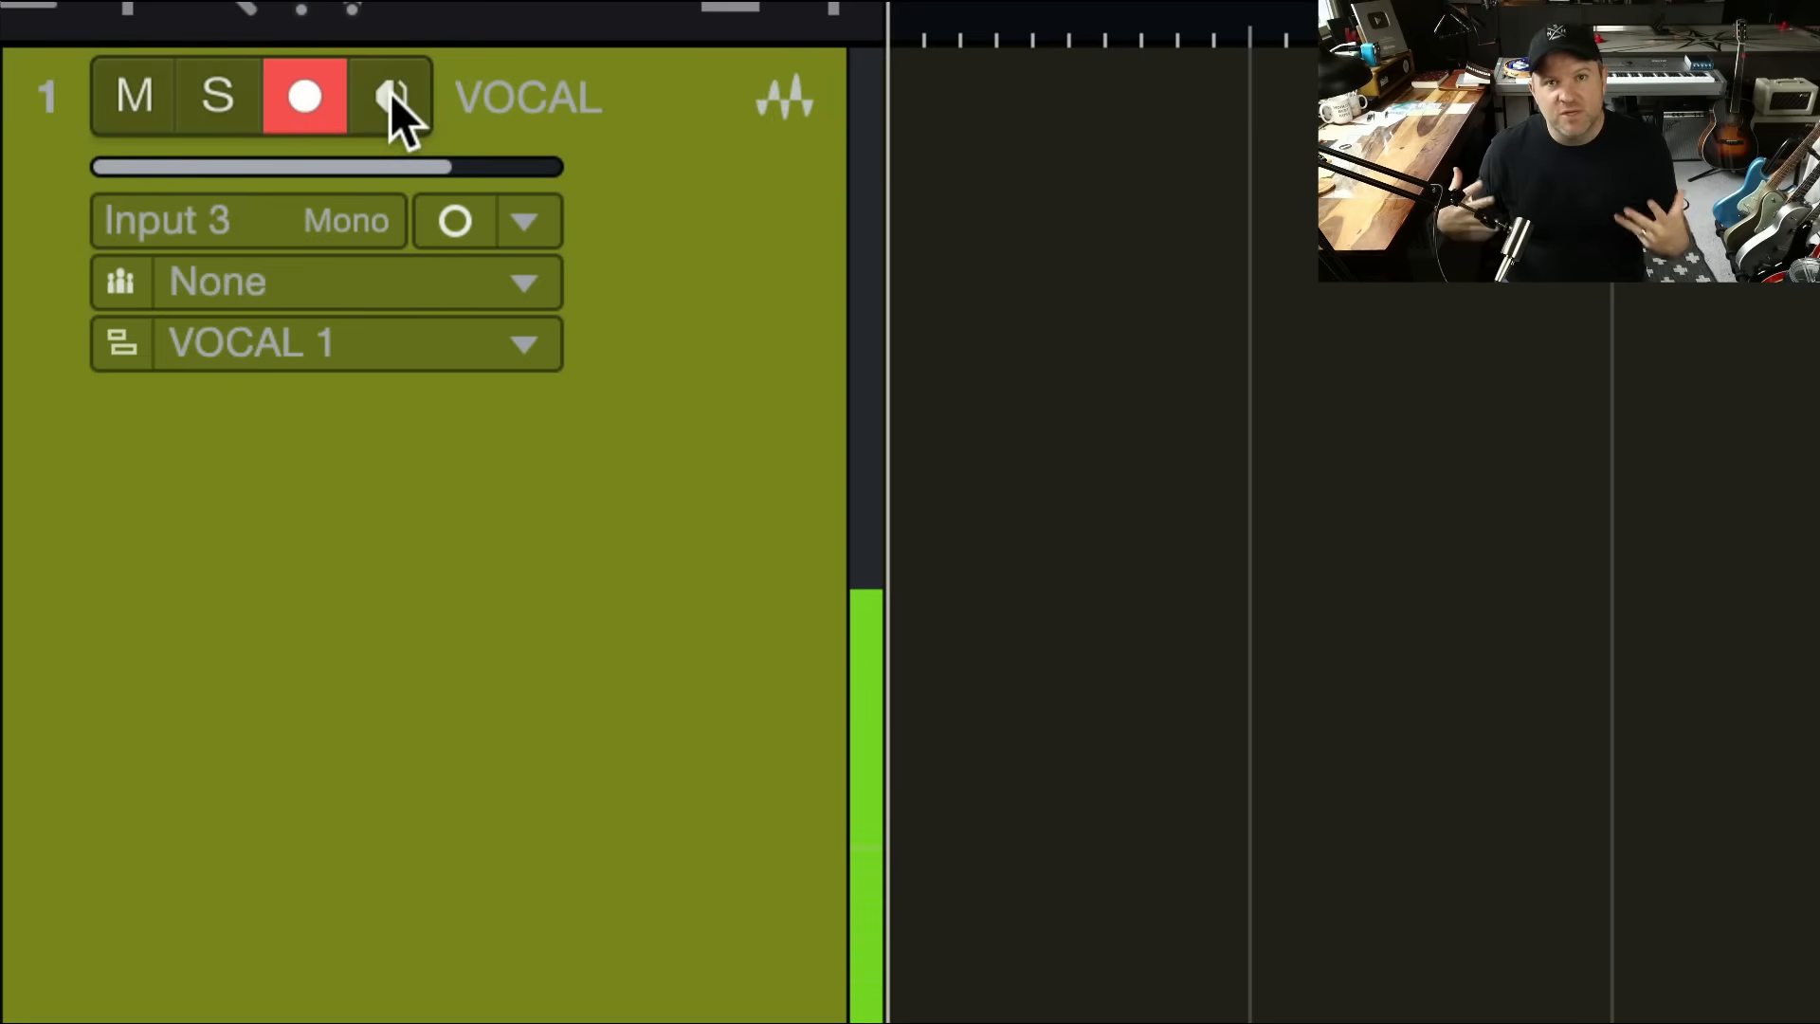
click(392, 94)
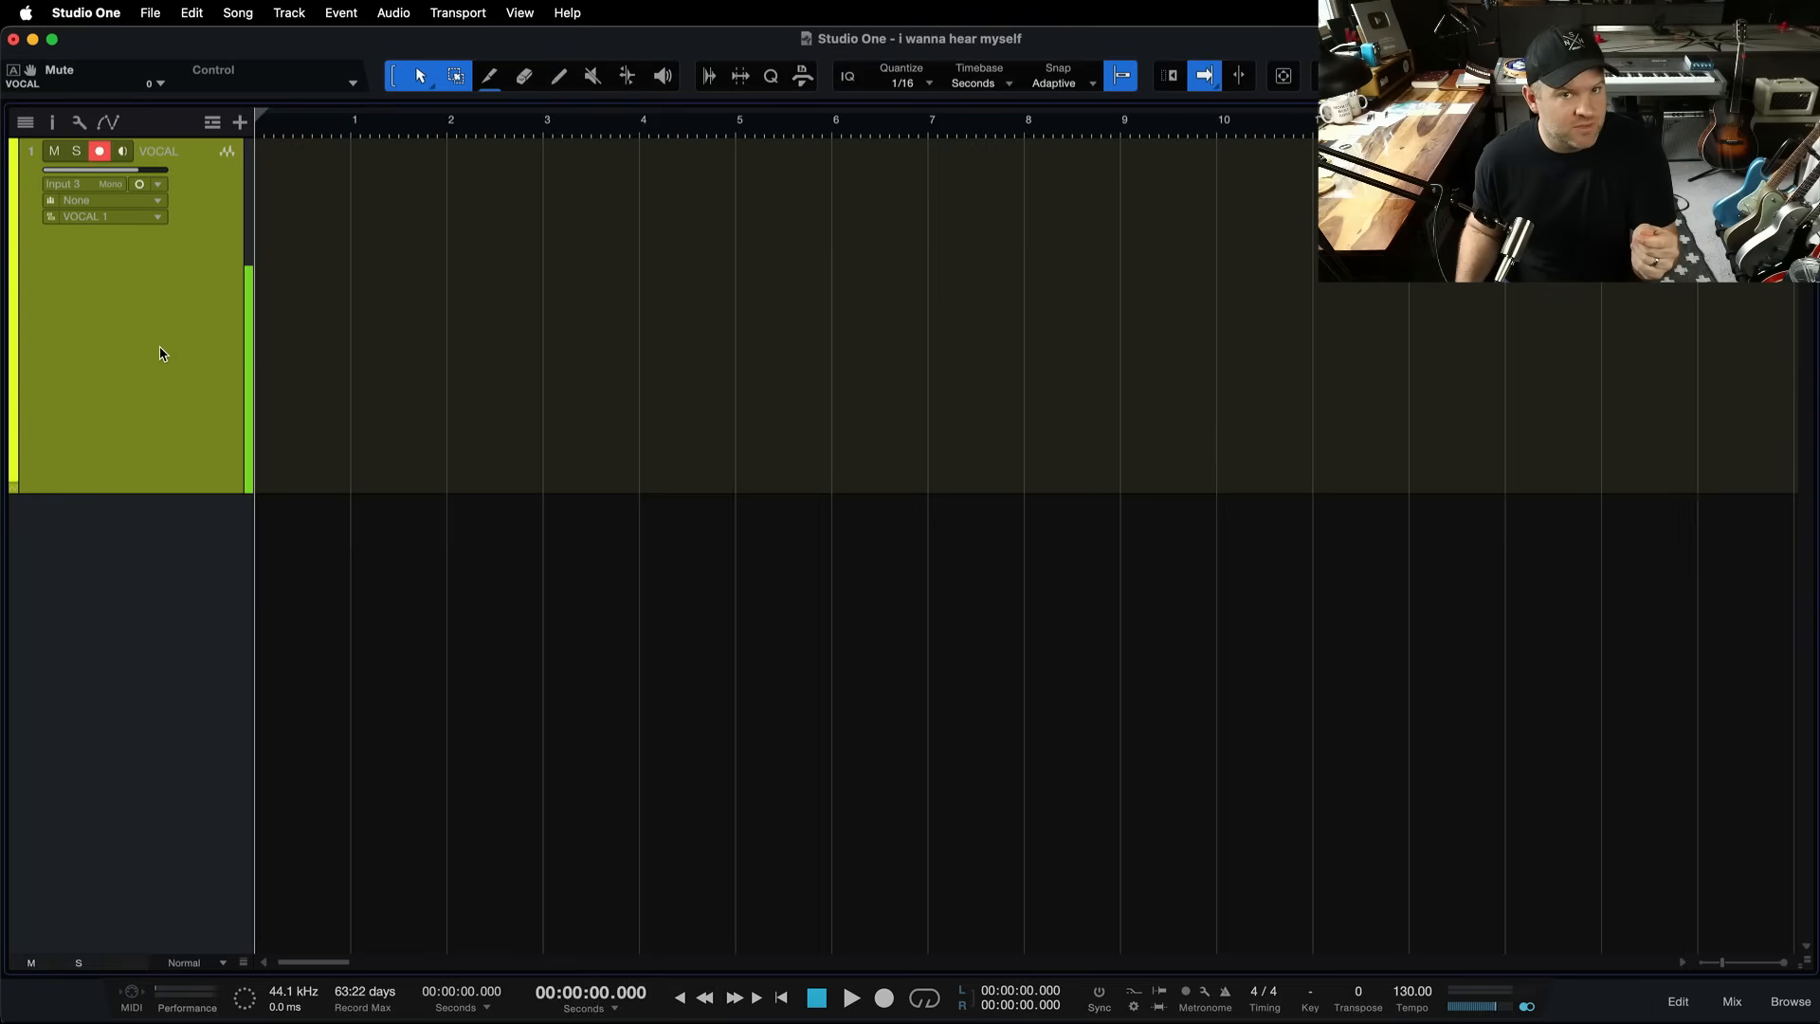
mouse_move(164, 299)
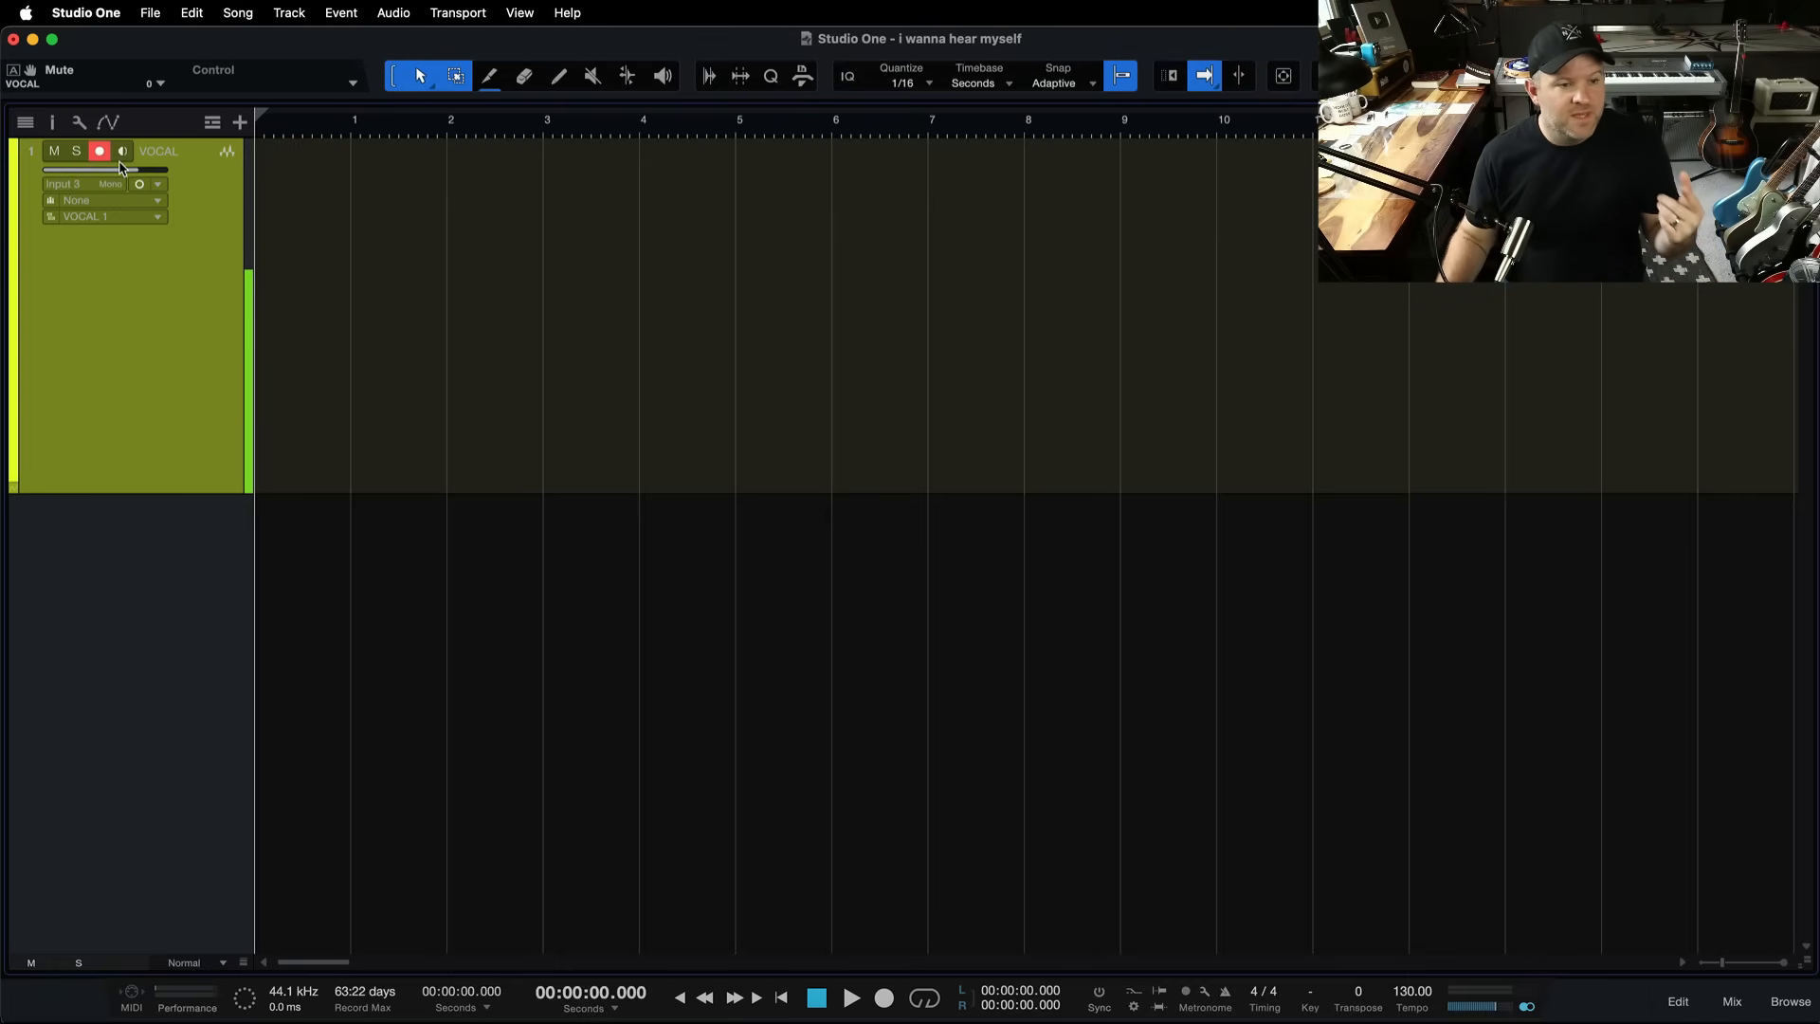
mouse_move(208, 350)
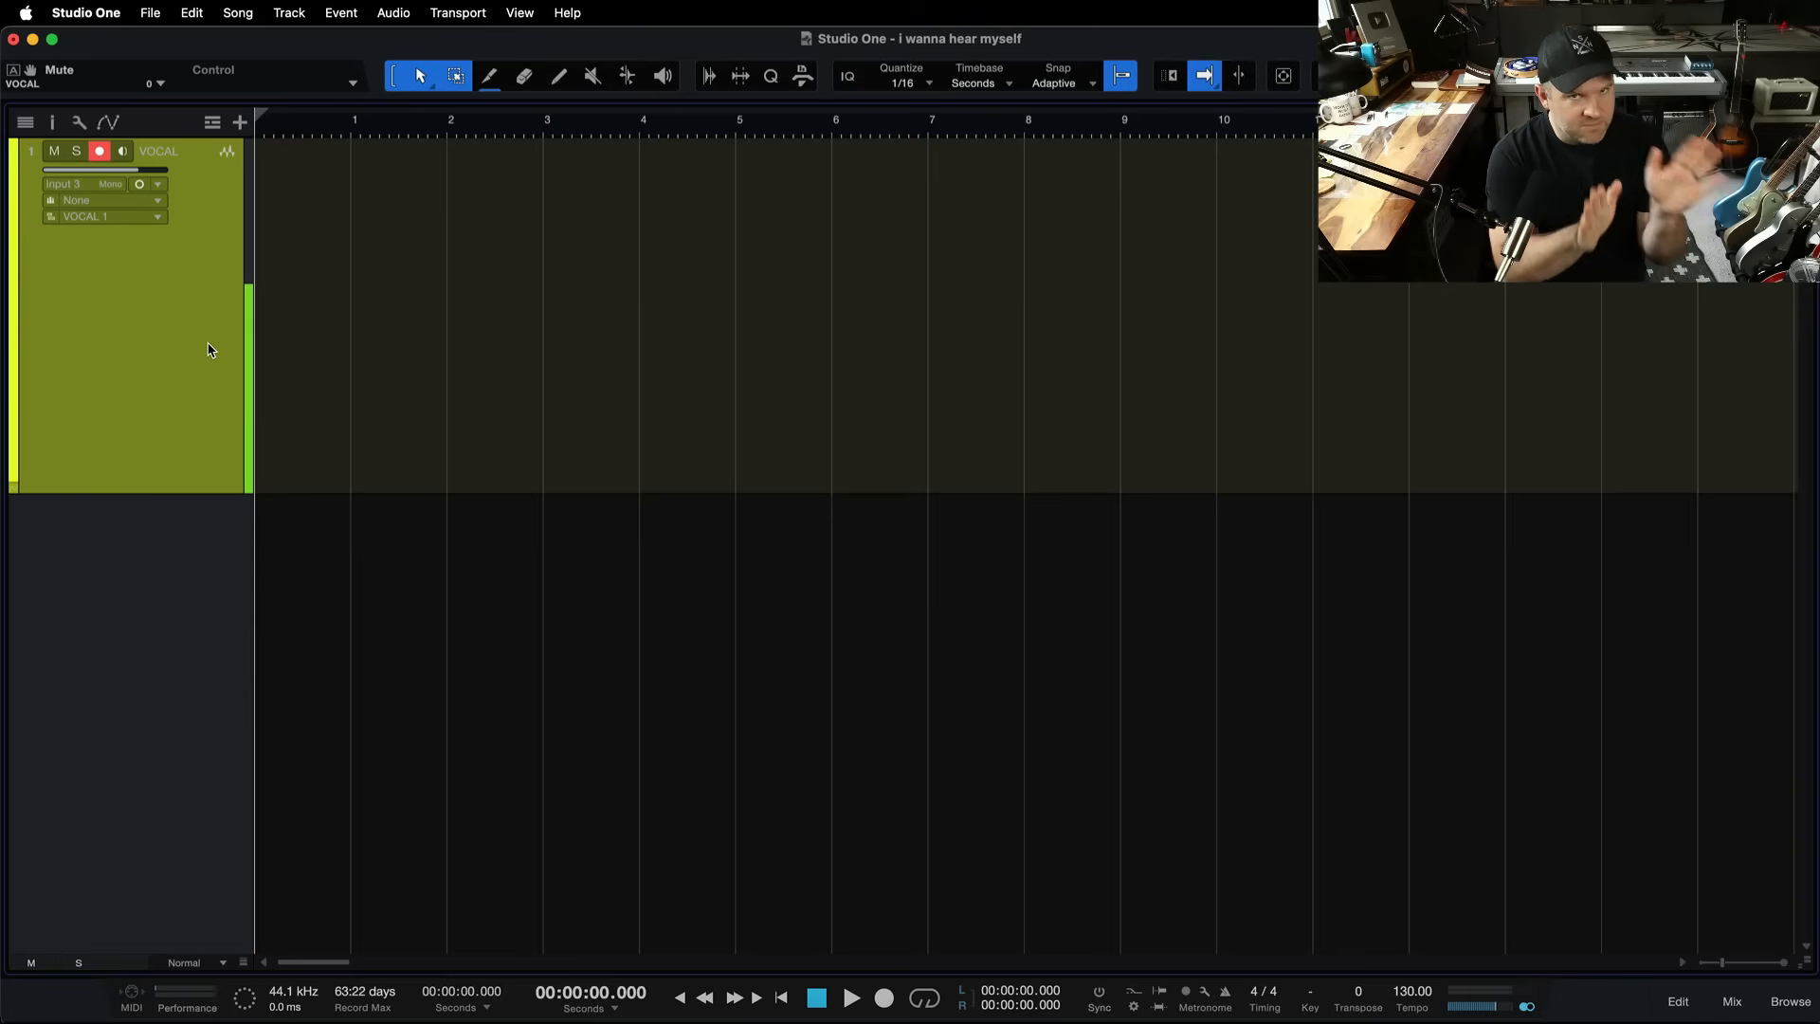
mouse_move(221, 310)
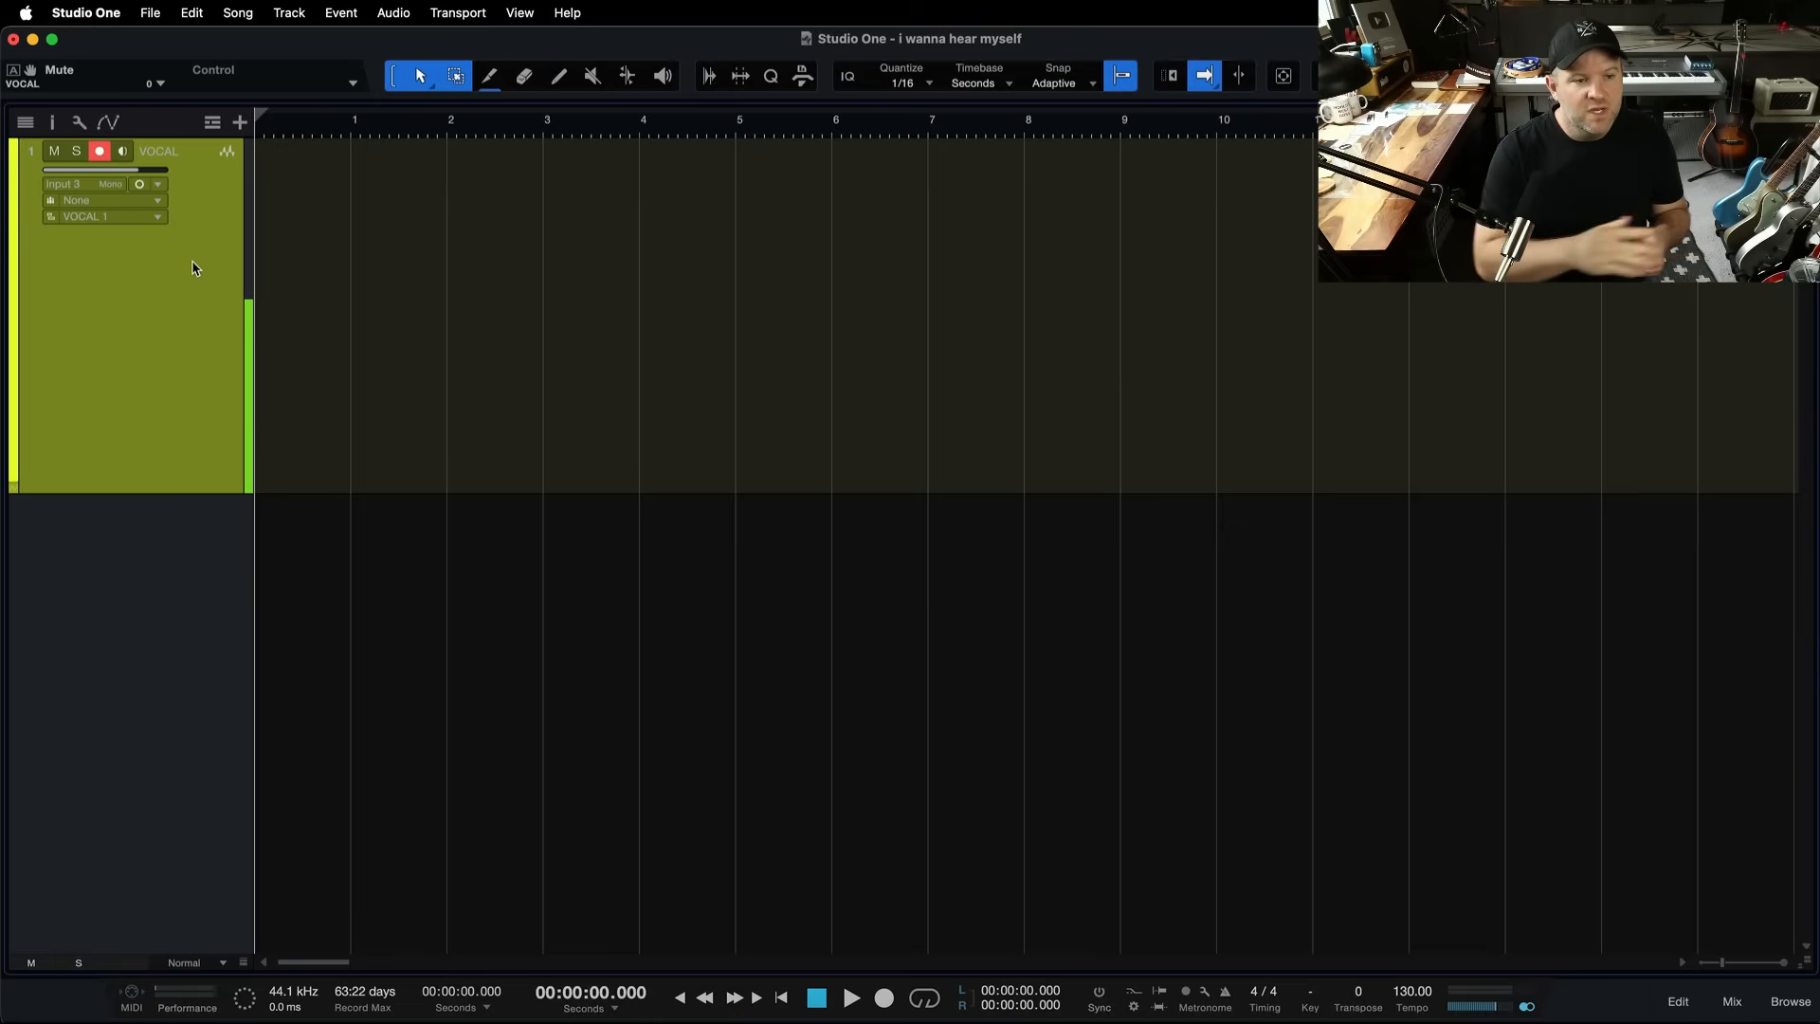
Step: Restore Device Block Size to 2048 samples, apply it, and close Preferences
key(cmd+,)
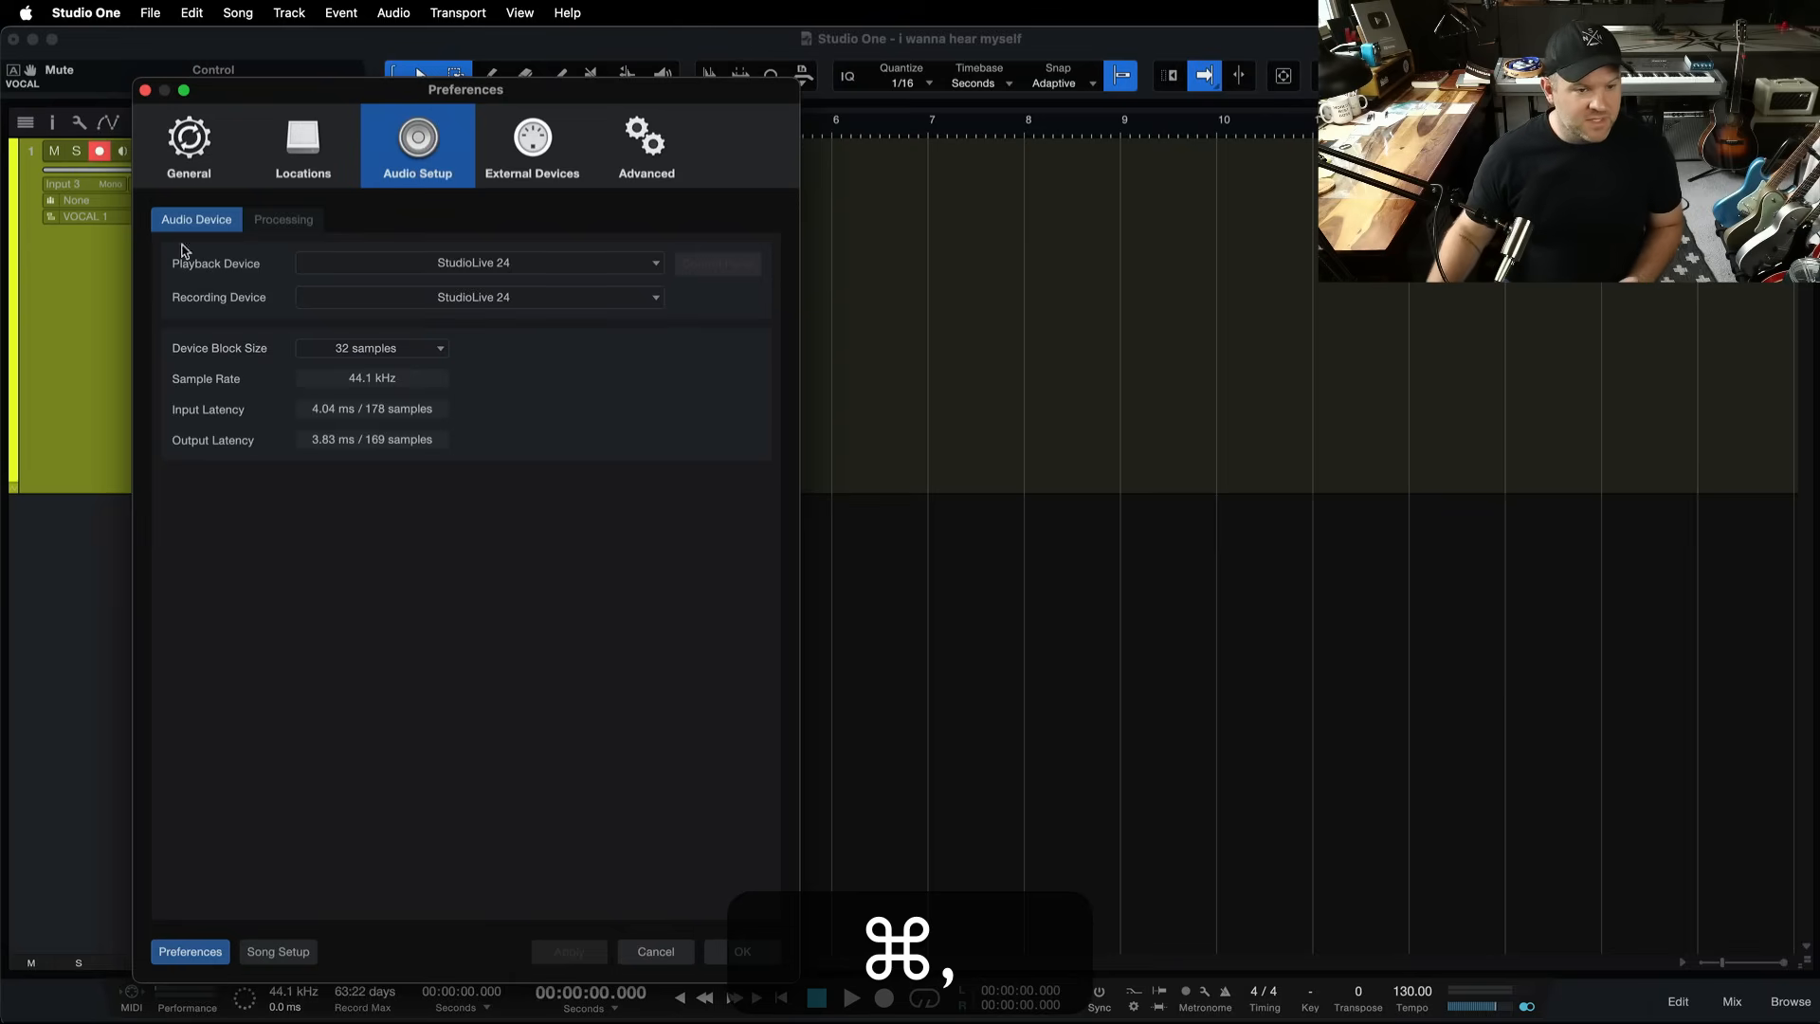
click(372, 347)
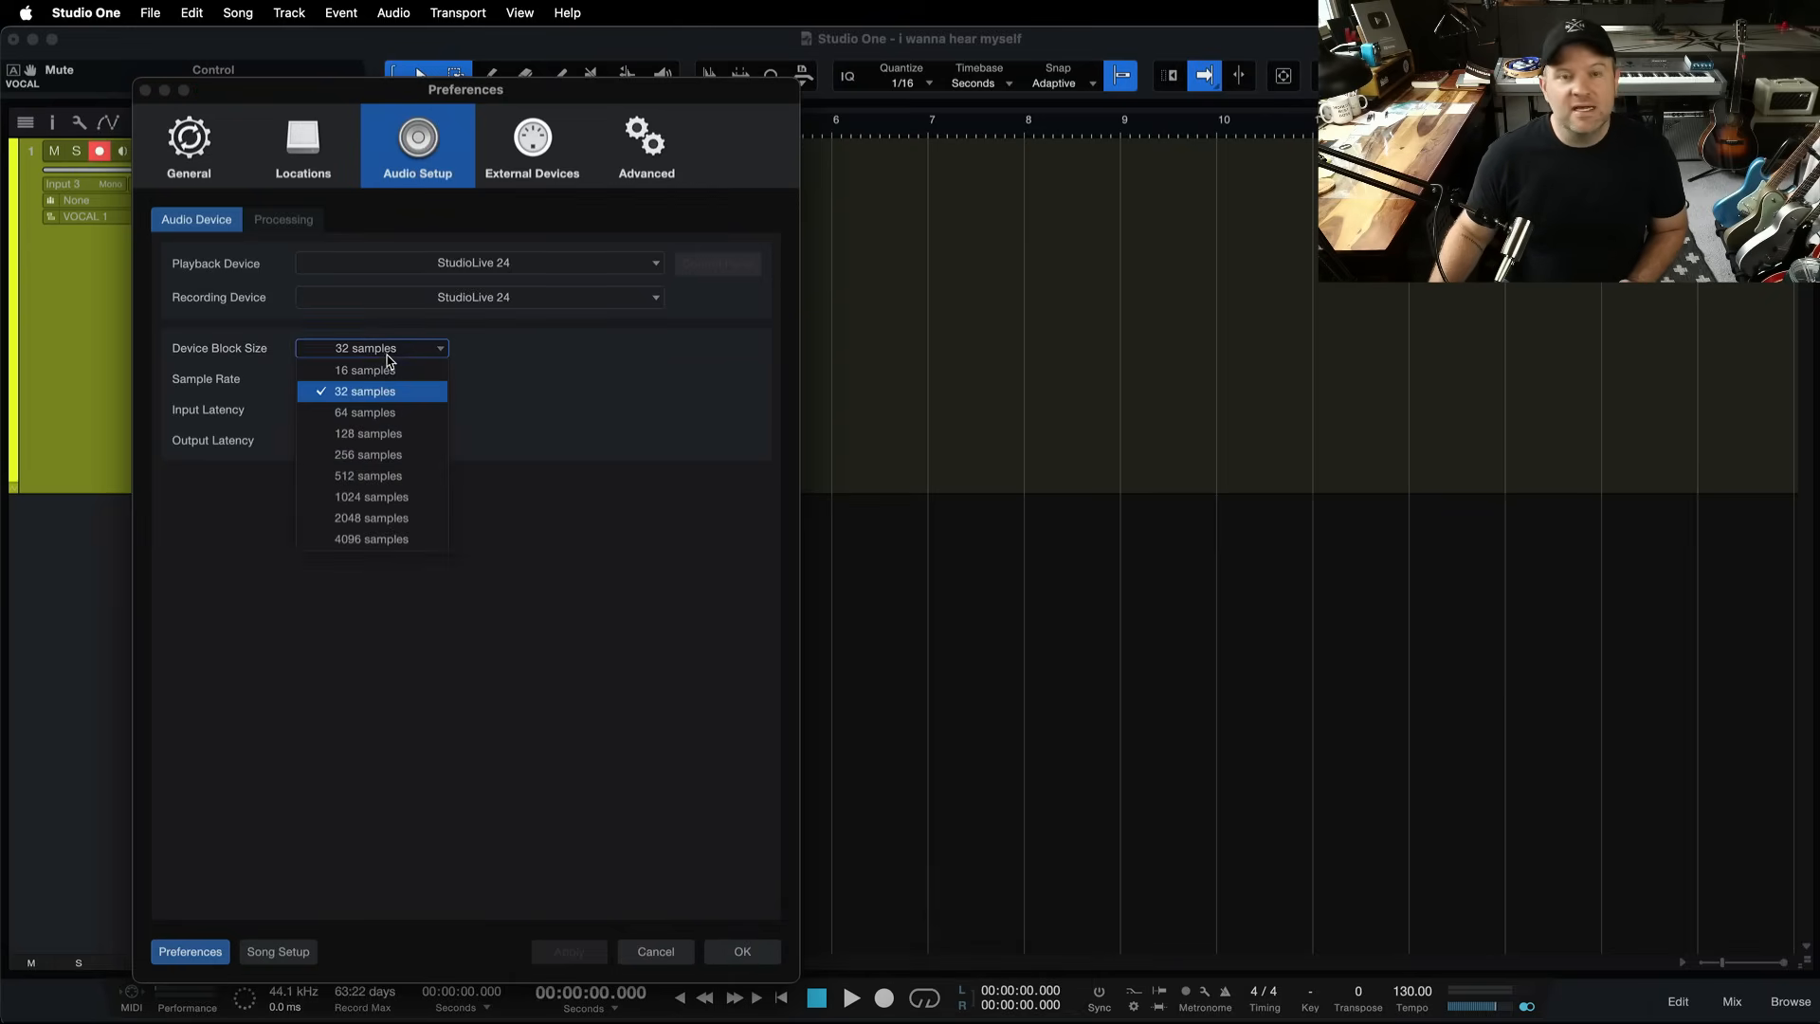
mouse_move(371, 517)
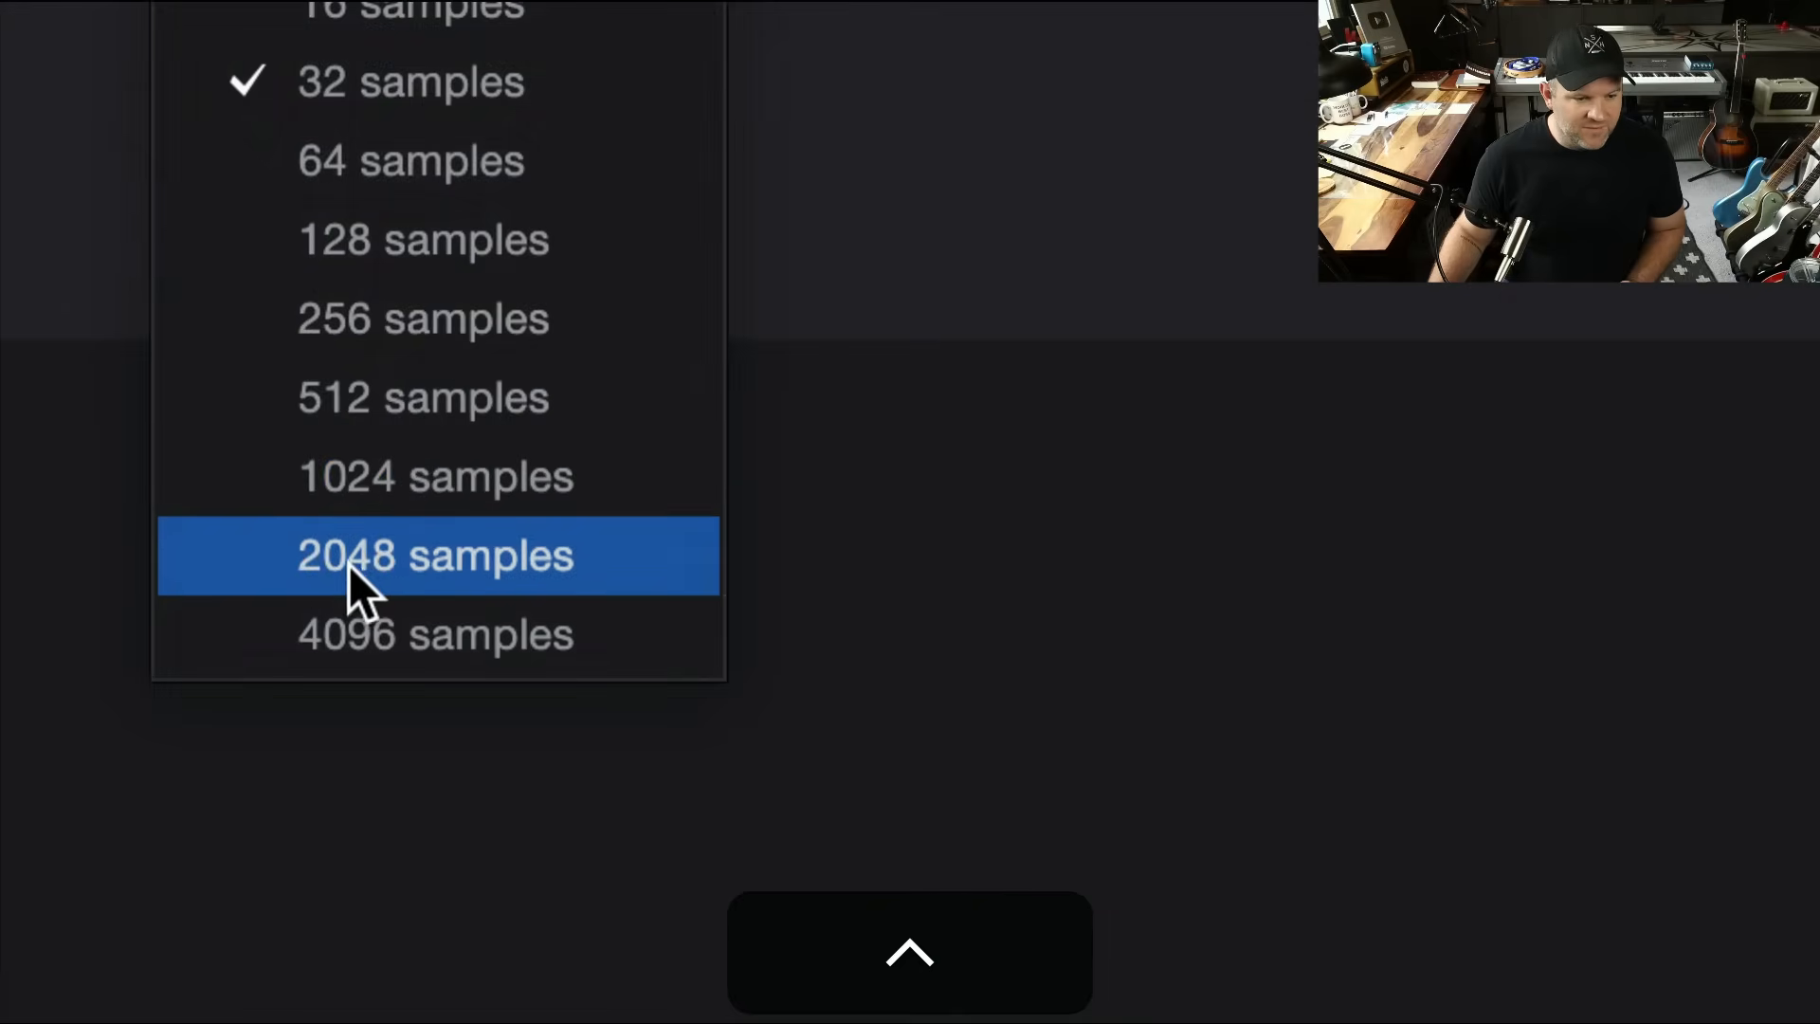
click(435, 555)
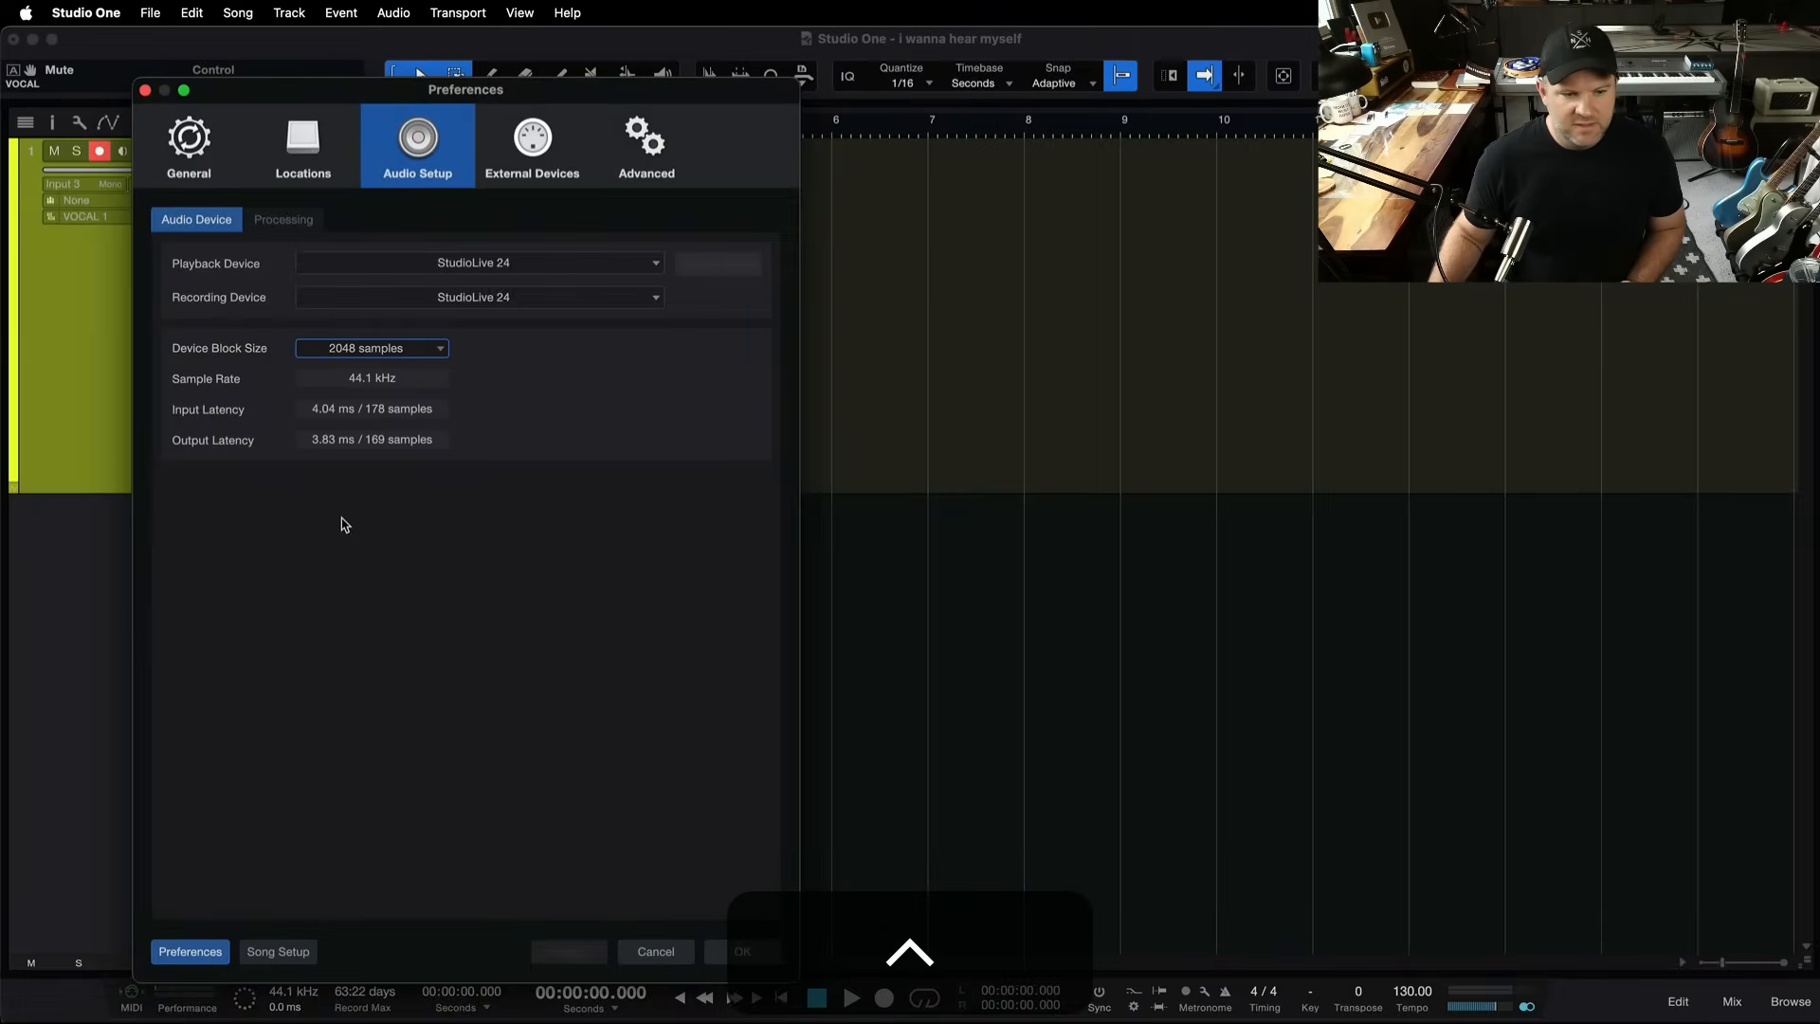
click(739, 951)
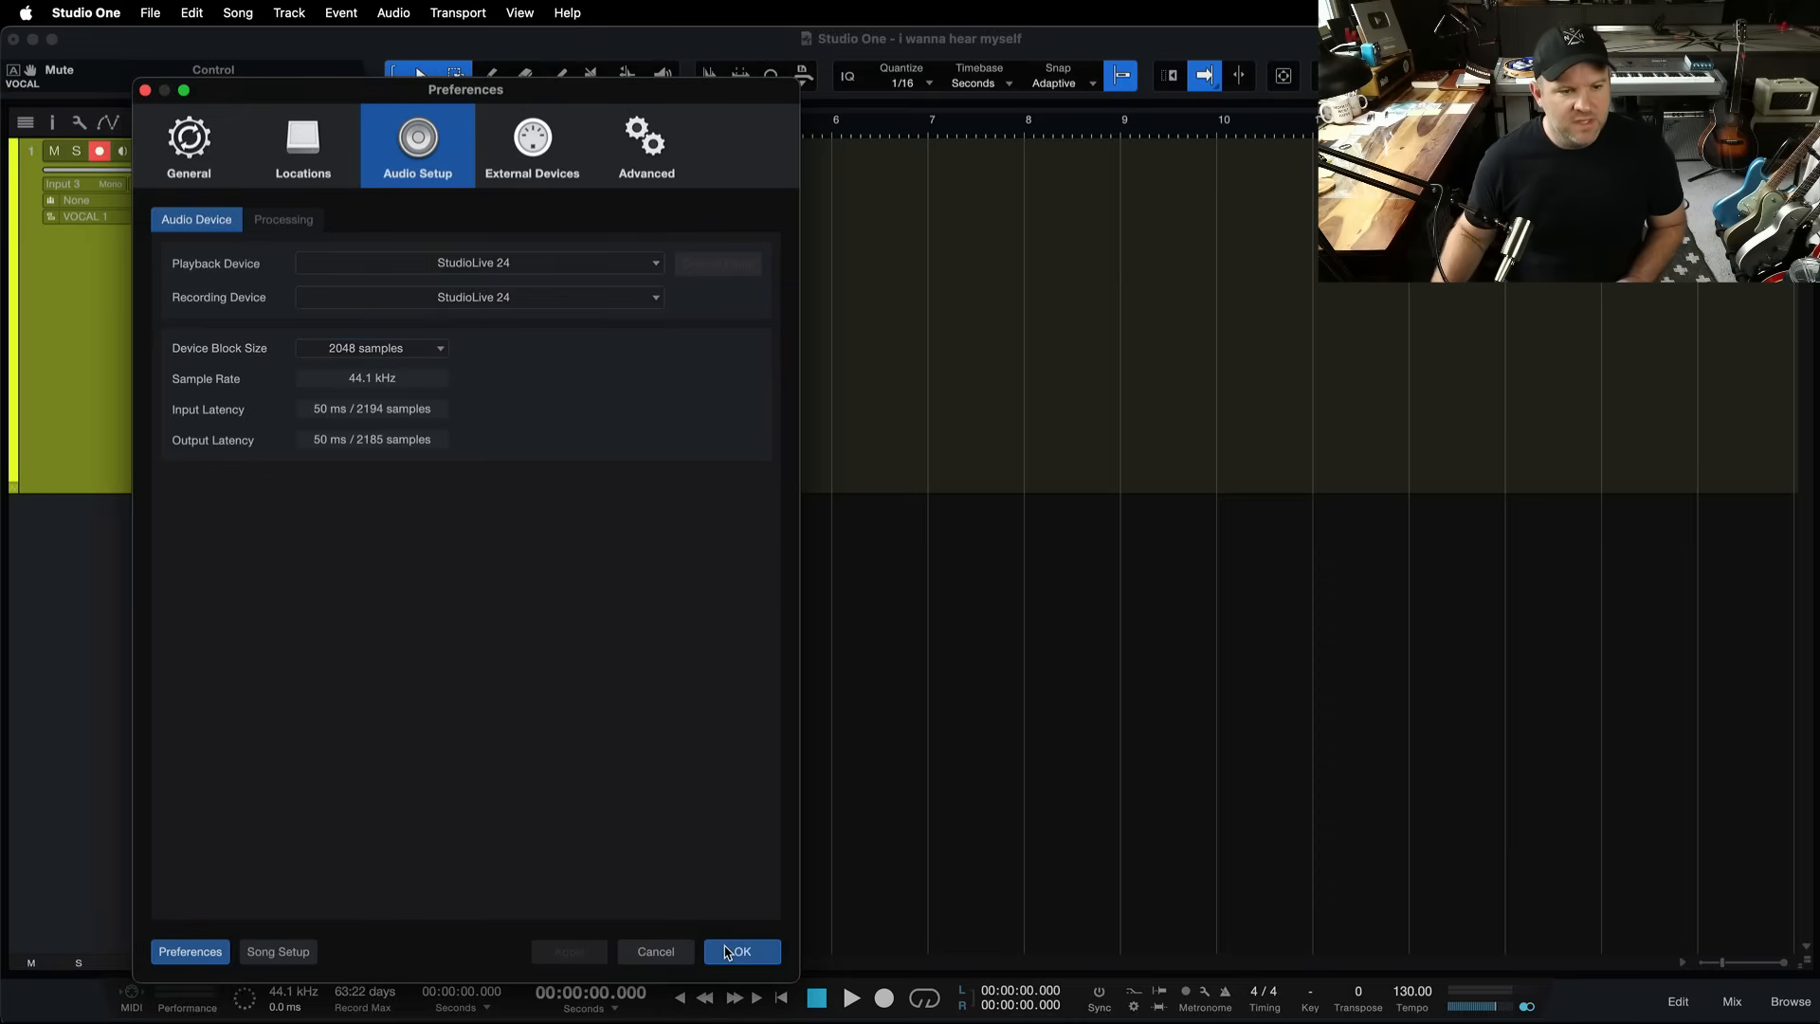
click(739, 951)
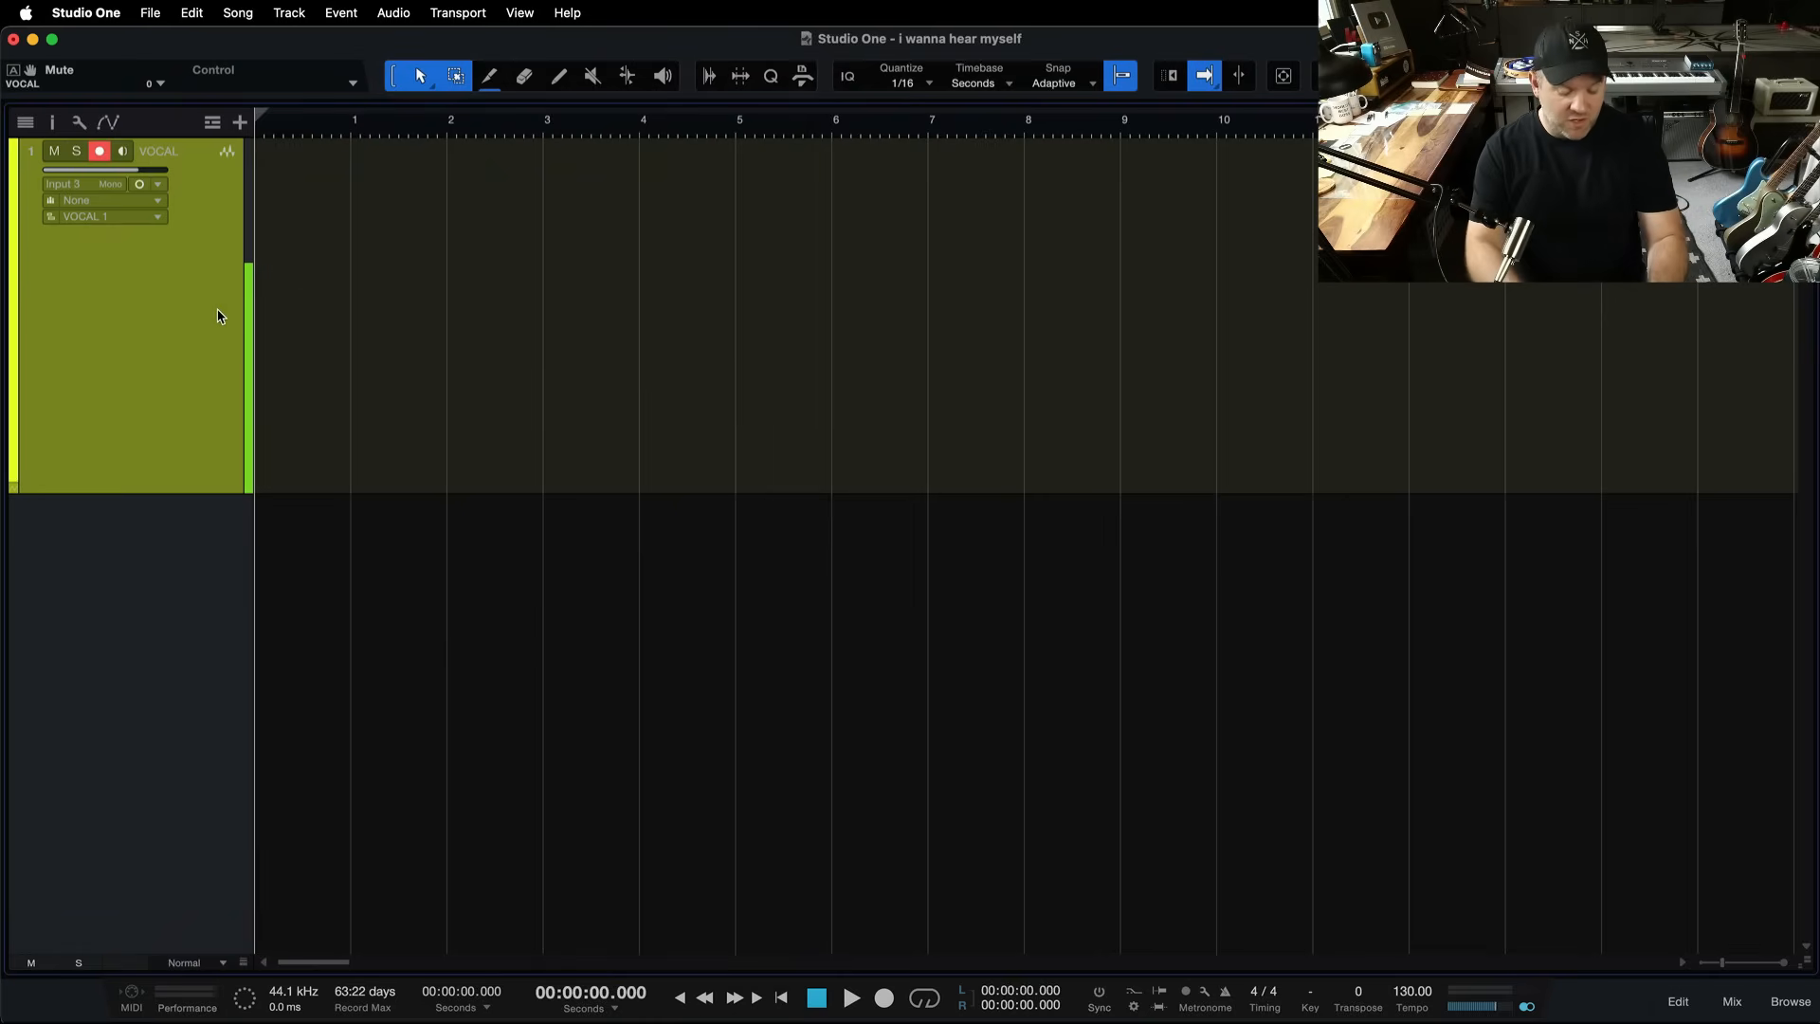
click(120, 151)
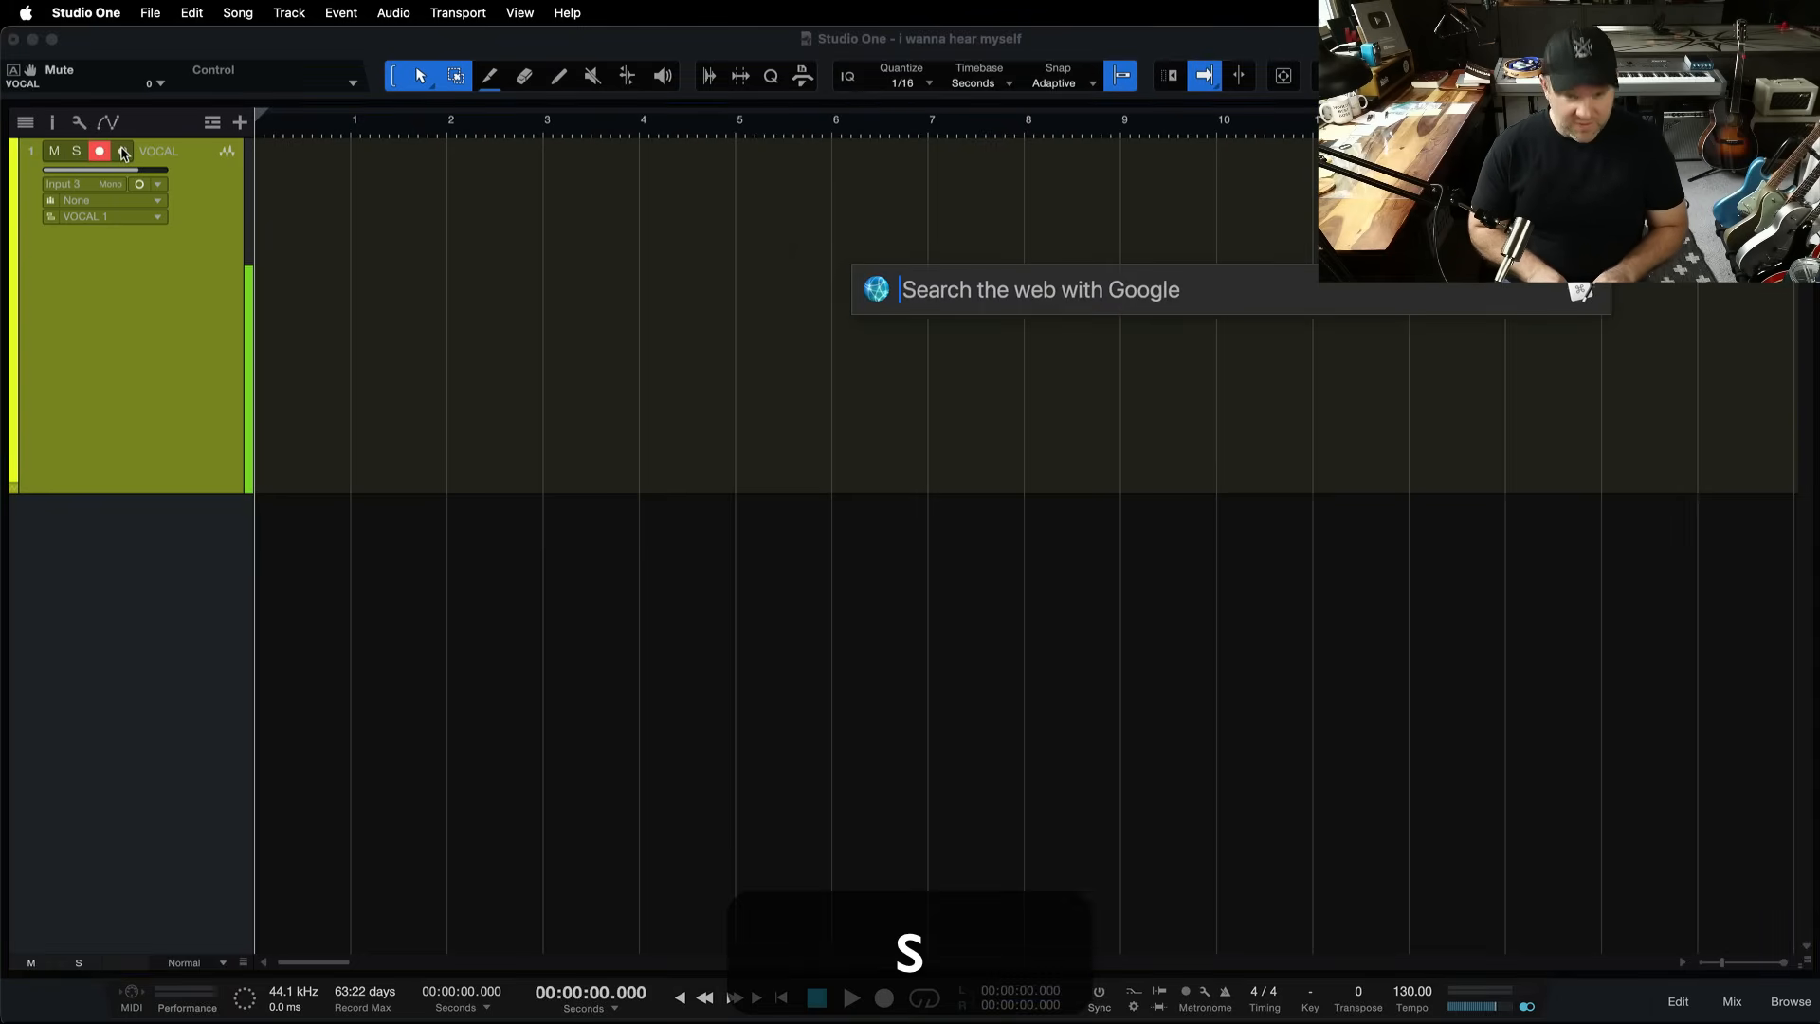
Step: Search Google for 'audiobox' and open Sweetwater's PreSonus AudioBox USB 96 product page
text(audiobox)
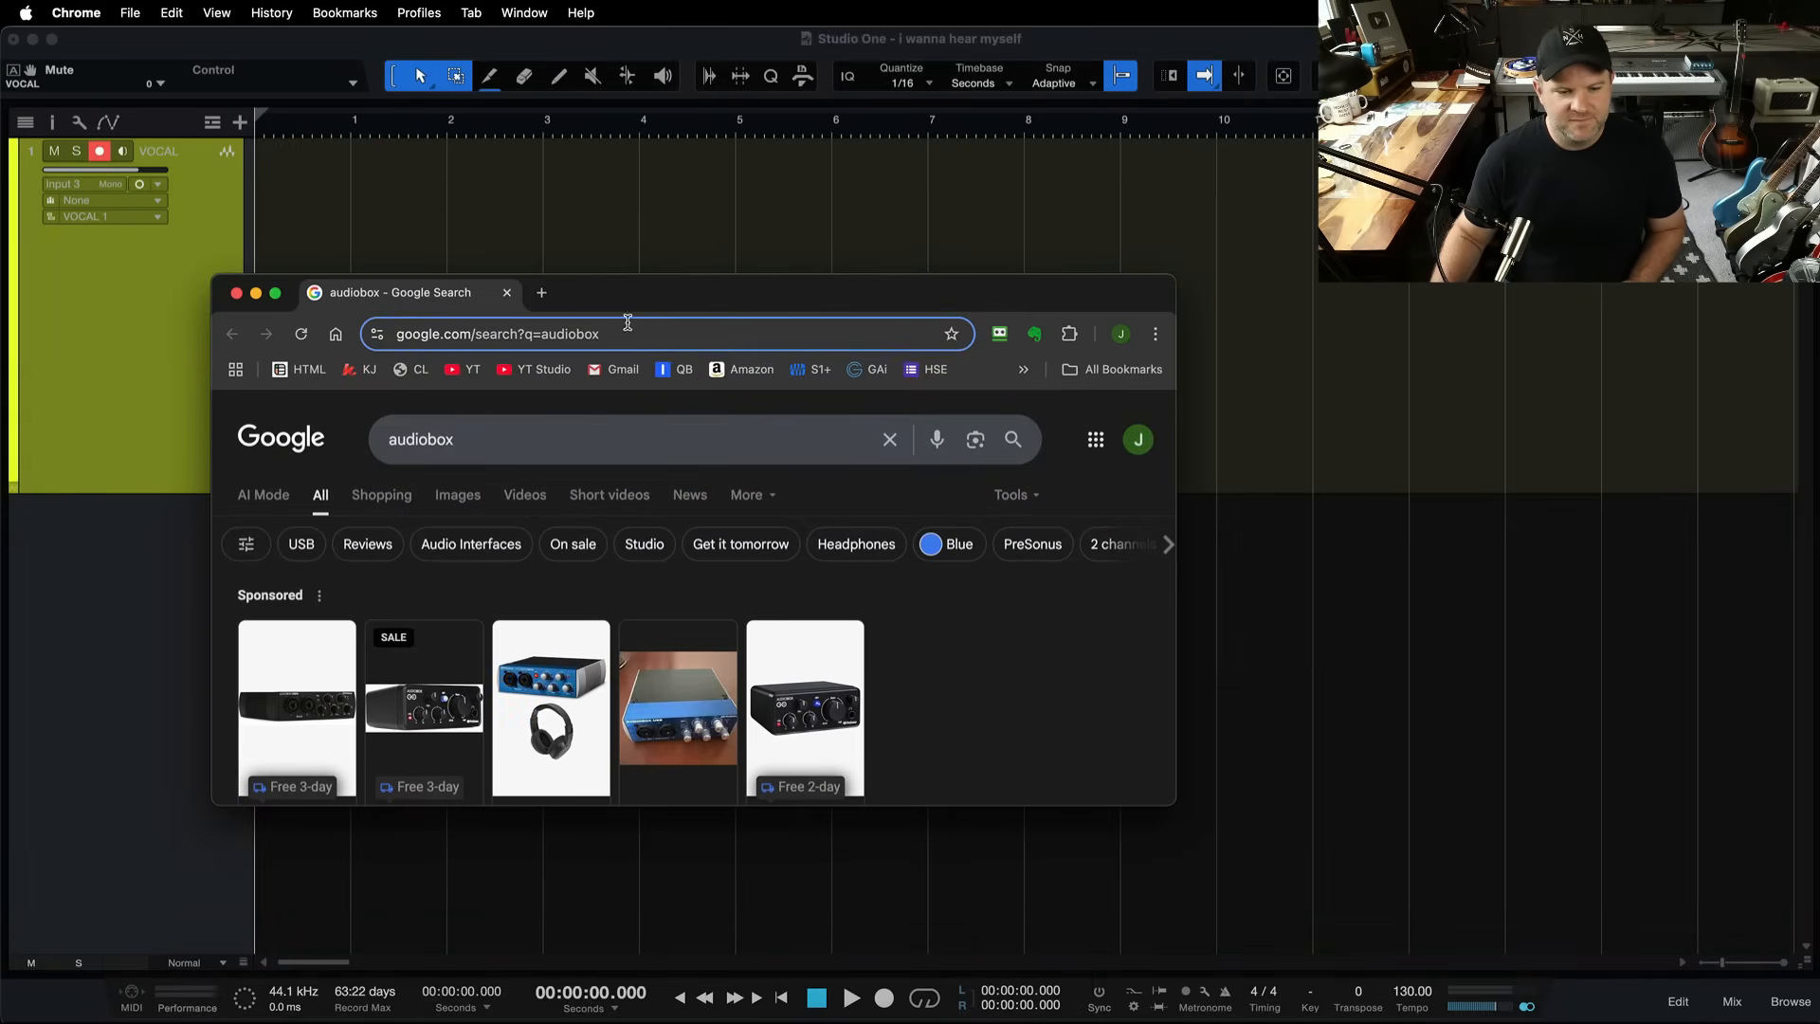
click(541, 293)
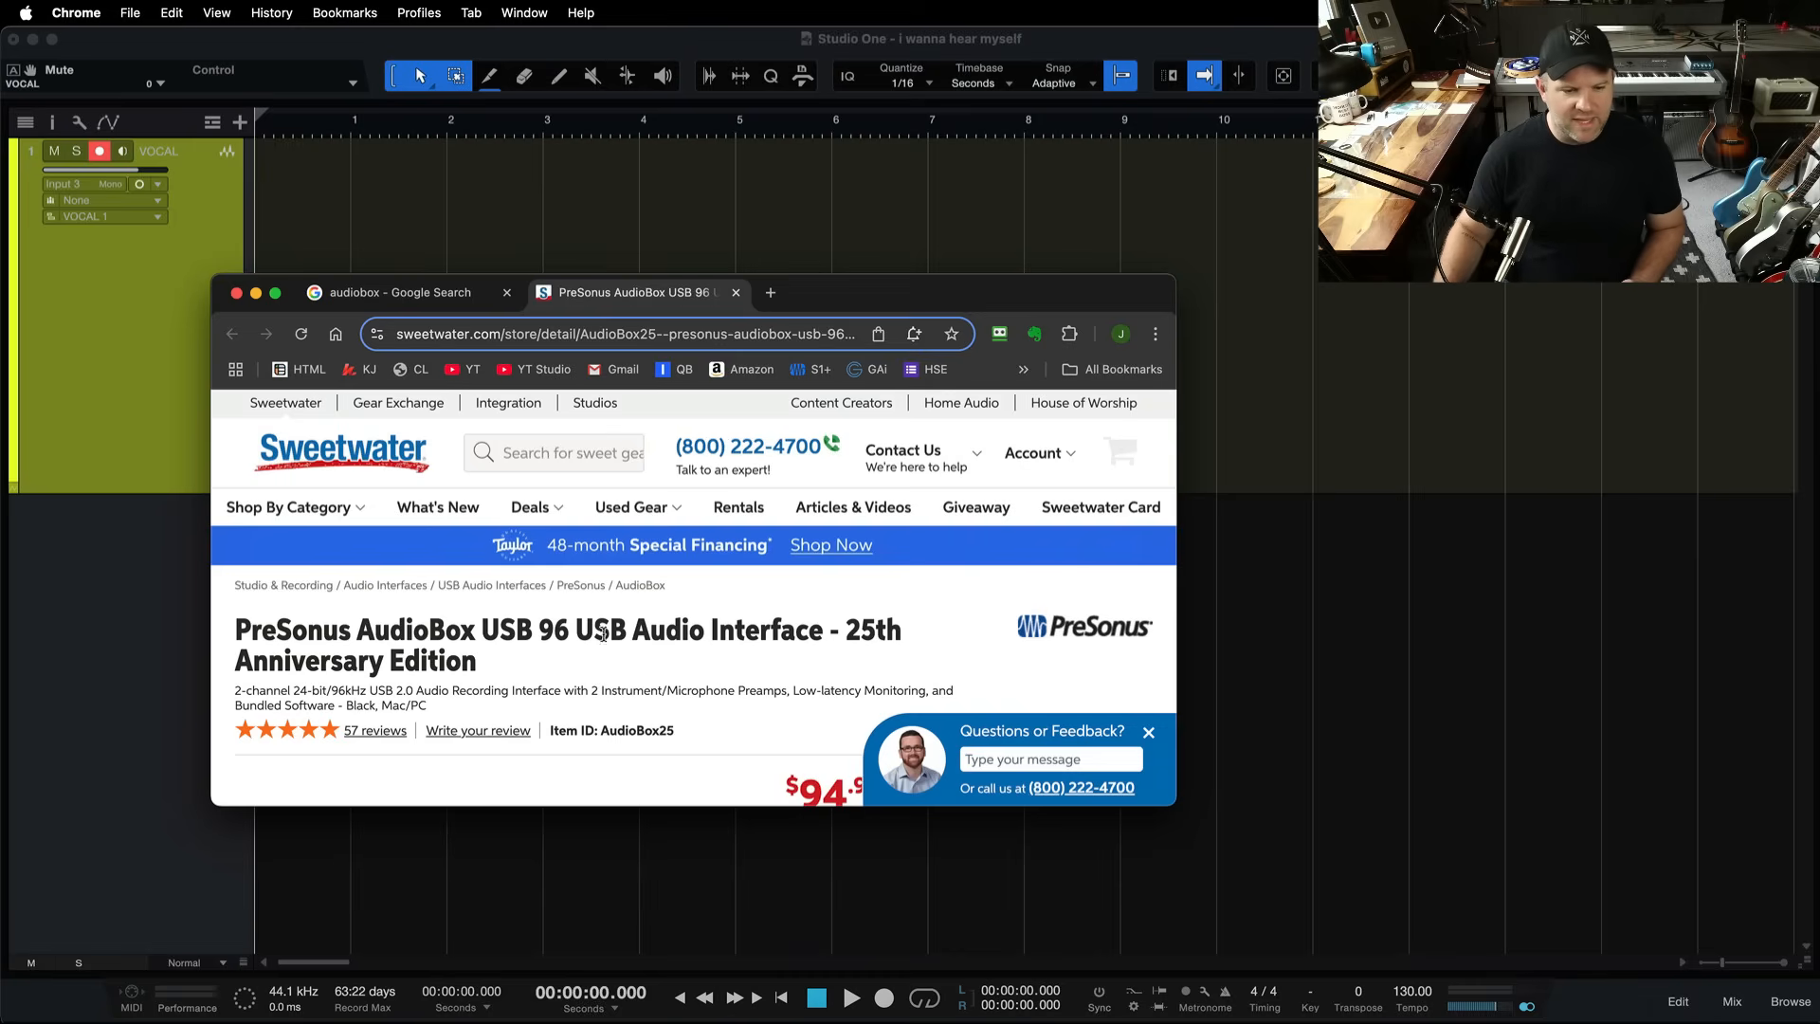
scroll(down, 3)
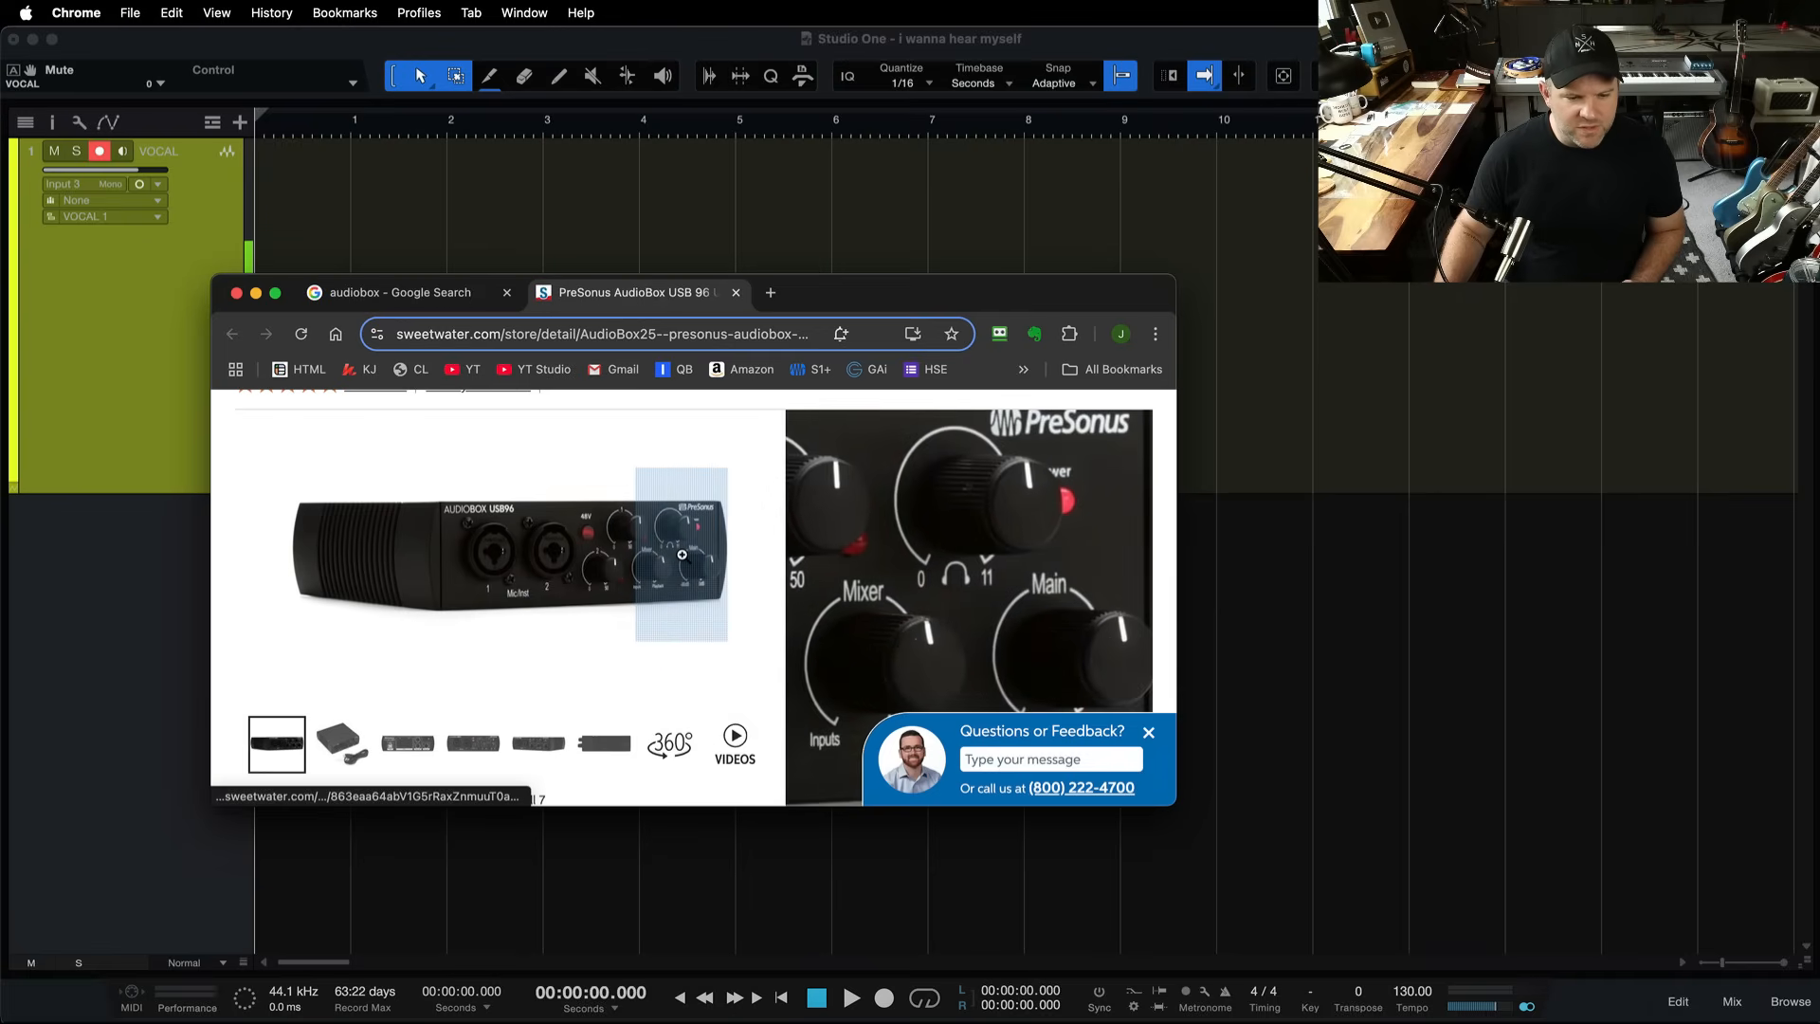